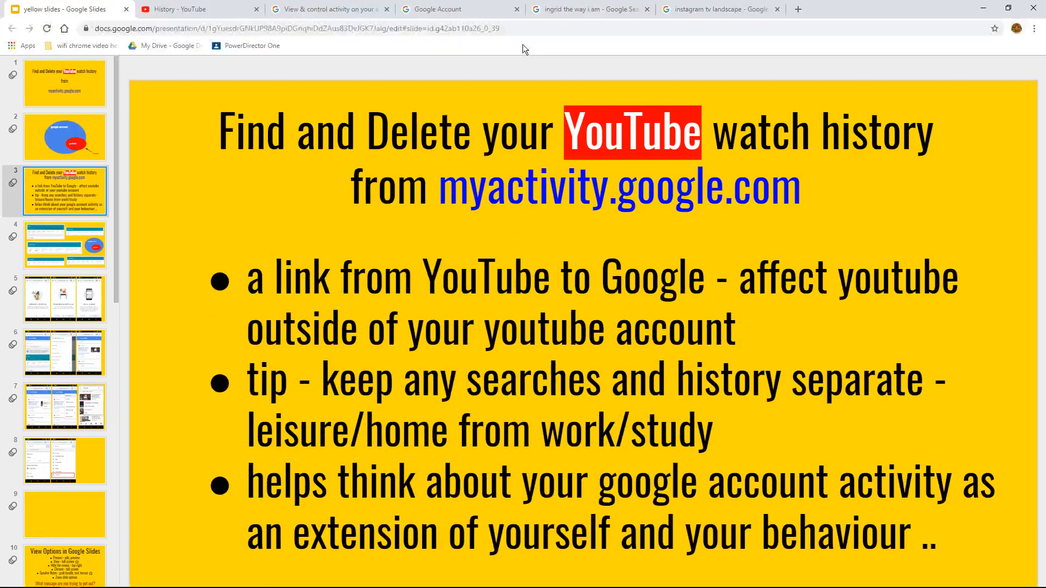
Show YouTube's Watch History page and look over the six recently watched videos
{"action": "left_click", "coordinate": [198, 9]}
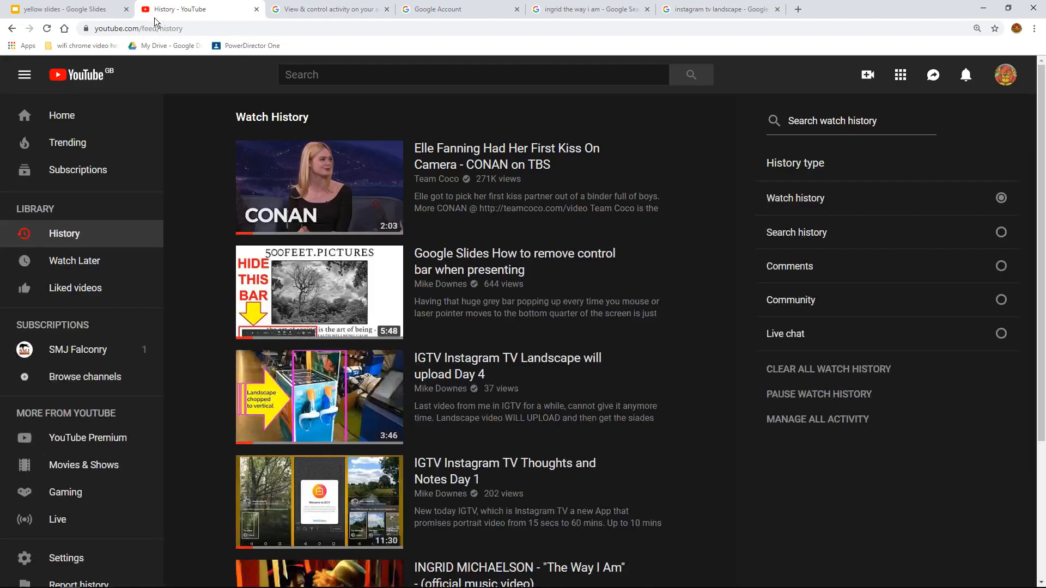
{"action": "mouse_move", "coordinate": [195, 169]}
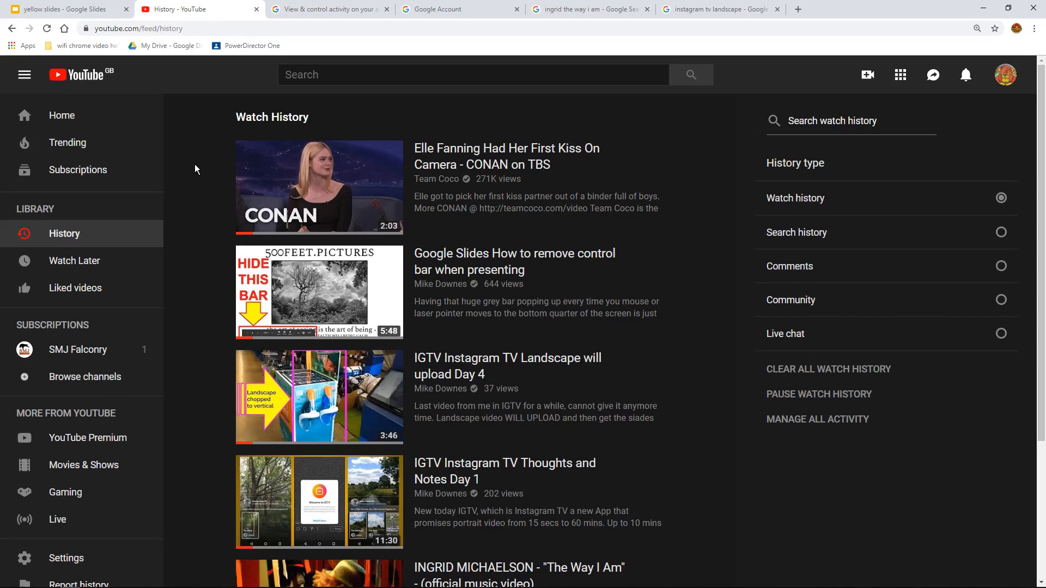
{"action": "mouse_move", "coordinate": [233, 242]}
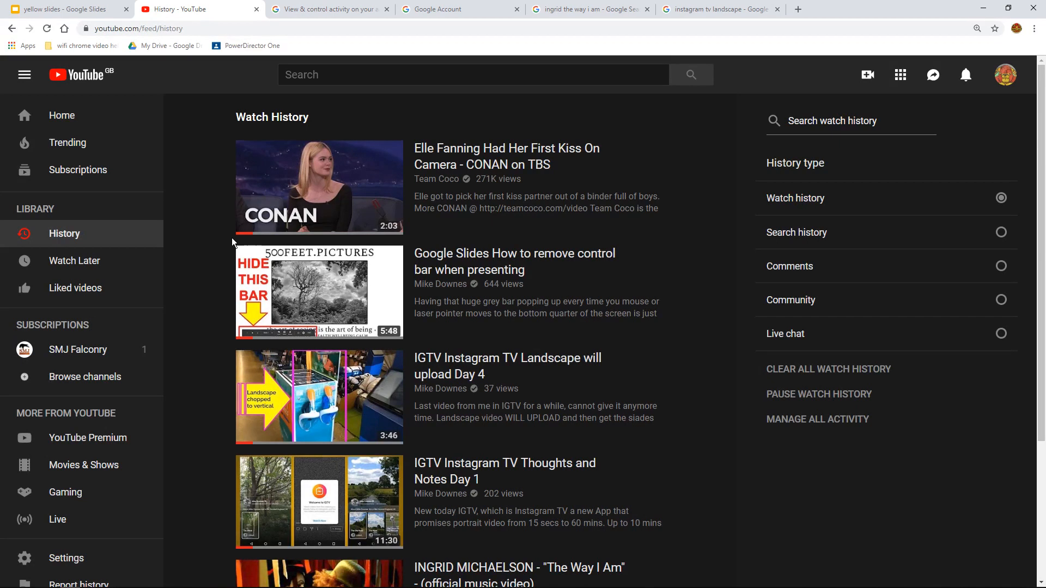
{"action": "scroll", "scroll_direction": "down", "scroll_amount": 3}
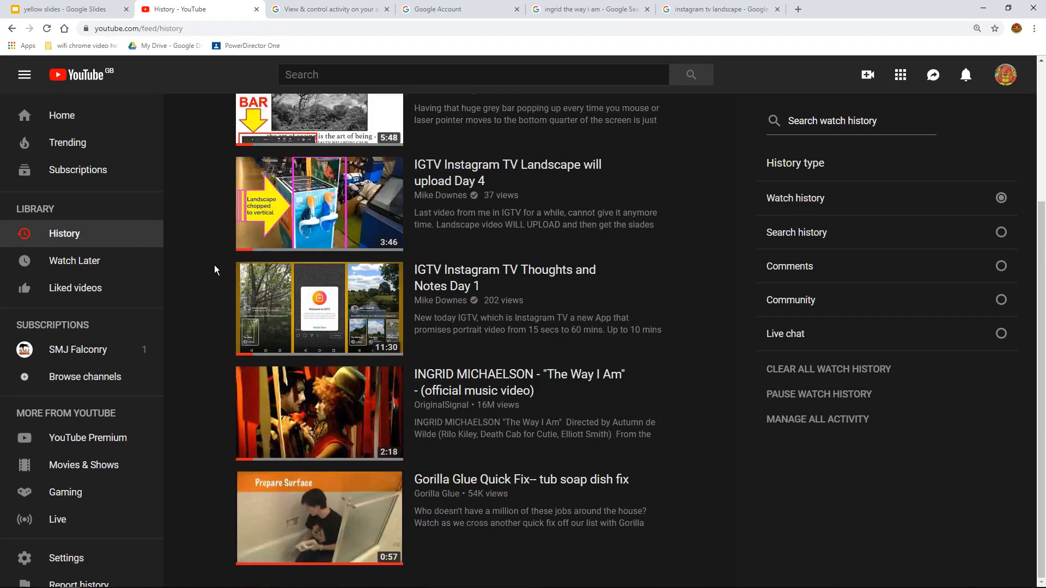
{"action": "scroll", "scroll_direction": "up", "scroll_amount": 3}
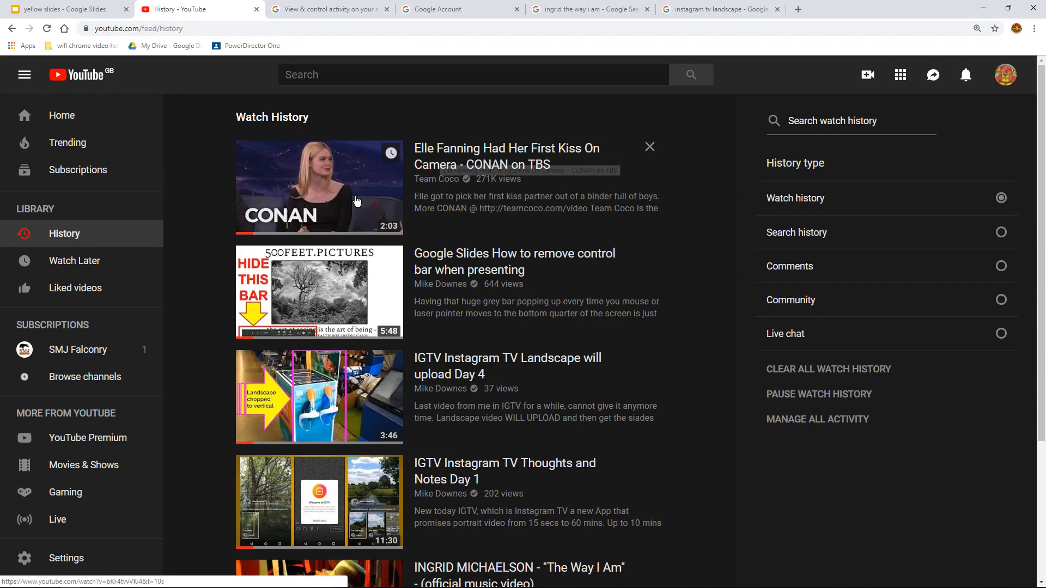
{"action": "mouse_move", "coordinate": [322, 196]}
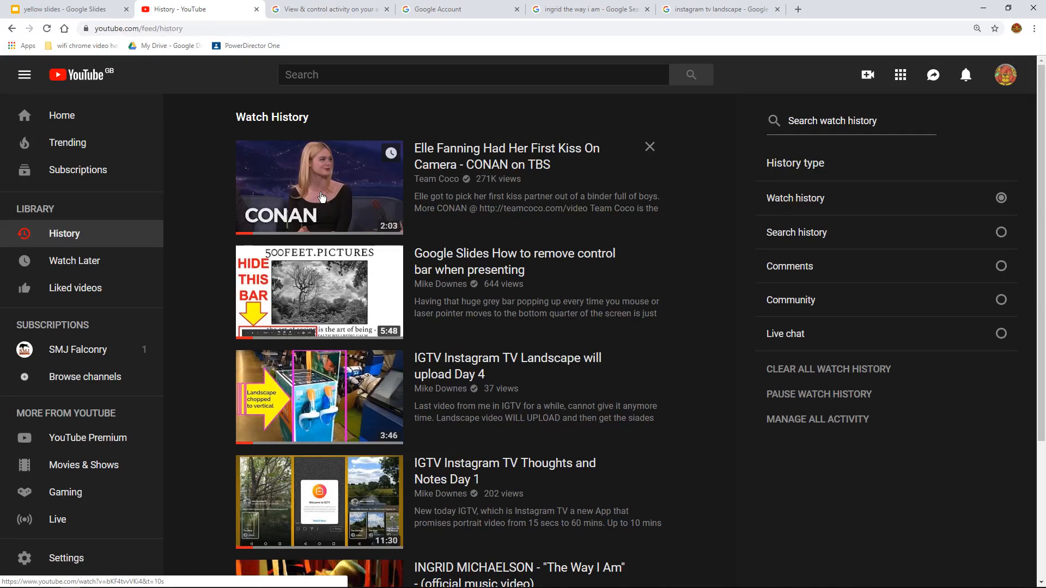
{"action": "scroll", "scroll_direction": "down", "scroll_amount": 3}
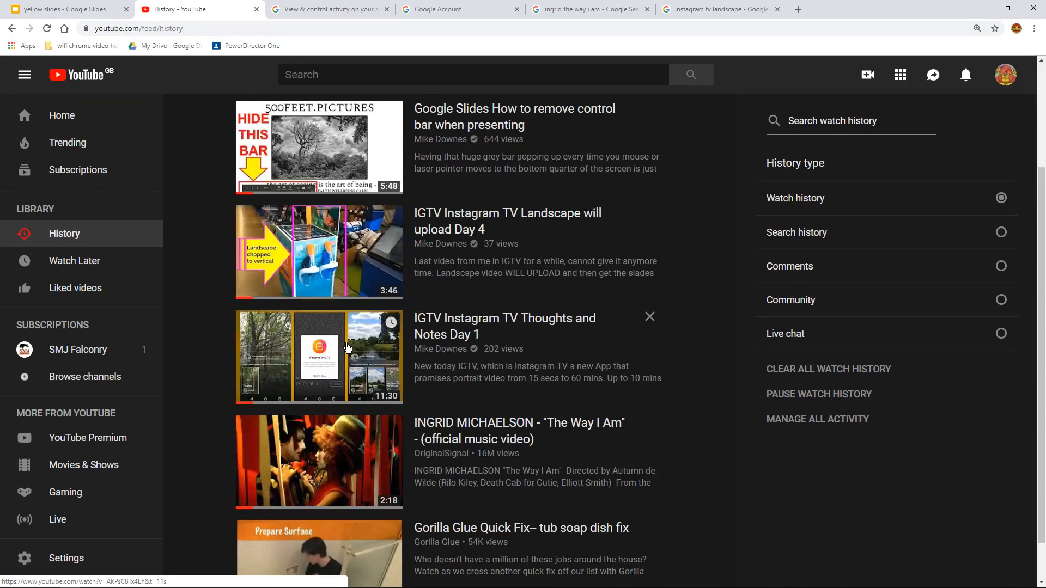
{"action": "scroll", "scroll_direction": "up", "scroll_amount": 3}
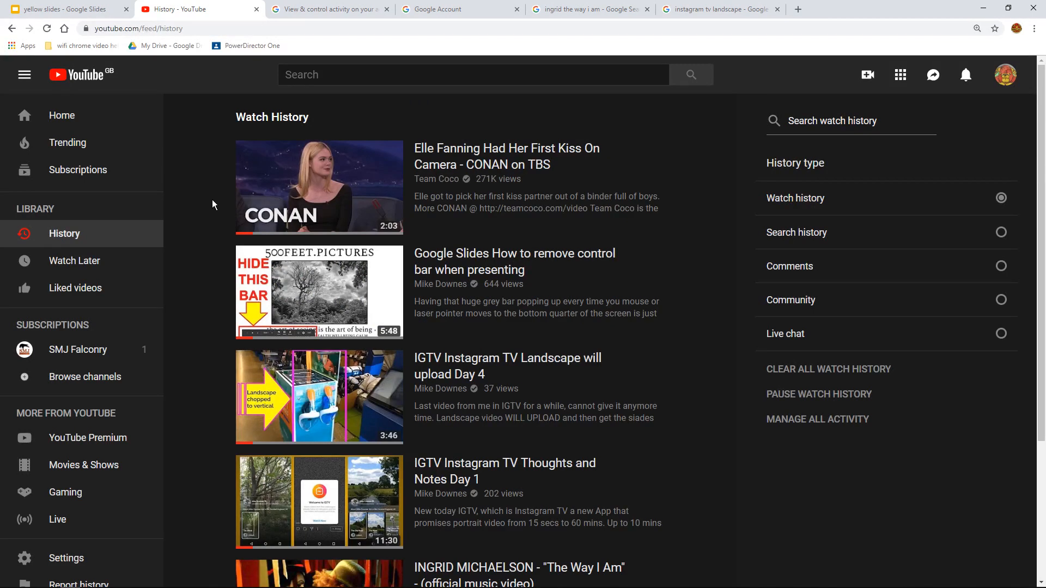
{"action": "mouse_move", "coordinate": [788, 421]}
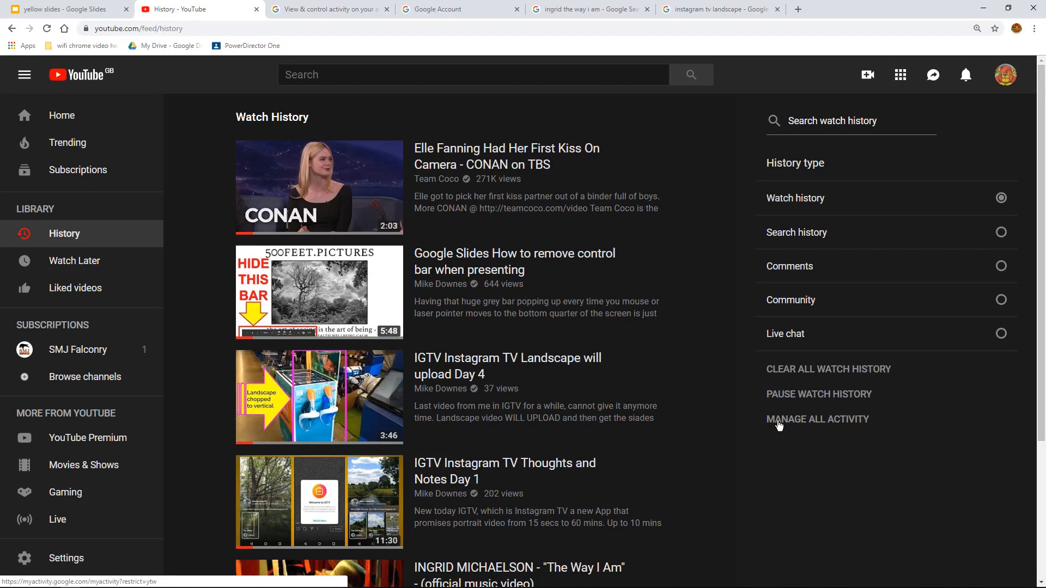
Go to the full YouTube activity record via MANAGE ALL ACTIVITY and zoom the page in
{"action": "left_click", "coordinate": [817, 418]}
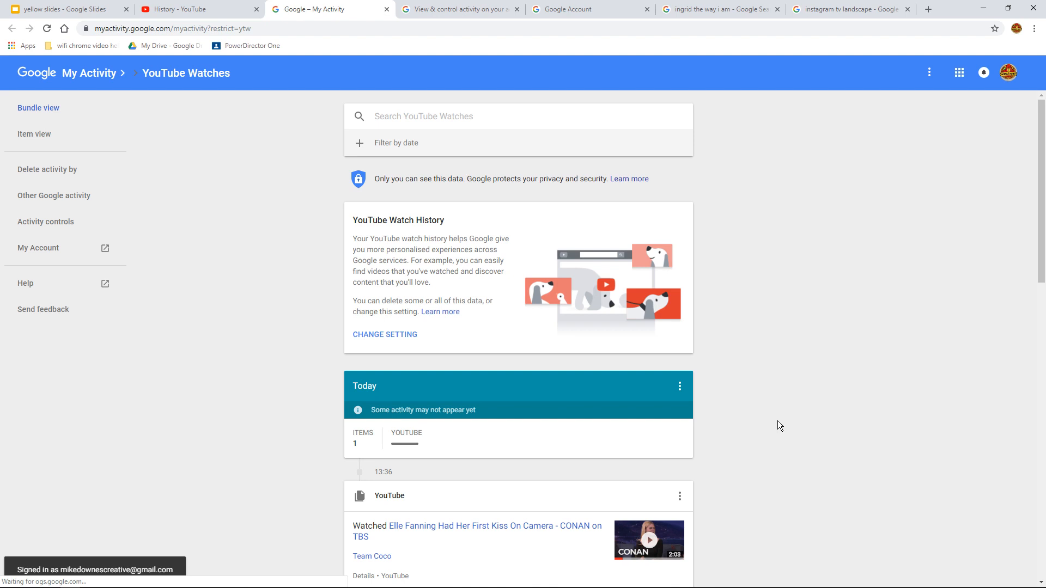
{"action": "mouse_move", "coordinate": [786, 417]}
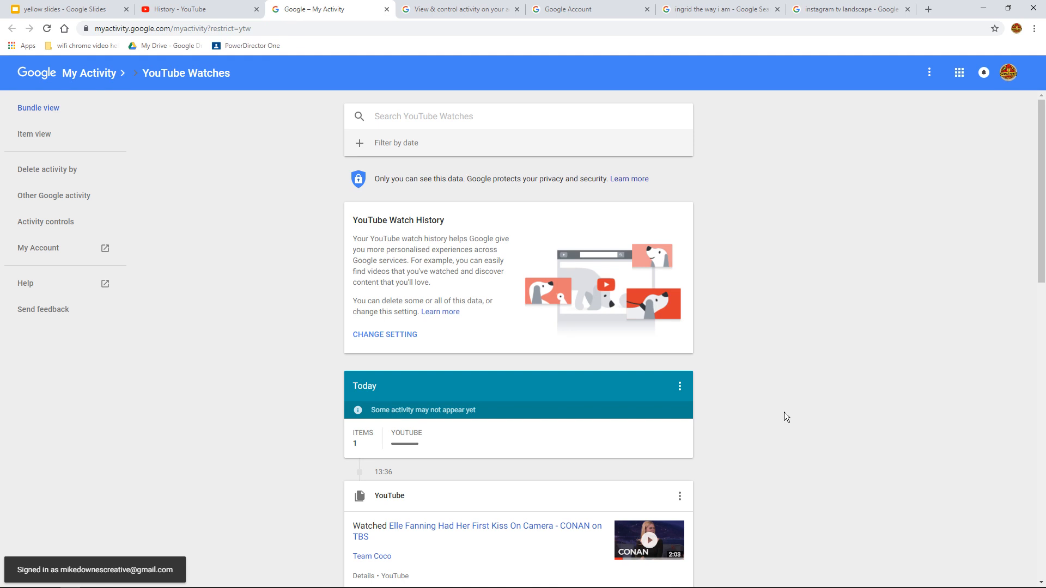
{"action": "mouse_move", "coordinate": [185, 88]}
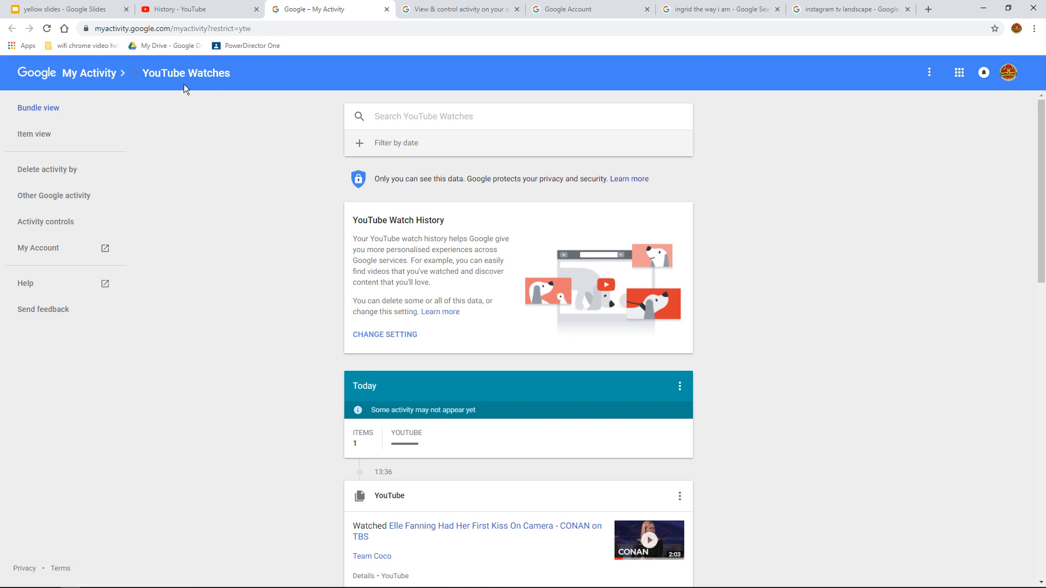
{"action": "mouse_move", "coordinate": [228, 166]}
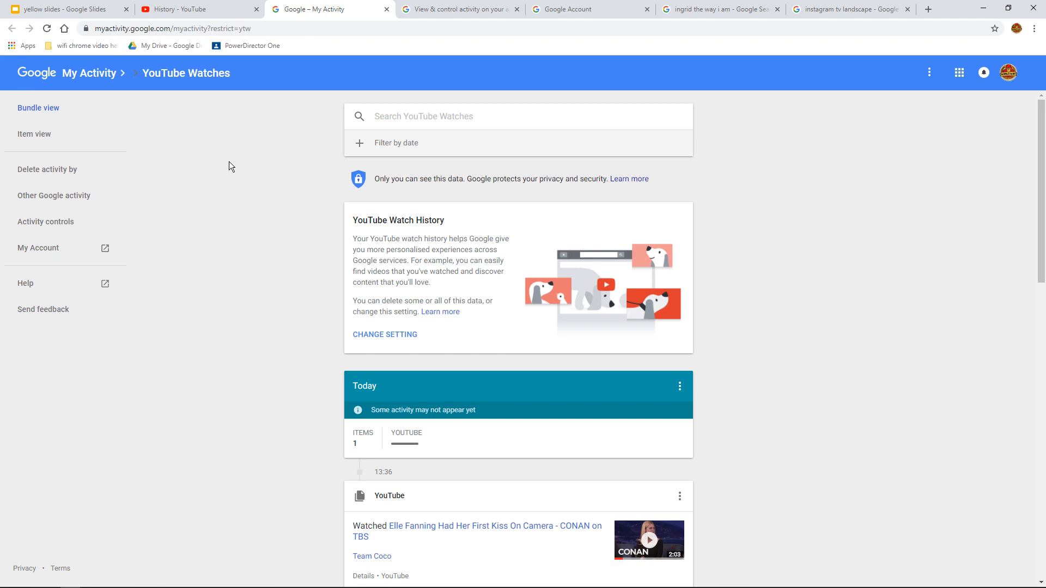
{"action": "mouse_move", "coordinate": [239, 162]}
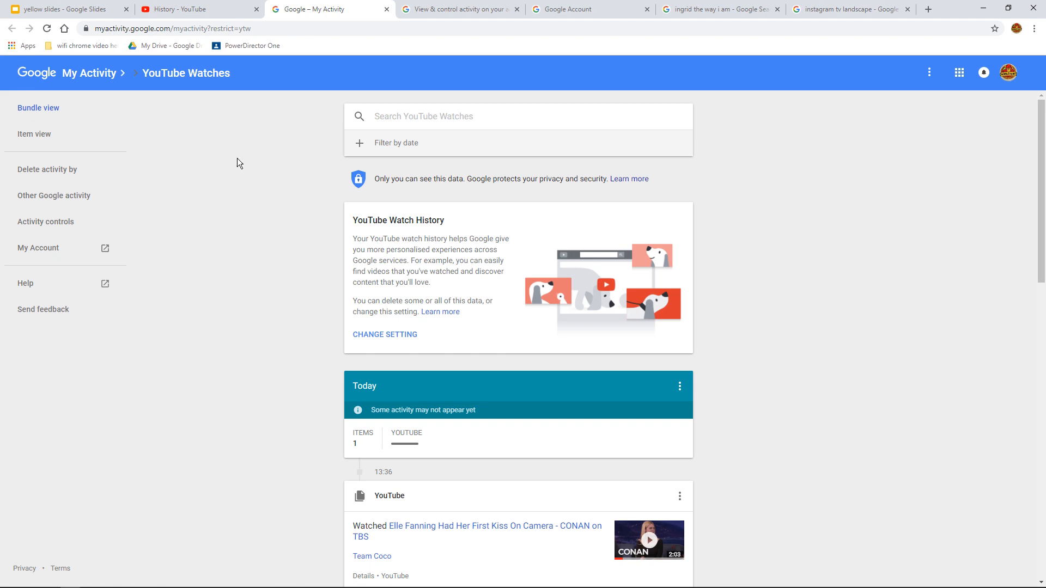
{"action": "left_click", "coordinate": [1032, 28]}
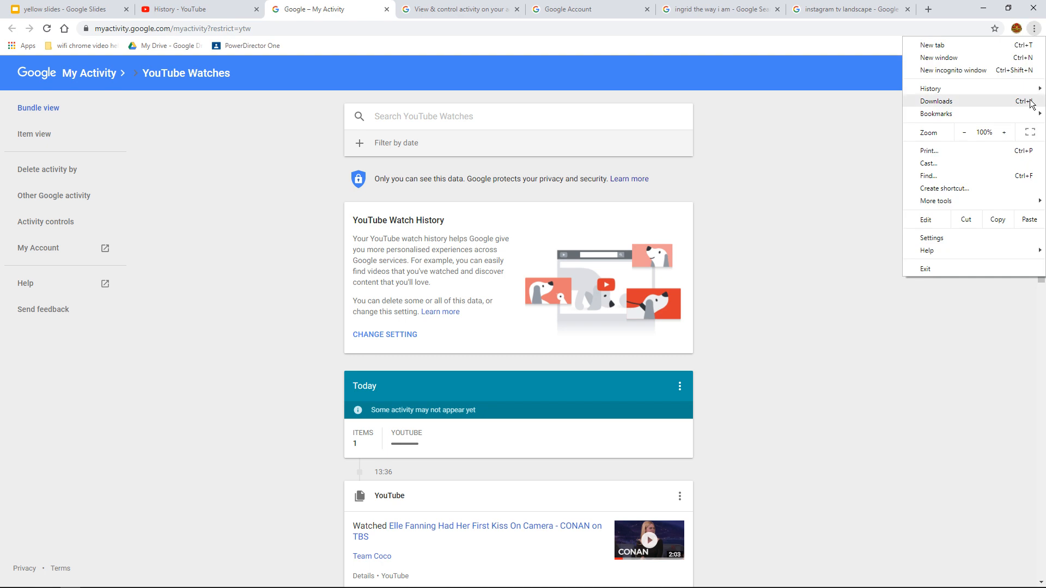
{"action": "left_click", "coordinate": [1003, 131]}
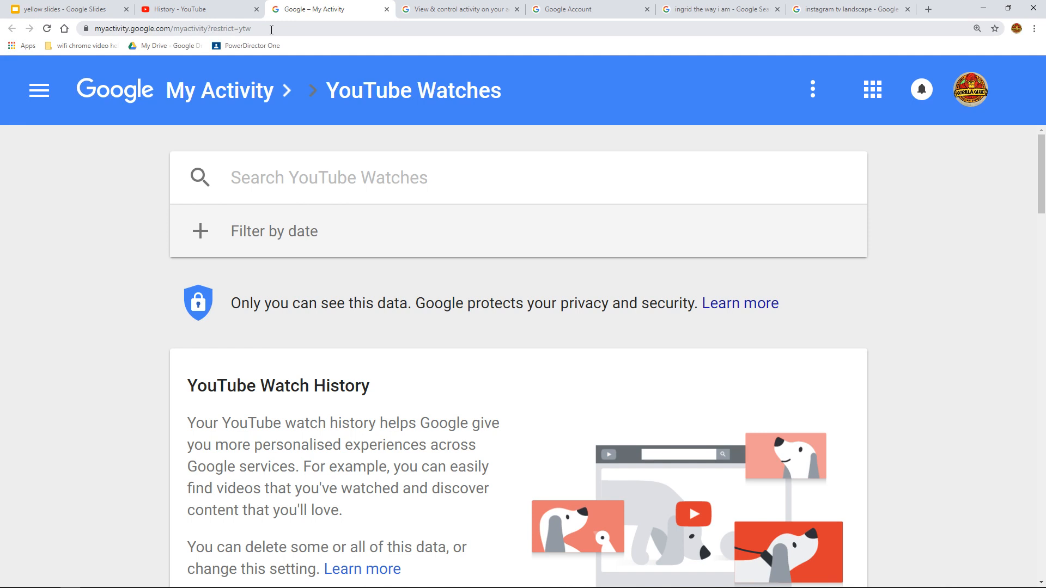
{"action": "mouse_move", "coordinate": [130, 244]}
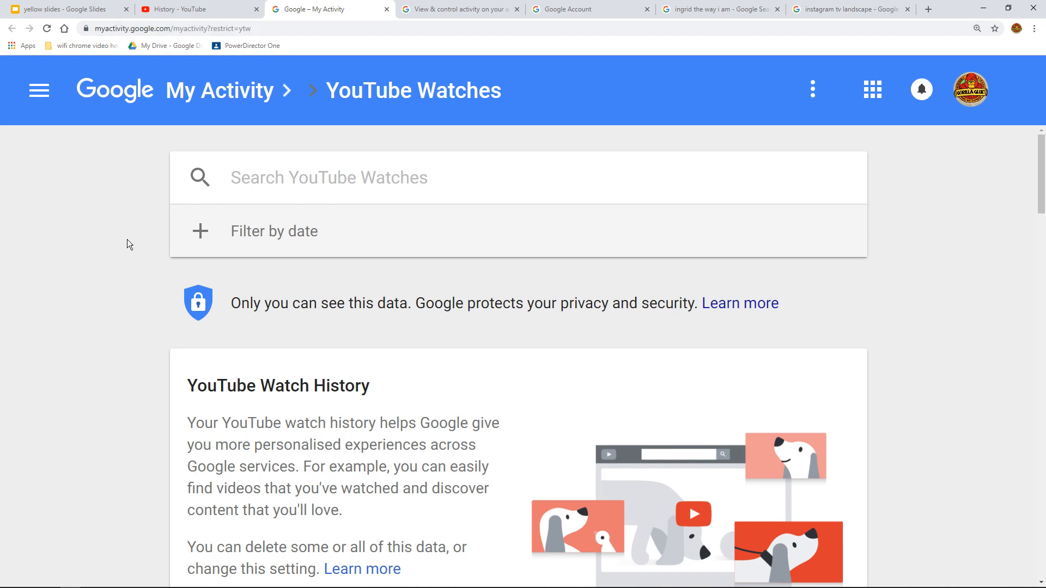
Move down the YouTube Watches list to today's Elle Fanning video entry
{"action": "scroll", "scroll_direction": "down", "scroll_amount": 3}
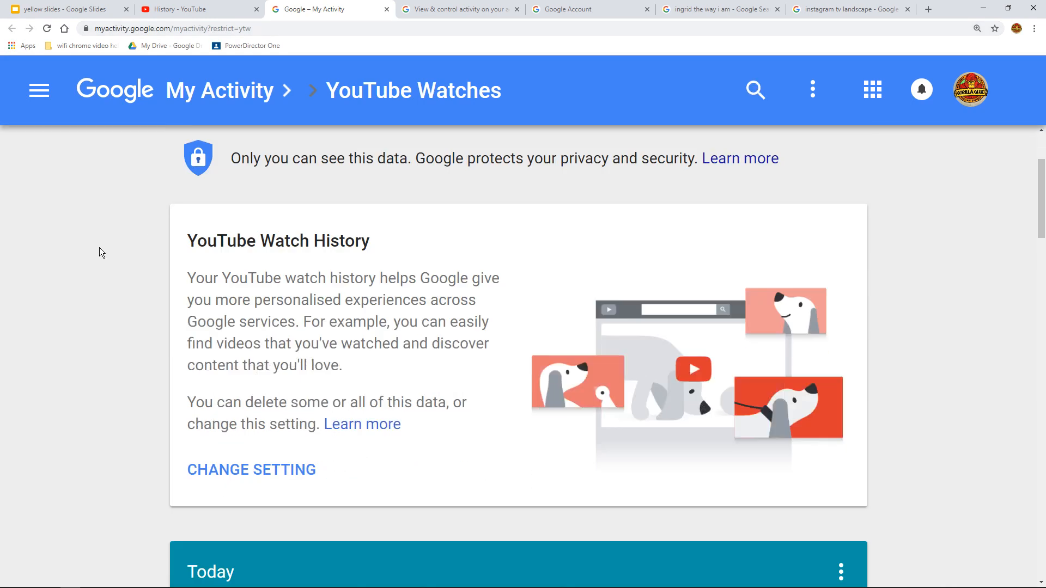
{"action": "mouse_move", "coordinate": [185, 353]}
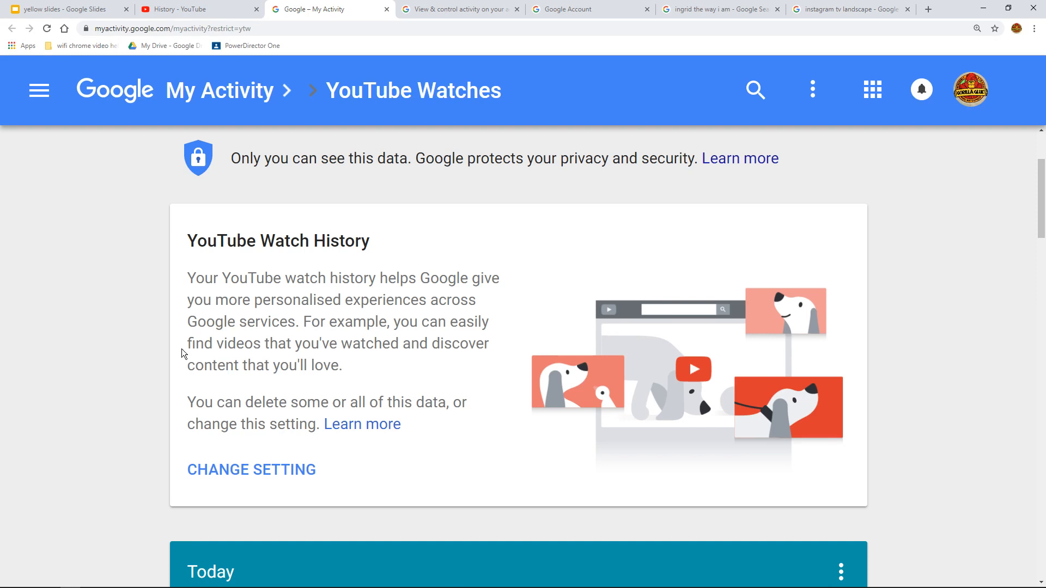
{"action": "mouse_move", "coordinate": [131, 308]}
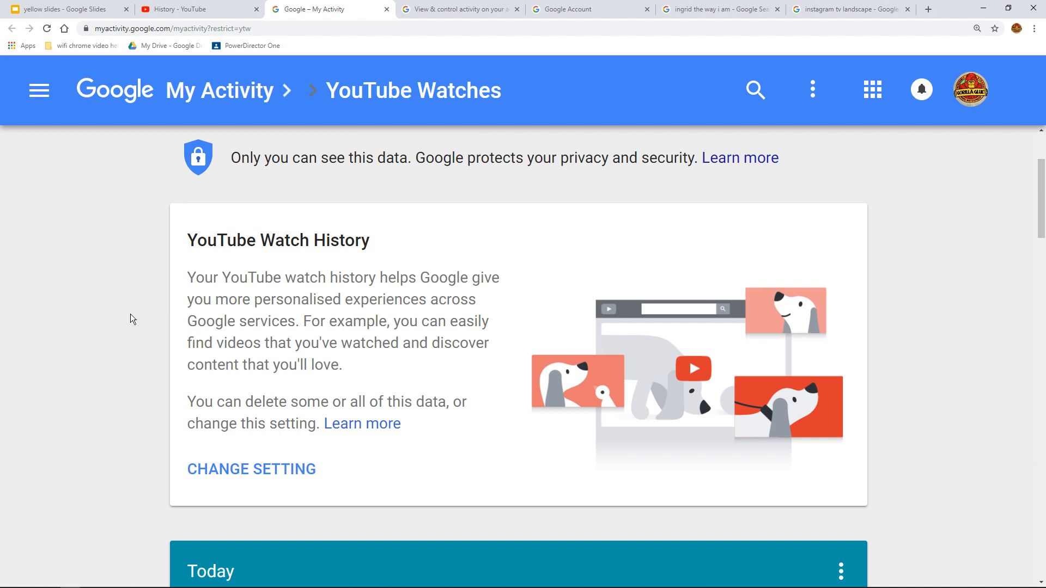
{"action": "scroll", "scroll_direction": "down", "scroll_amount": 3}
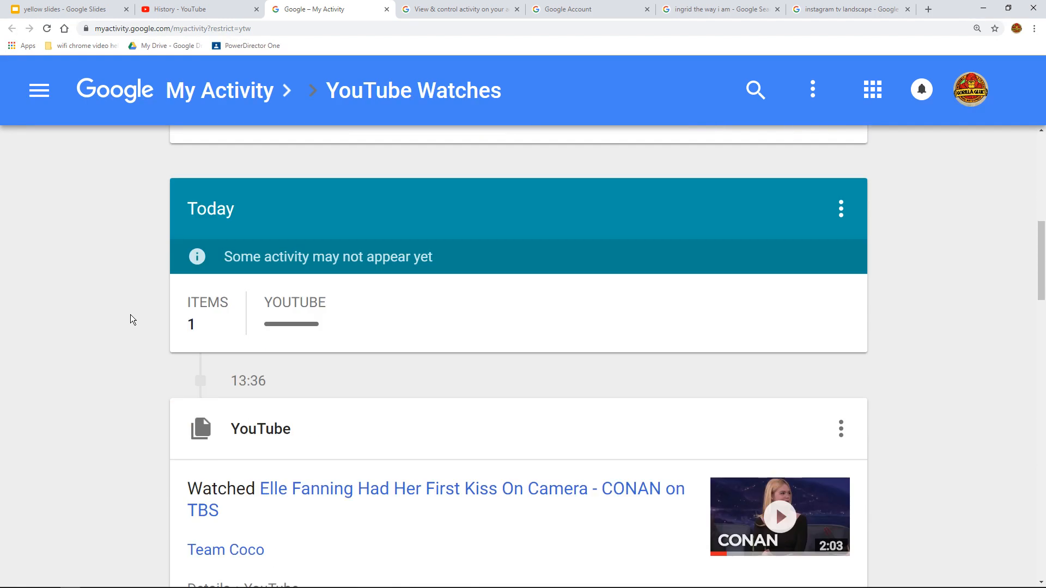
{"action": "scroll", "scroll_direction": "down", "scroll_amount": 3}
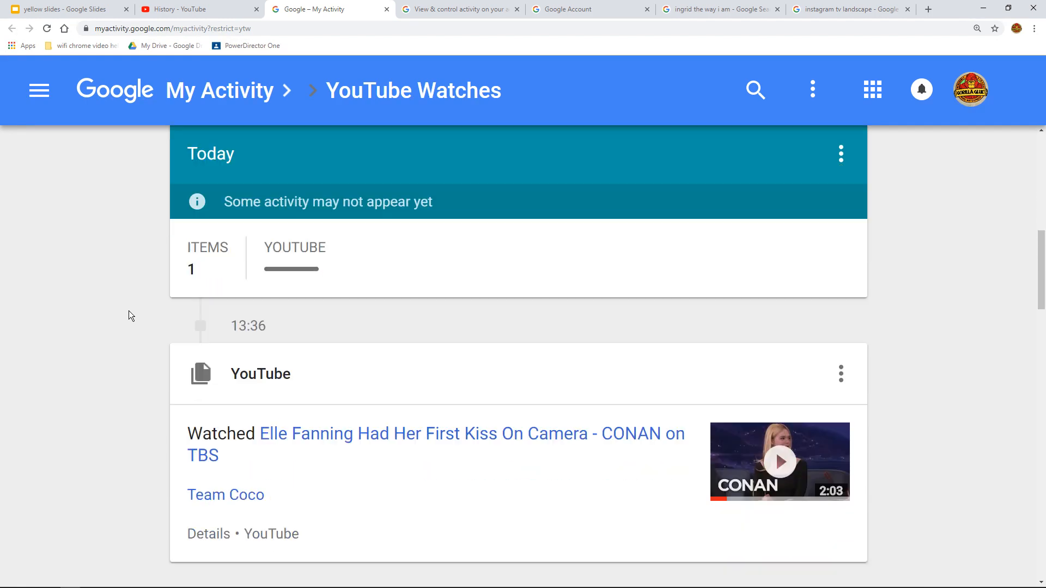
{"action": "scroll", "scroll_direction": "down", "scroll_amount": 3}
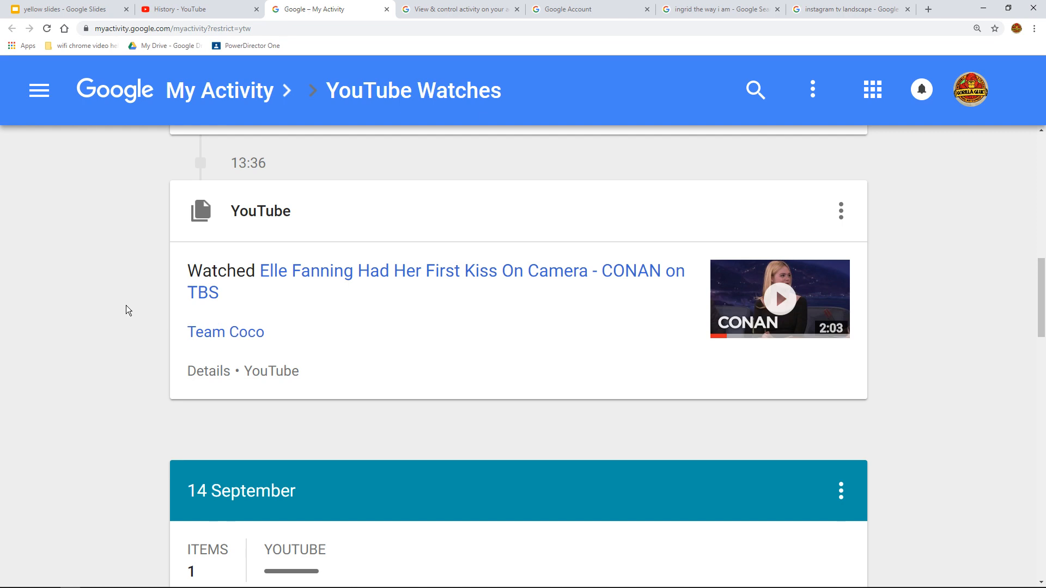
{"action": "mouse_move", "coordinate": [546, 318]}
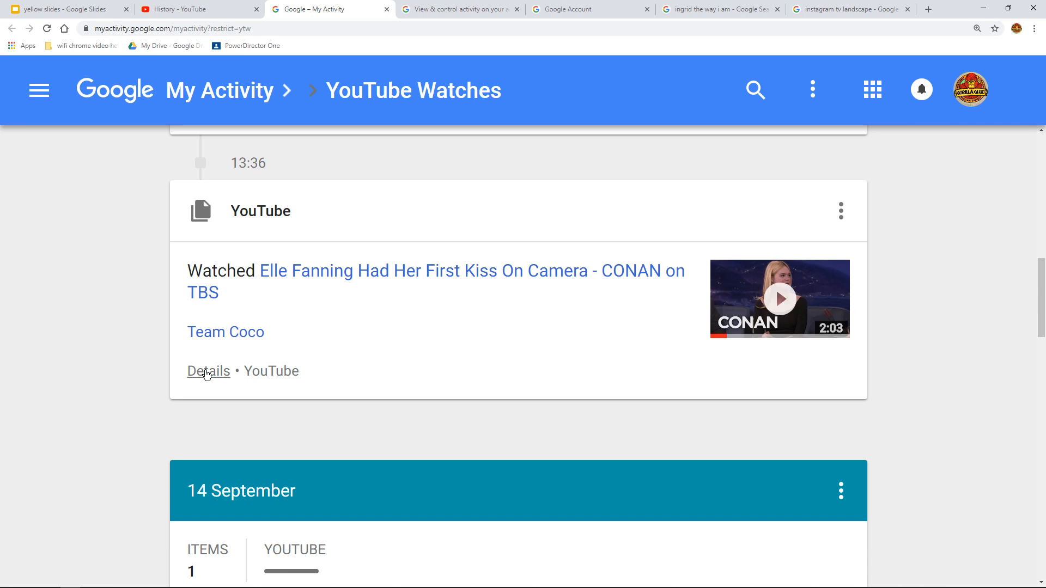
View the Elle Fanning watch entry's item details and close them again
{"action": "right_click", "coordinate": [208, 373]}
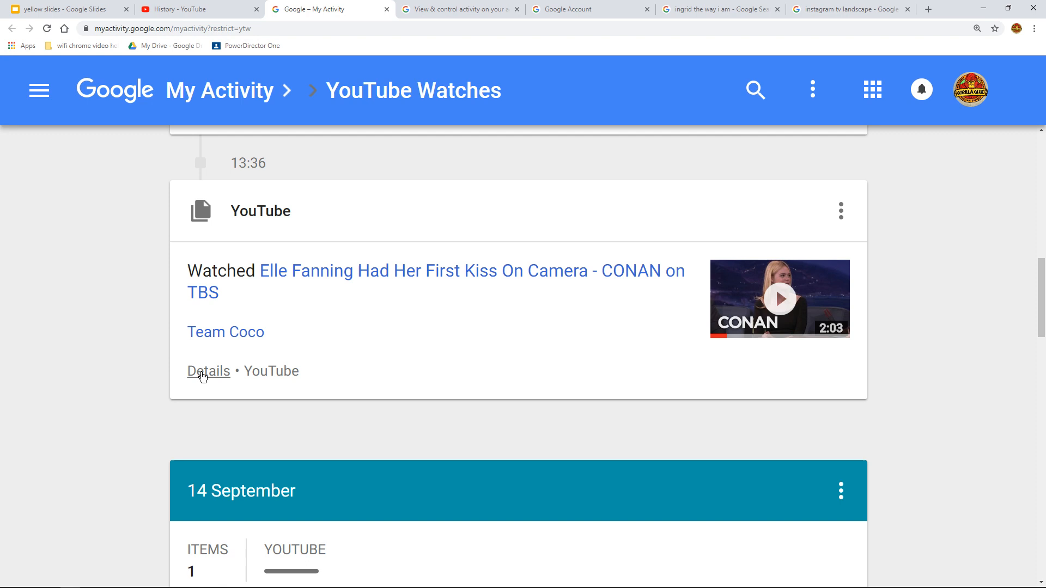
{"action": "left_click", "coordinate": [209, 371]}
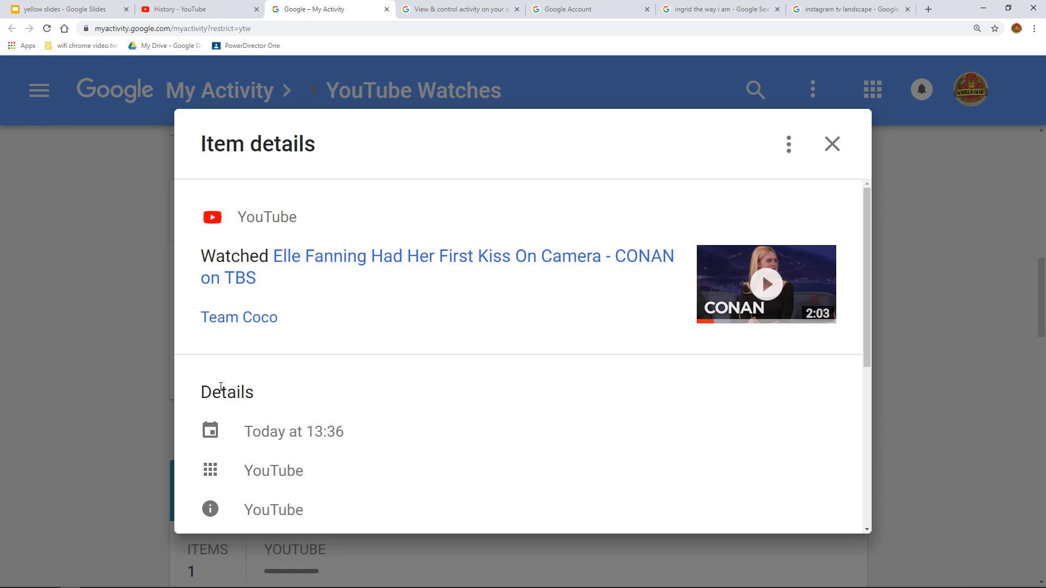
{"action": "mouse_move", "coordinate": [739, 202]}
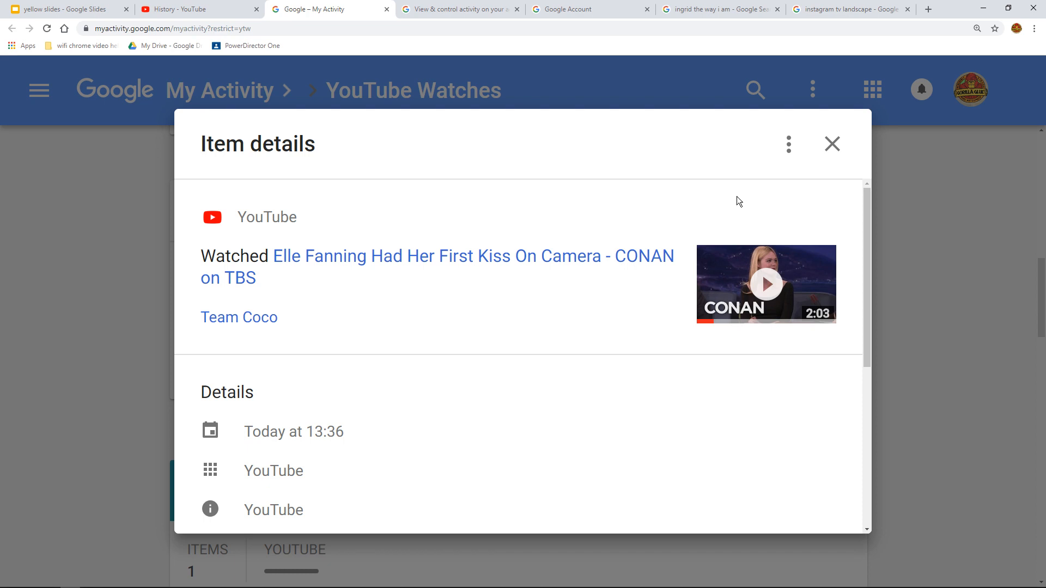
{"action": "left_click", "coordinate": [831, 144]}
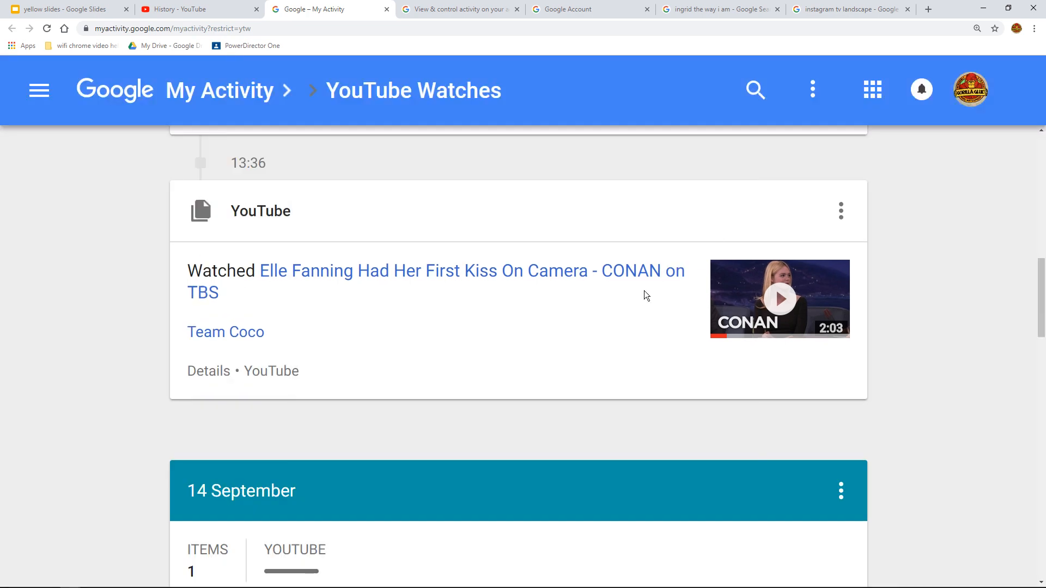
{"action": "mouse_move", "coordinate": [840, 213]}
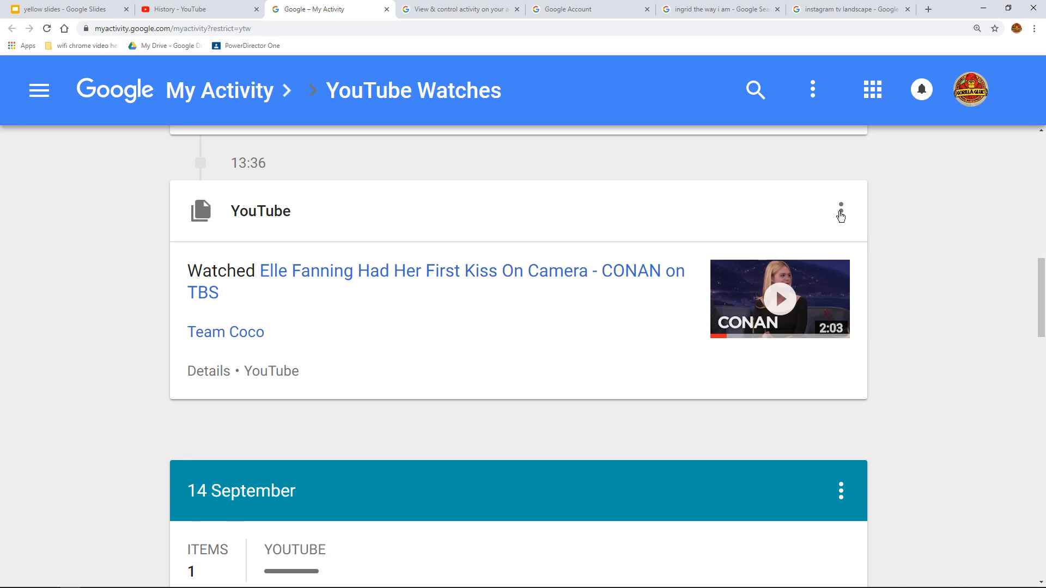
Delete the Elle Fanning CONAN entry from YouTube Watches and confirm with DELETE
{"action": "left_click", "coordinate": [839, 211]}
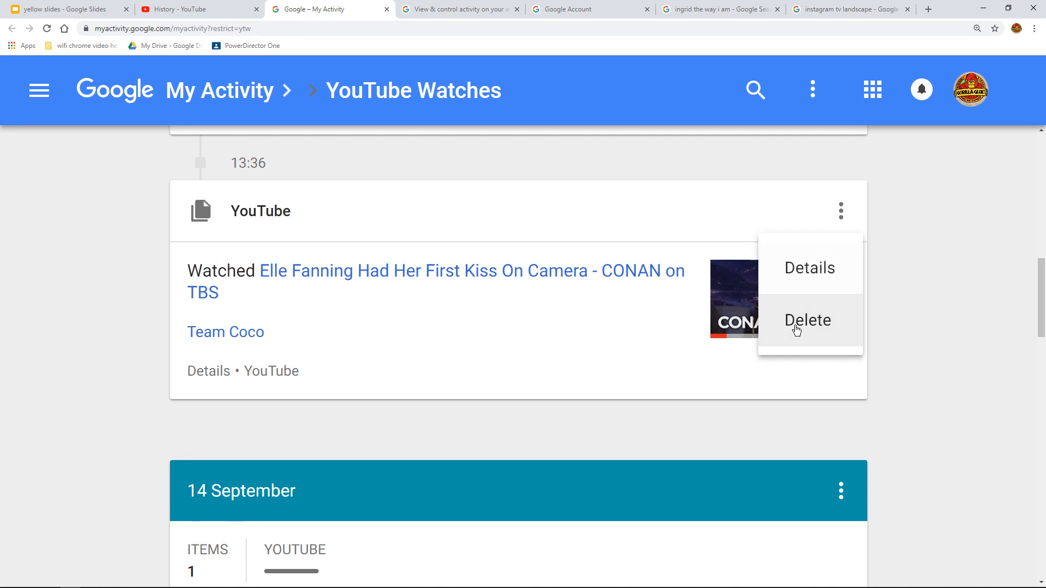
{"action": "left_click", "coordinate": [806, 320]}
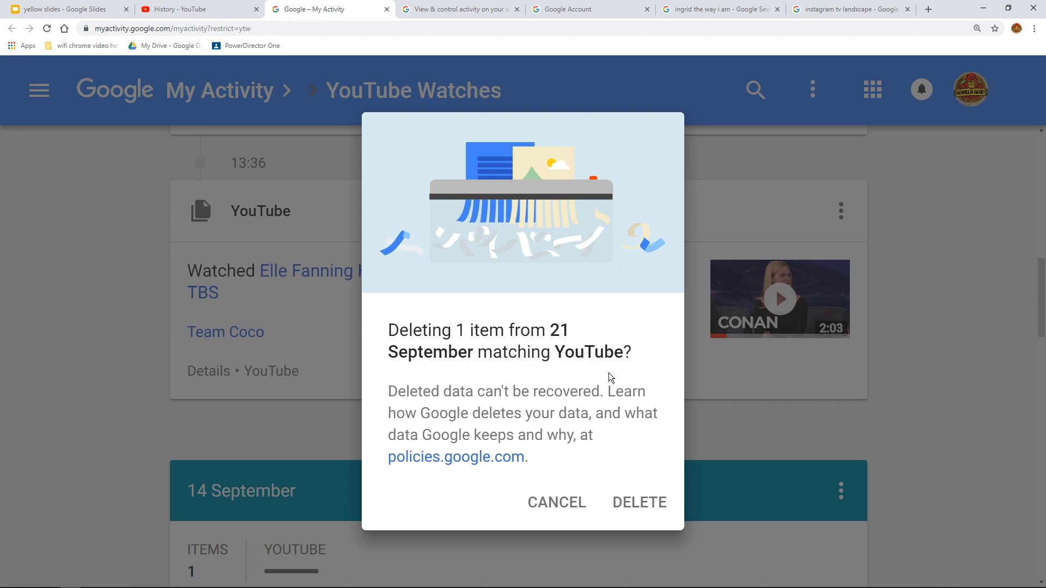
{"action": "mouse_move", "coordinate": [639, 502]}
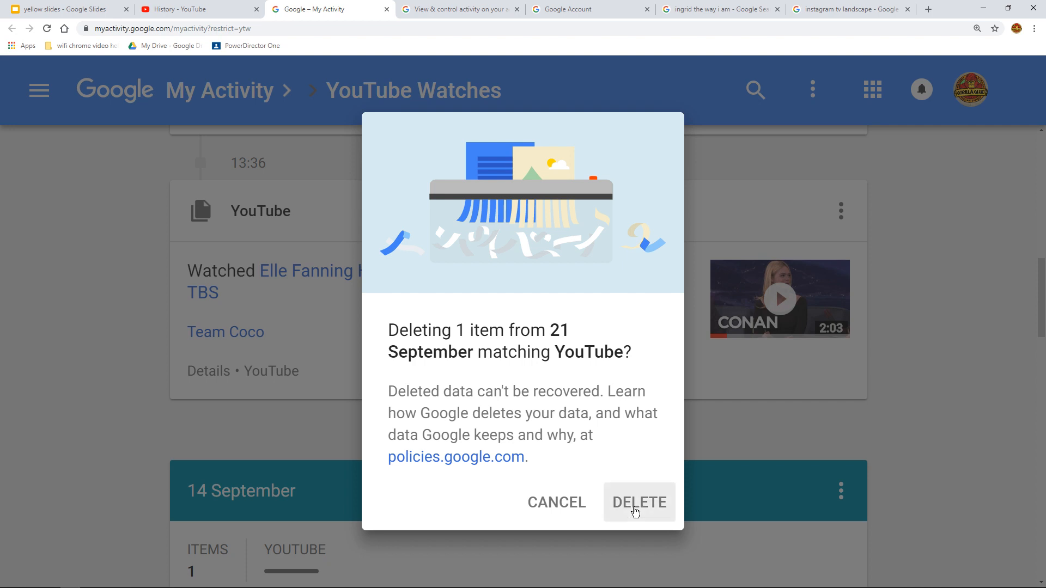
{"action": "left_click", "coordinate": [638, 502]}
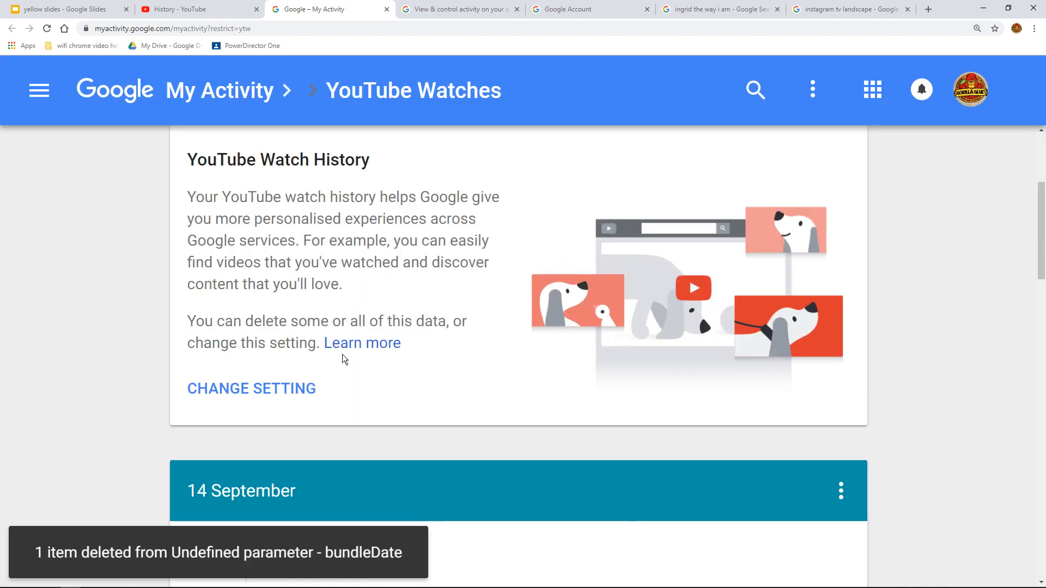
Check YouTube's Watch History without the Elle Fanning video, then return to the yellow slides deck
{"action": "left_click", "coordinate": [194, 8]}
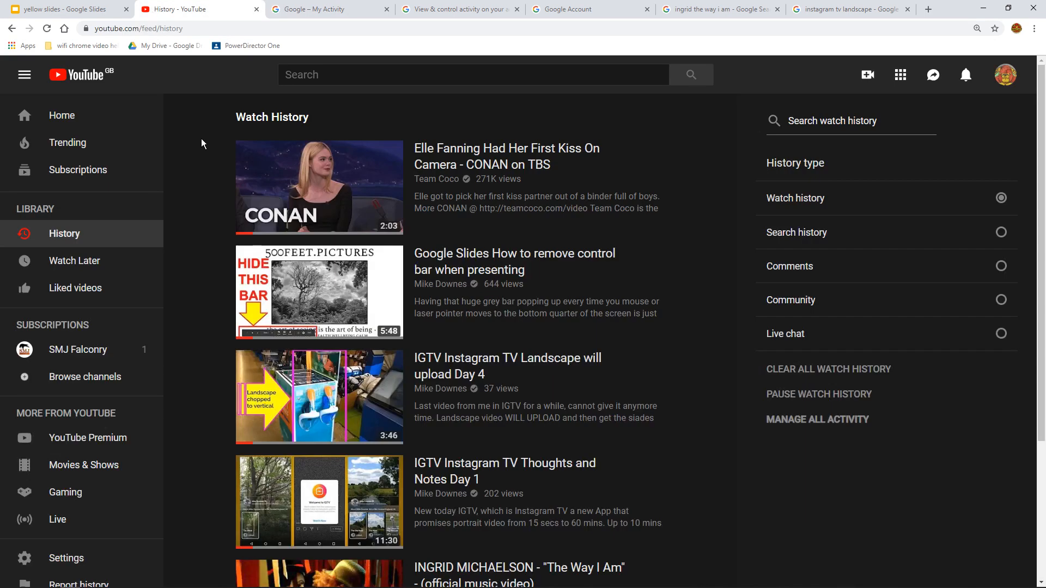
{"action": "mouse_move", "coordinate": [332, 164]}
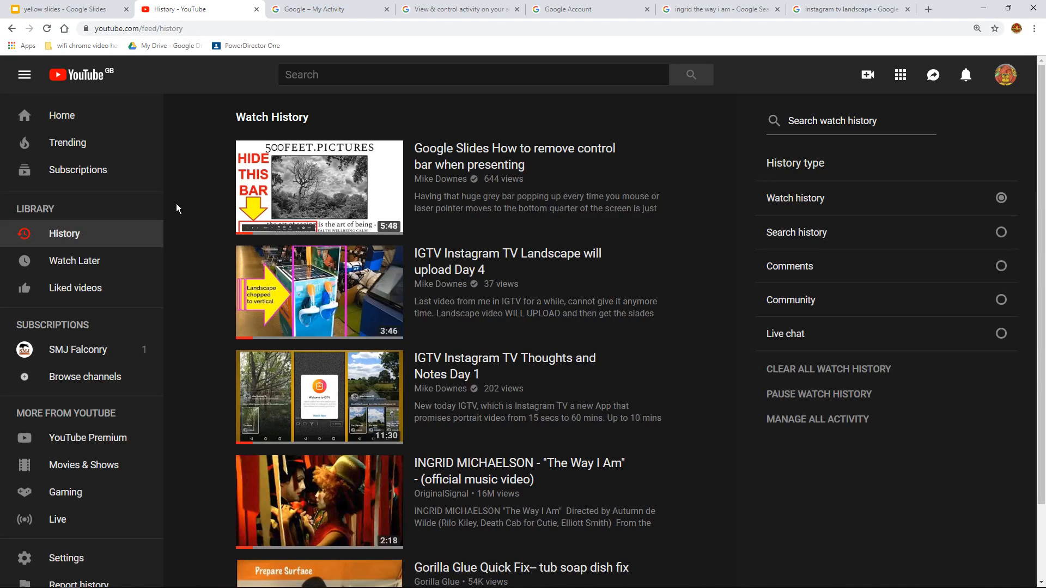
{"action": "left_click", "coordinate": [63, 9]}
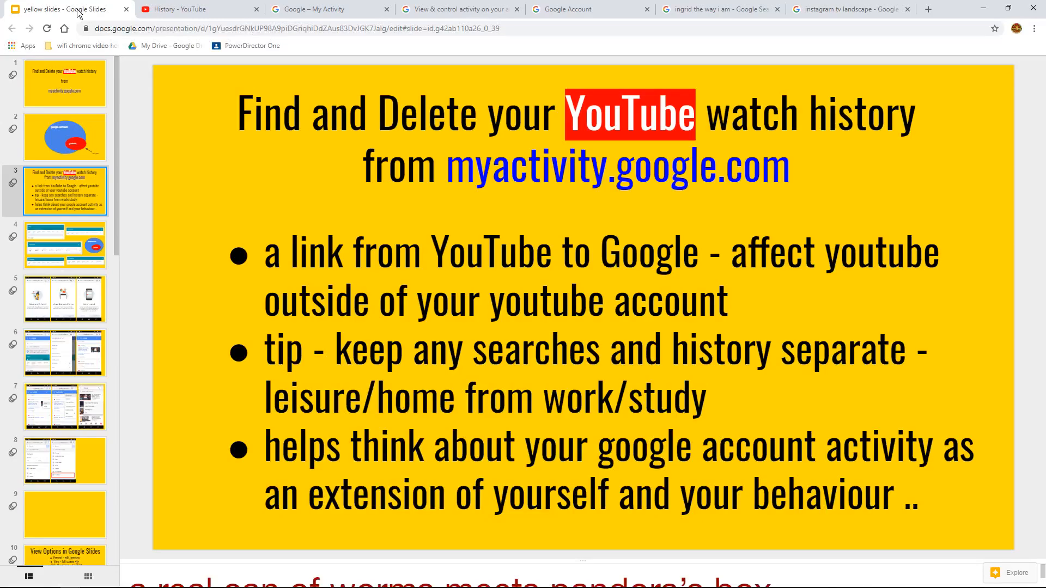
Show the title slide, then the Google account and YouTube circles diagram slide
{"action": "left_click", "coordinate": [64, 83]}
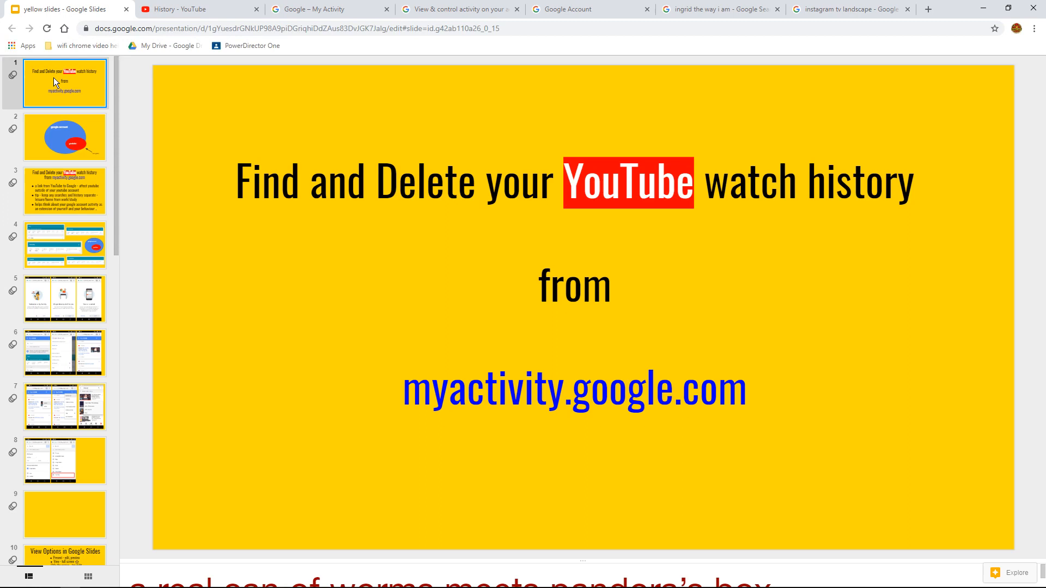
{"action": "left_click", "coordinate": [64, 136]}
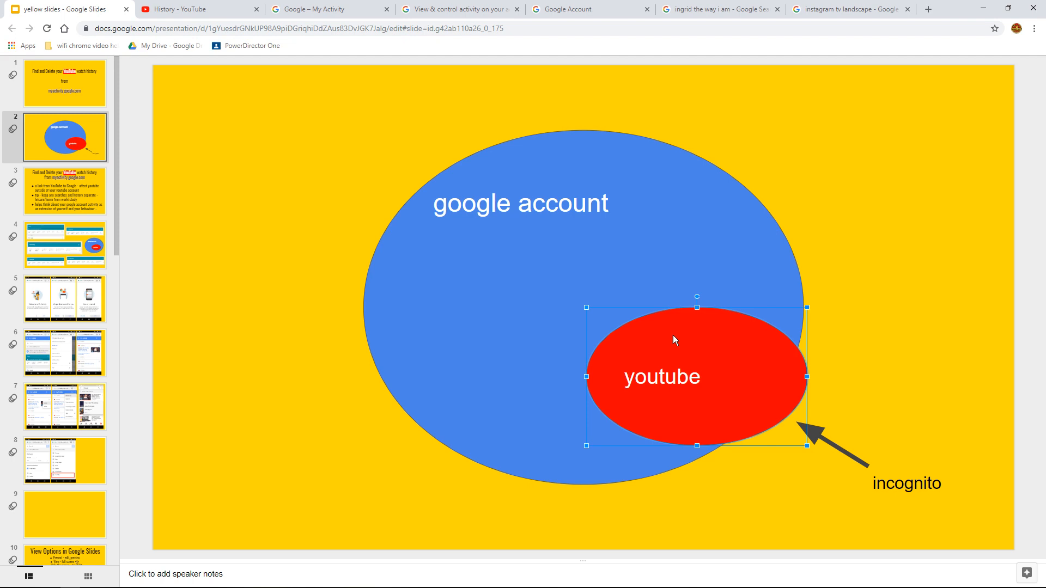
{"action": "mouse_move", "coordinate": [785, 470]}
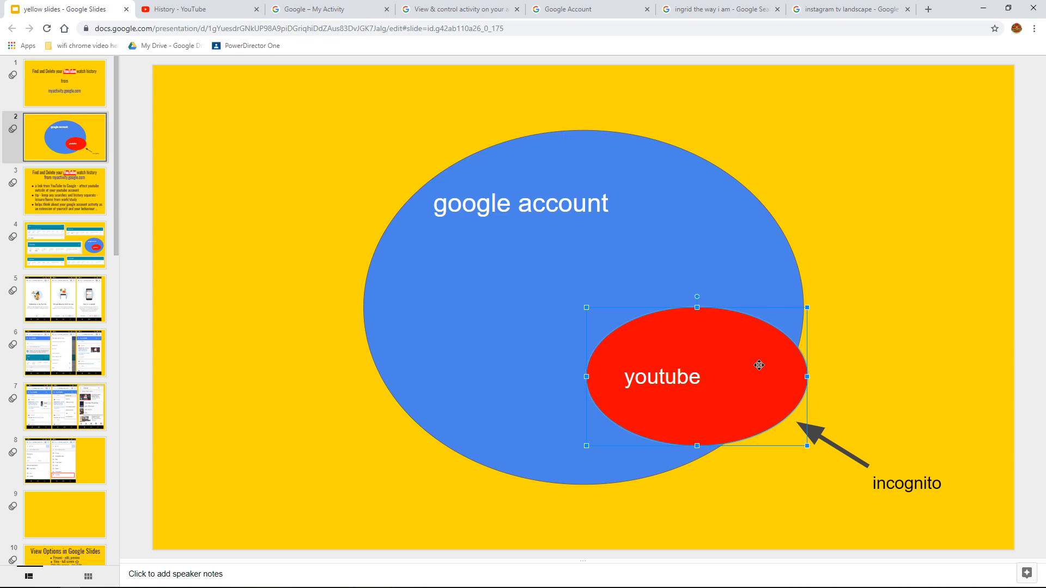
{"action": "mouse_move", "coordinate": [869, 315]}
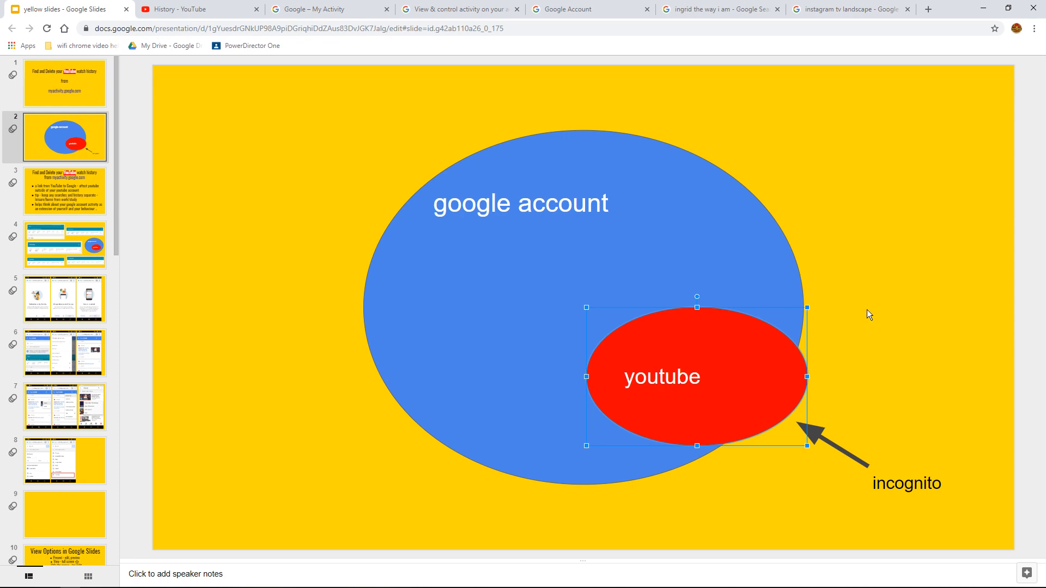
Show slide 3's YouTube tips and highlight the tip phrase and the words work/study
{"action": "left_click", "coordinate": [65, 192]}
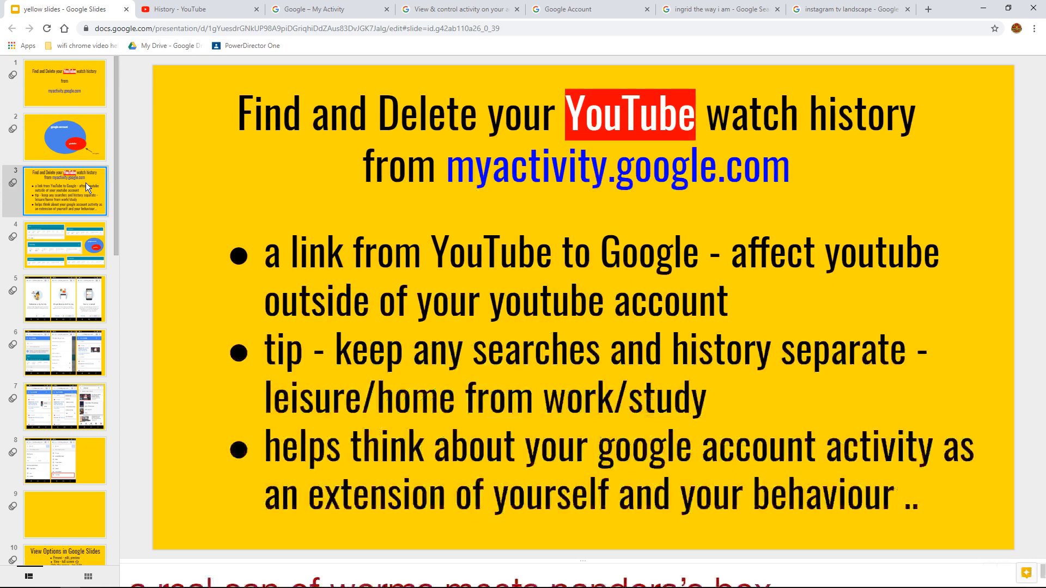
{"action": "mouse_move", "coordinate": [120, 223]}
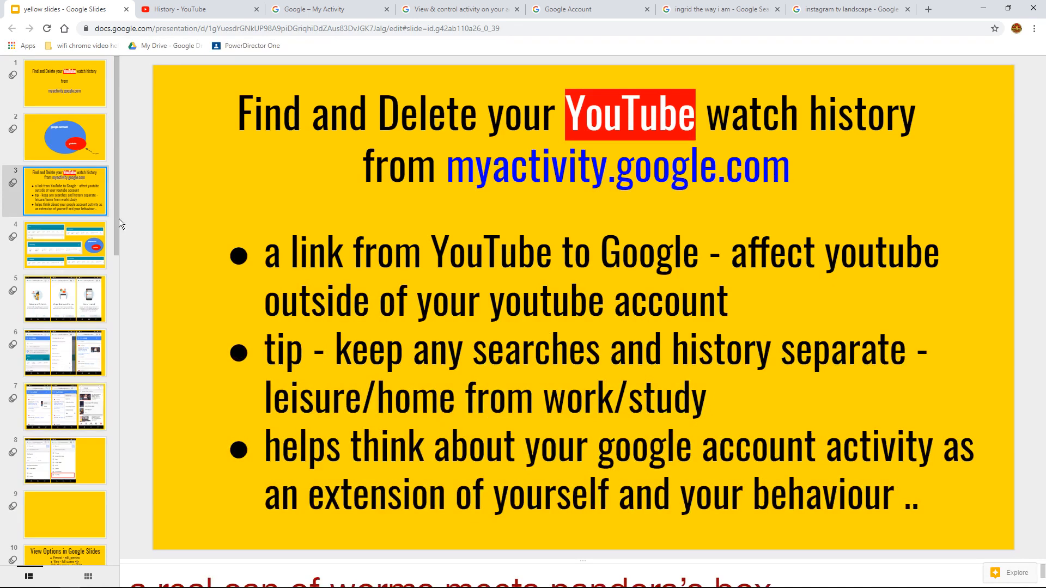
{"action": "mouse_move", "coordinate": [190, 260]}
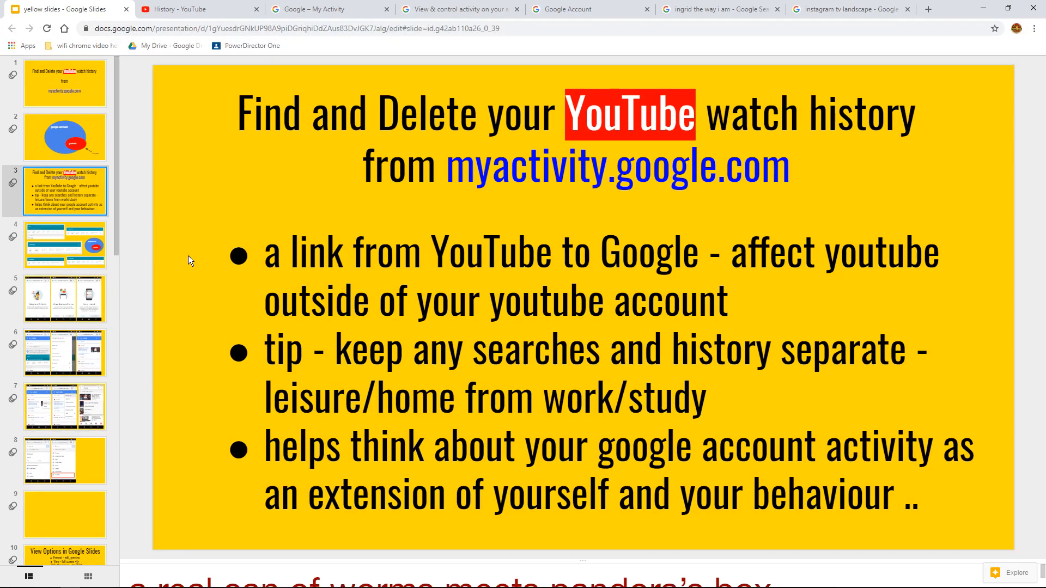
{"action": "mouse_move", "coordinate": [726, 255]}
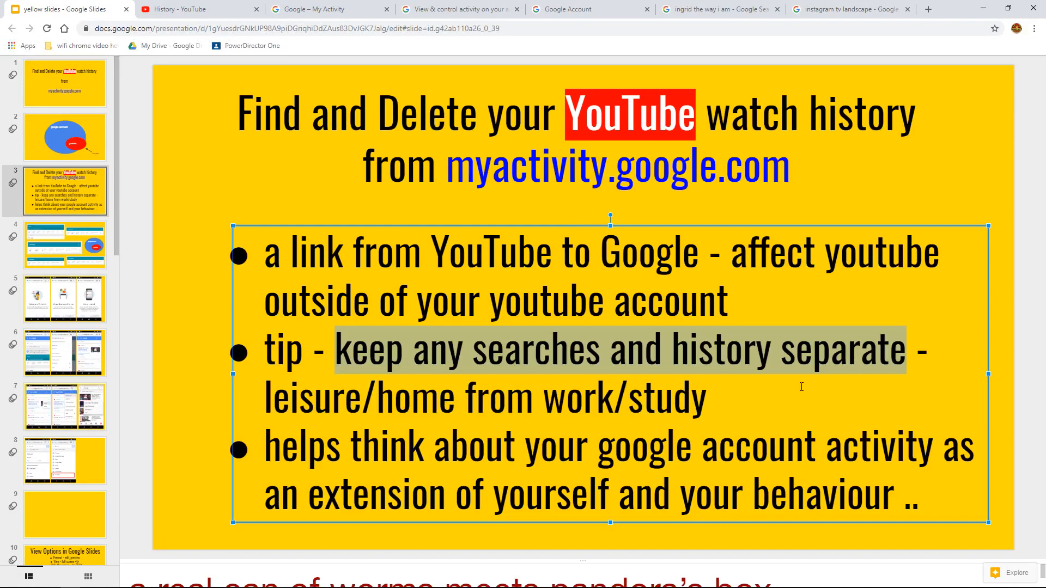
{"action": "left_click", "coordinate": [266, 396]}
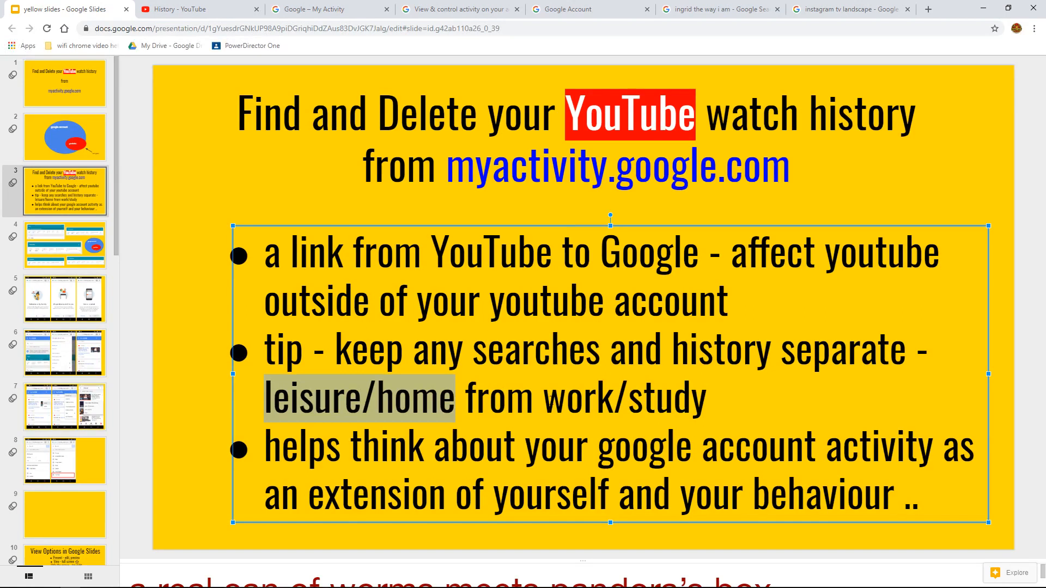
{"action": "double_click", "coordinate": [621, 397]}
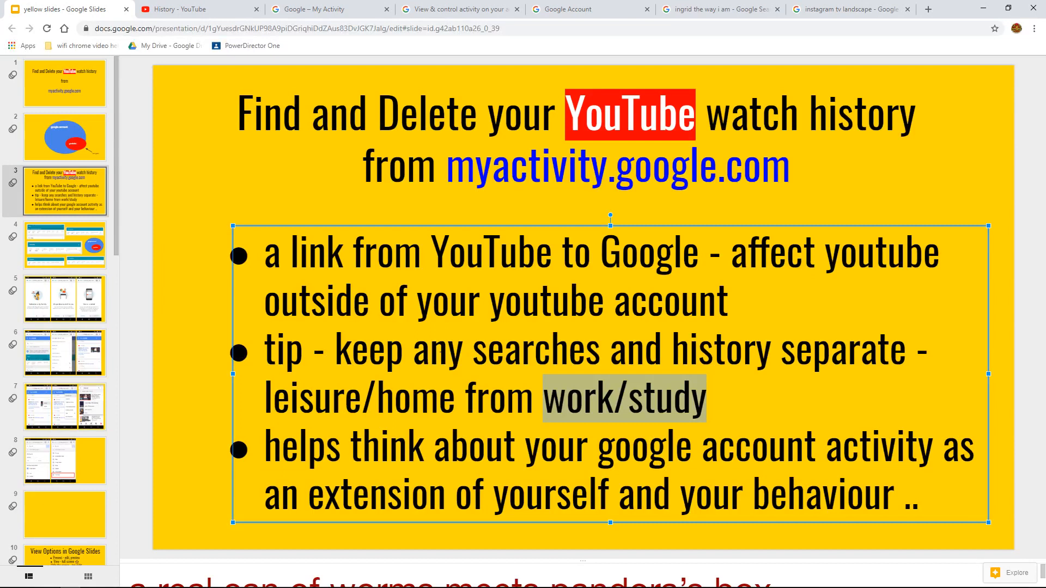
{"action": "mouse_move", "coordinate": [178, 373]}
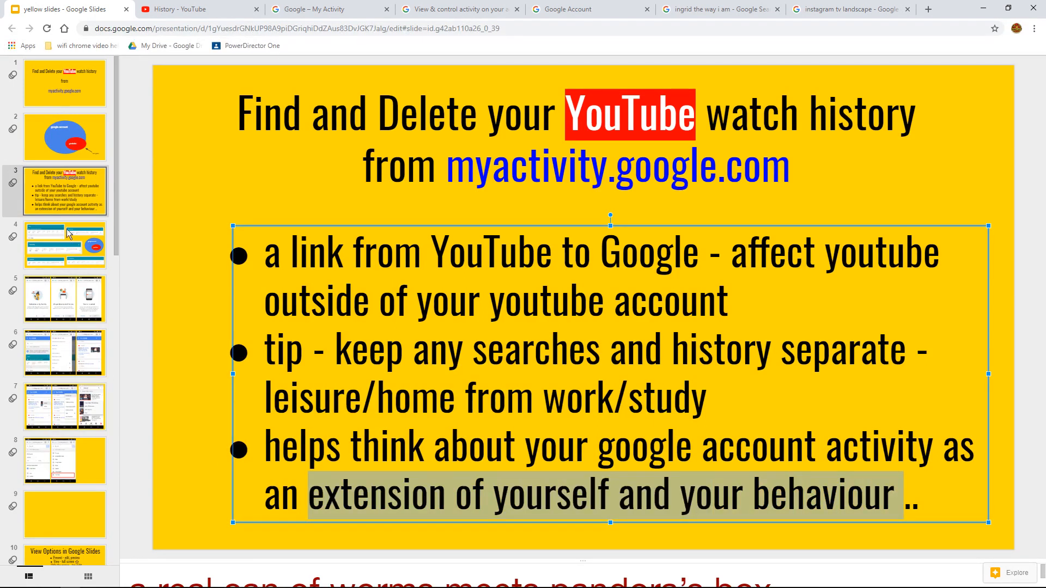
Point out the activity screenshots on slide 4, including the 19 September card, then return to slide 3
{"action": "left_click", "coordinate": [64, 244]}
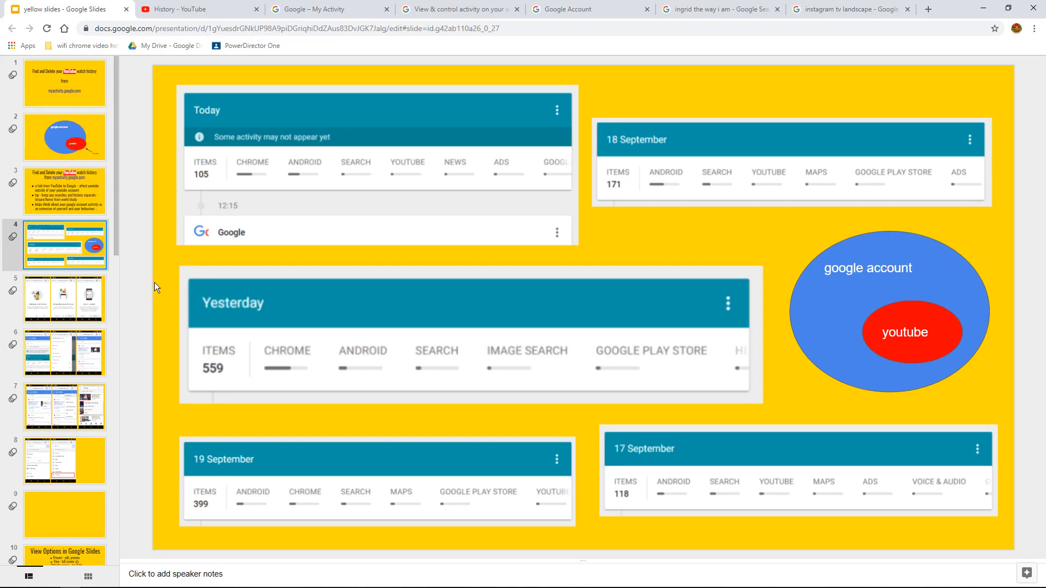
{"action": "mouse_move", "coordinate": [856, 317]}
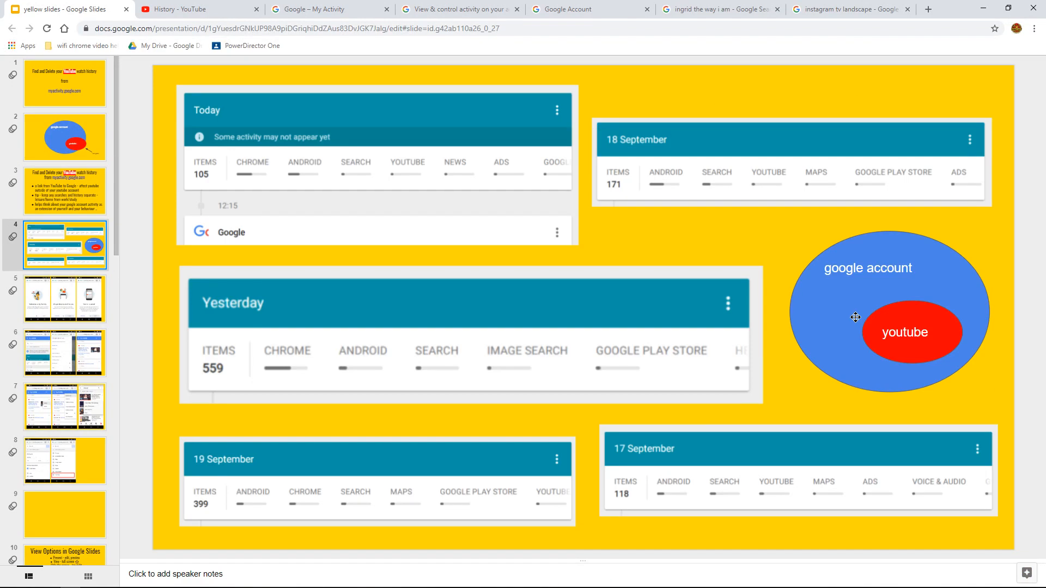
{"action": "mouse_move", "coordinate": [831, 302]}
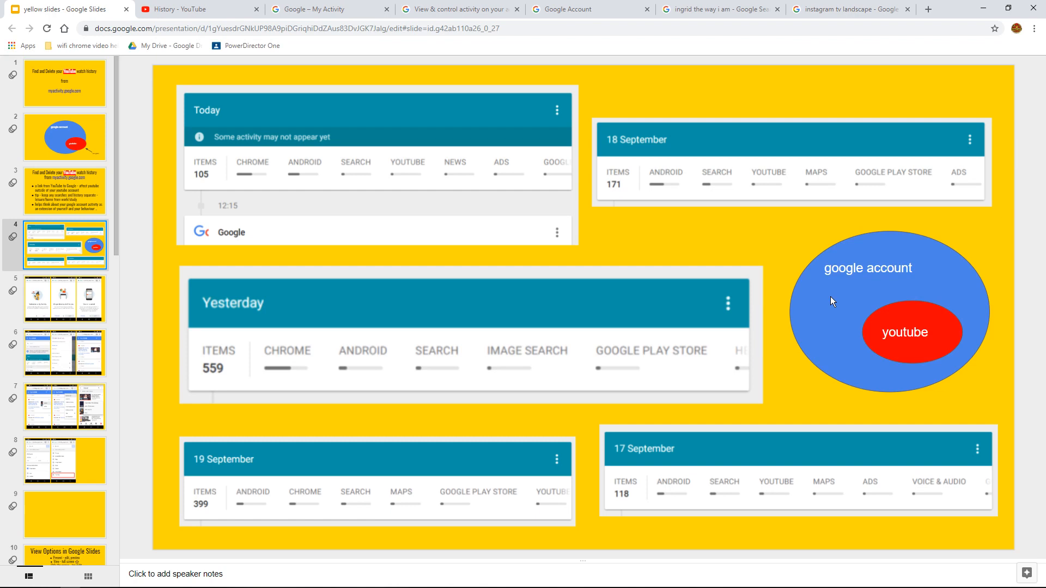
{"action": "left_click", "coordinate": [903, 332]}
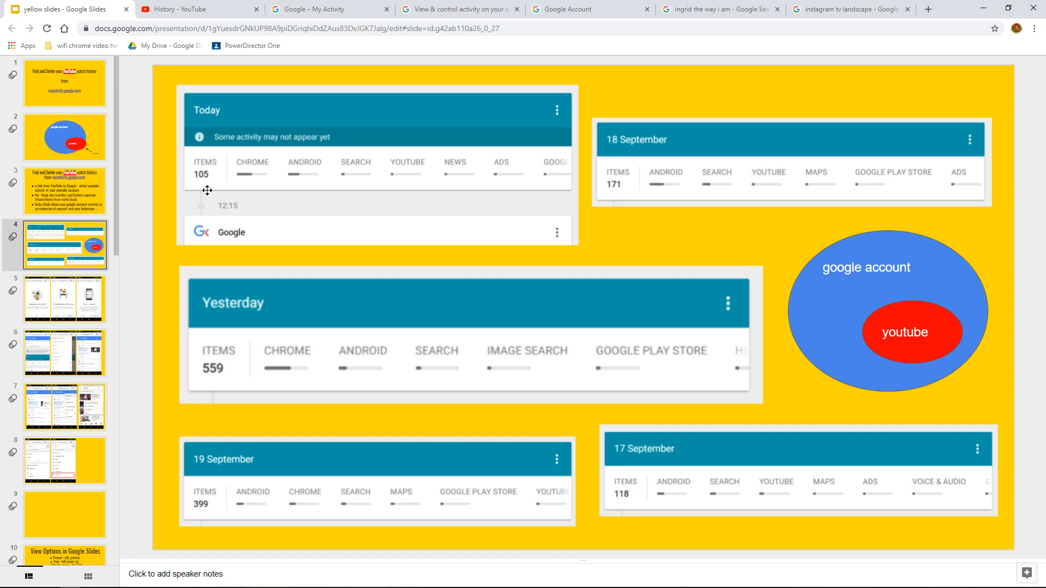
{"action": "mouse_move", "coordinate": [197, 188]}
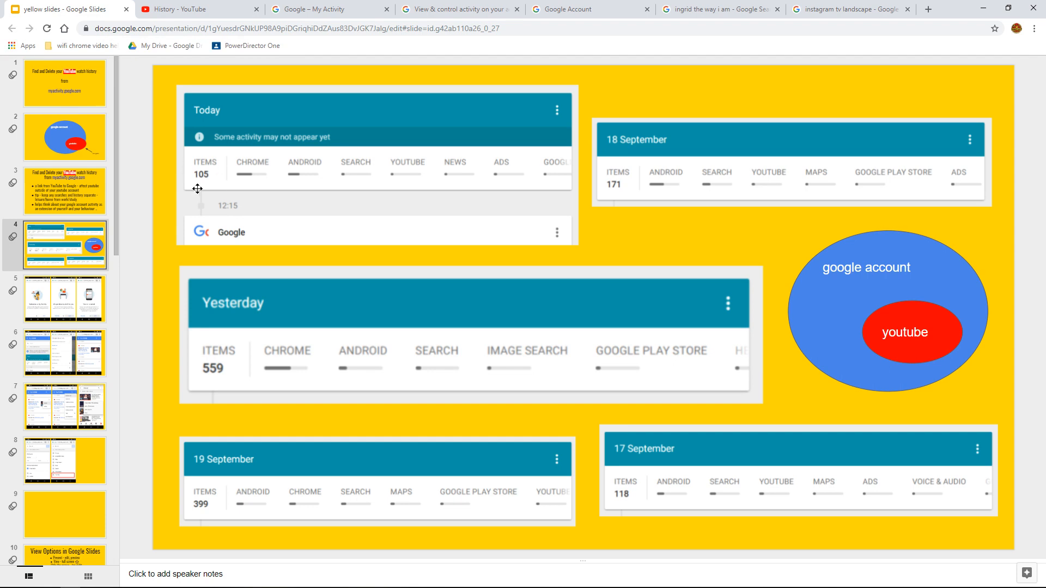
{"action": "mouse_move", "coordinate": [247, 179]}
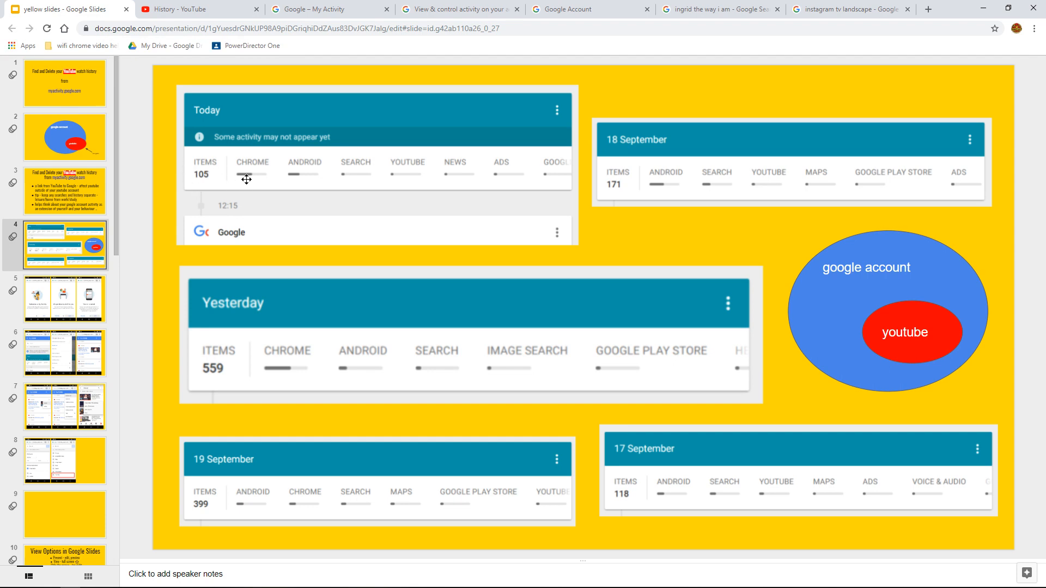
{"action": "mouse_move", "coordinate": [407, 343]}
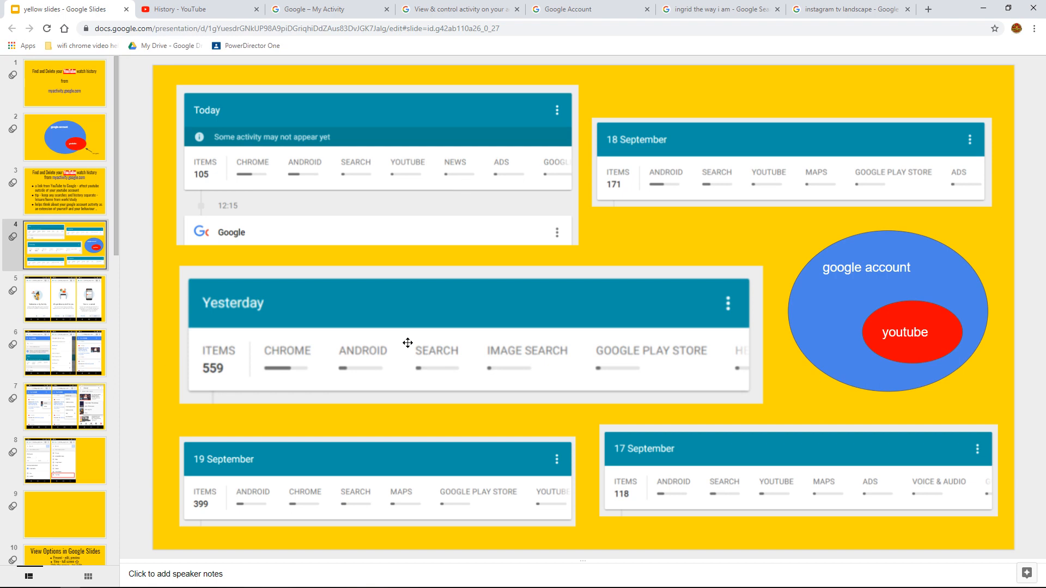
{"action": "left_click", "coordinate": [406, 333]}
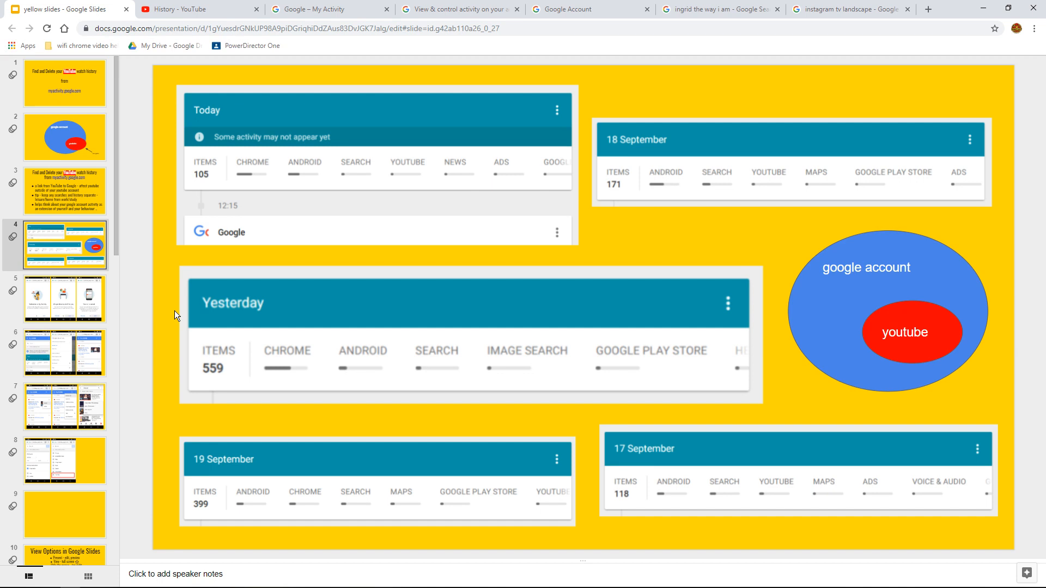
{"action": "mouse_move", "coordinate": [333, 379]}
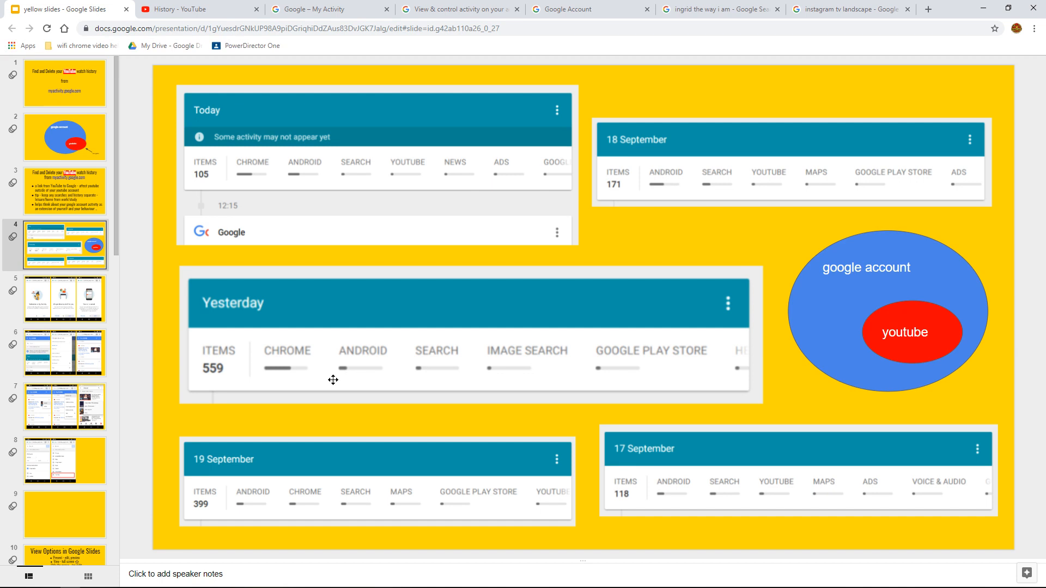
{"action": "mouse_move", "coordinate": [357, 364]}
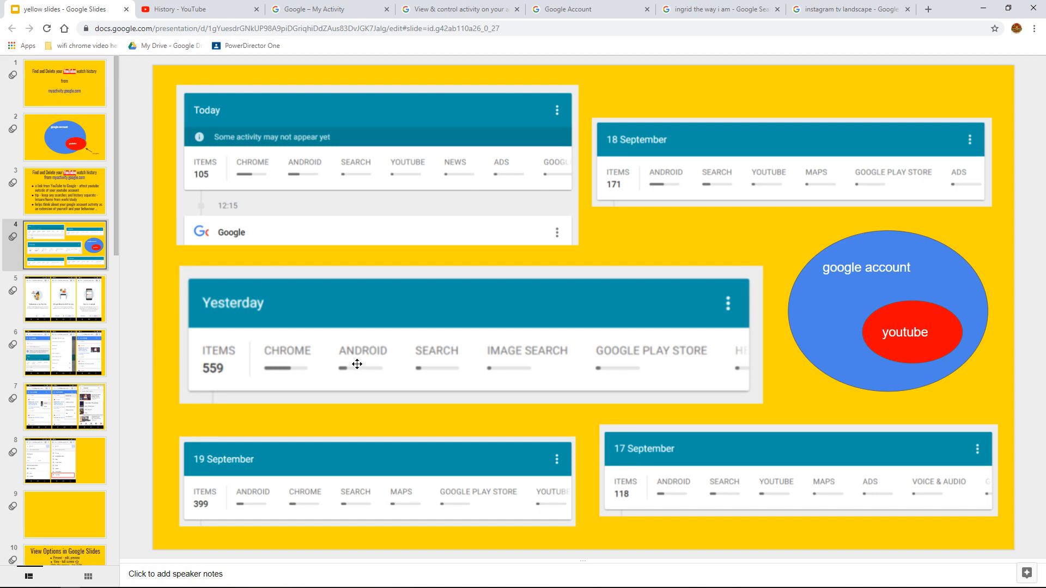
{"action": "mouse_move", "coordinate": [276, 180]}
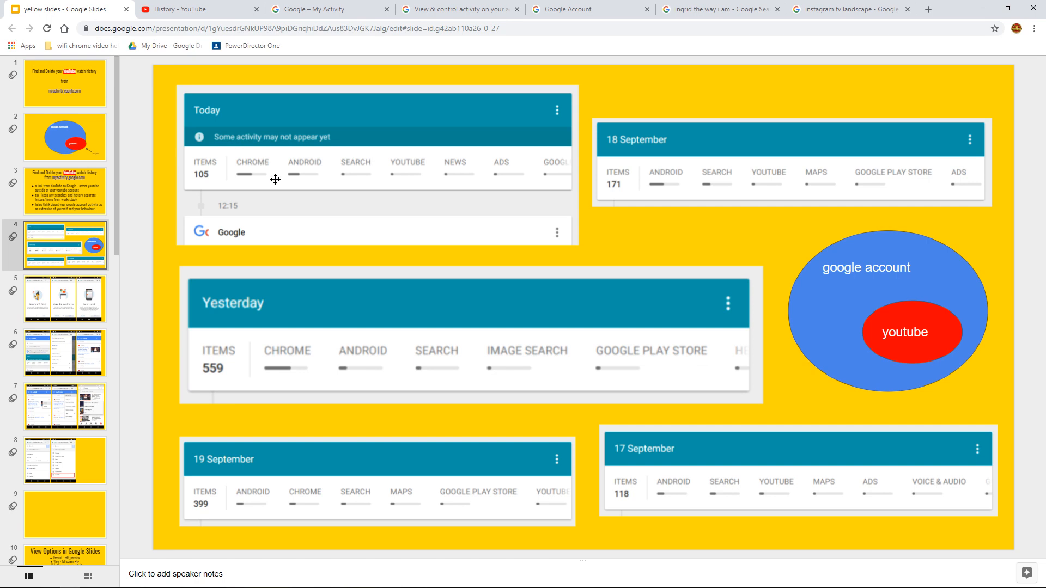
{"action": "left_click", "coordinate": [468, 333]}
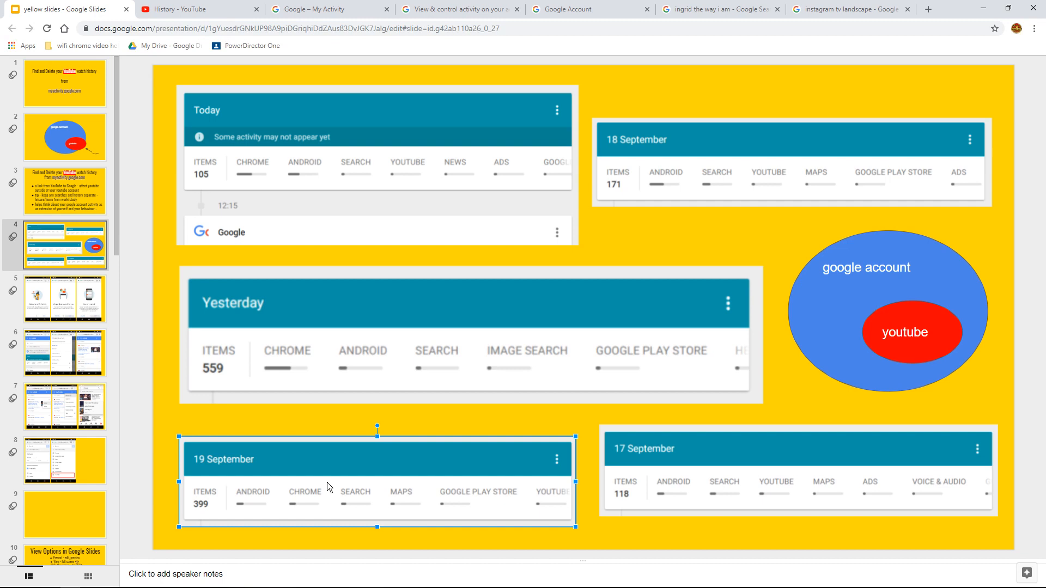
{"action": "mouse_move", "coordinate": [111, 313]}
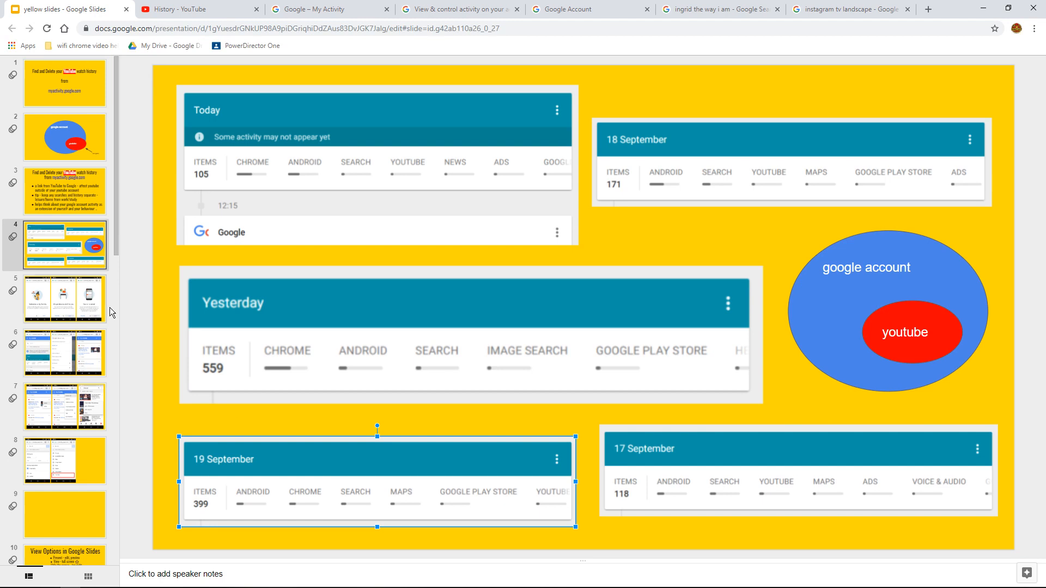
{"action": "left_click", "coordinate": [64, 189]}
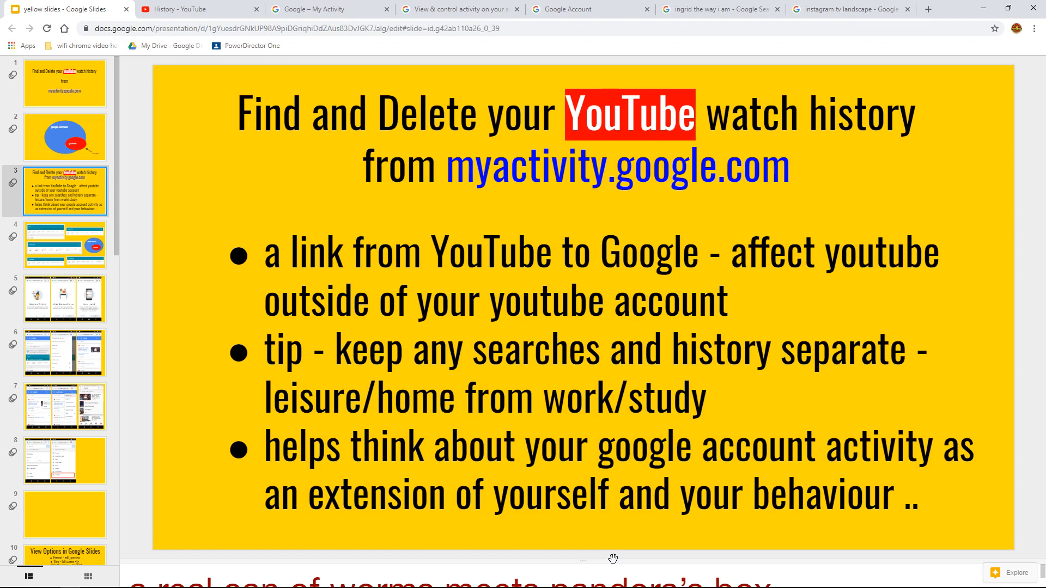
Select a phrase in the slide's speaker notes, then return to the My Activity YouTube Watches page
{"action": "scroll", "scroll_direction": "down", "scroll_amount": 3}
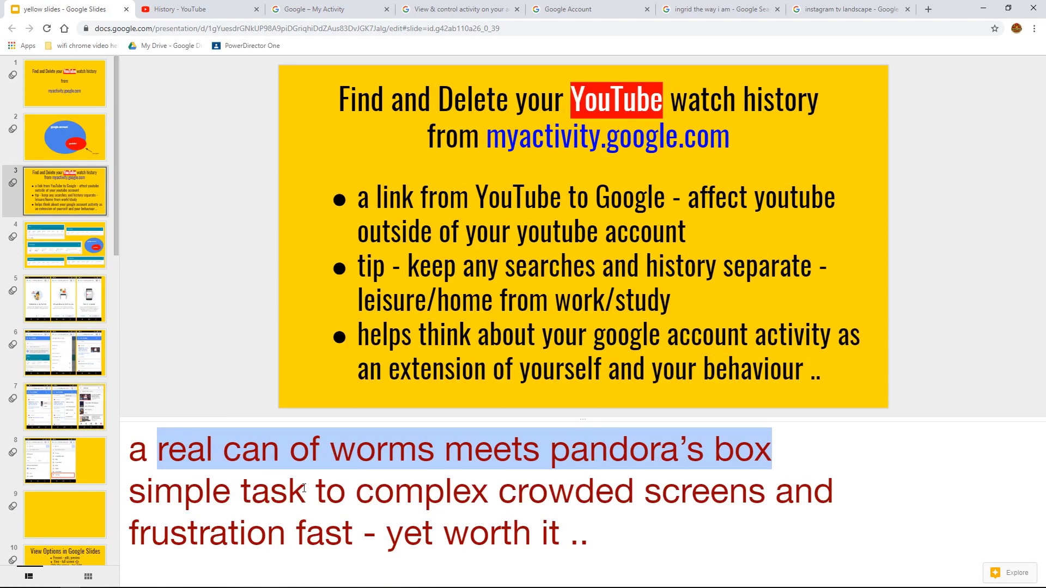
{"action": "double_click", "coordinate": [403, 490]}
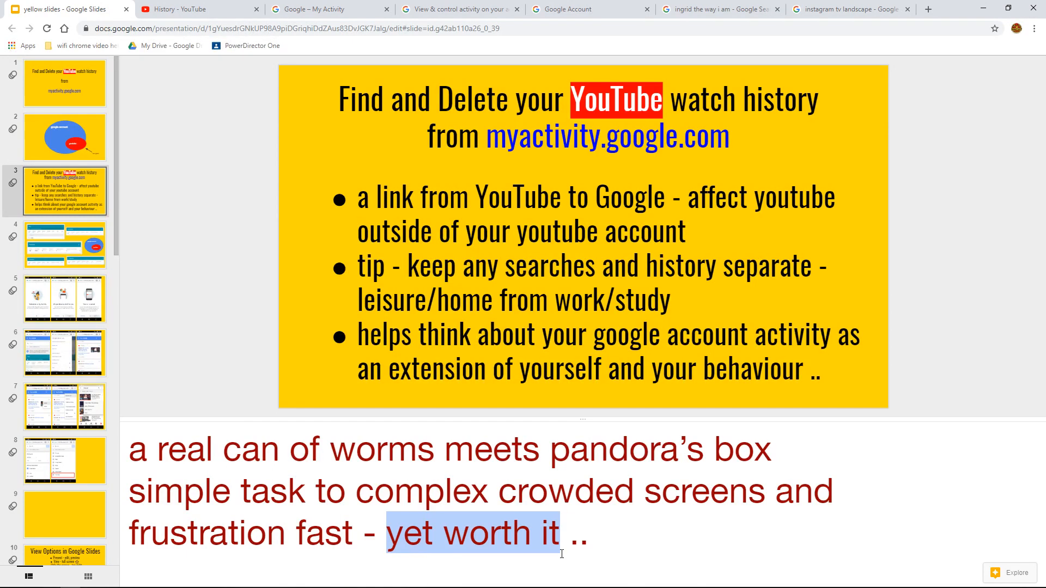
{"action": "left_click", "coordinate": [326, 9]}
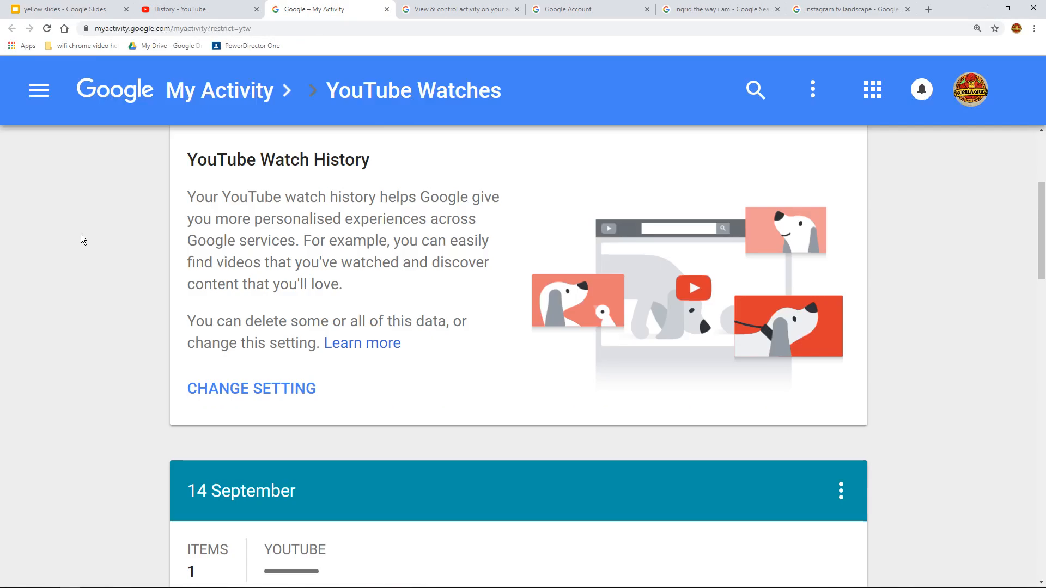
Look over the YouTube Watches page, then move to the Google Account home page
{"action": "scroll", "scroll_direction": "up", "scroll_amount": 3}
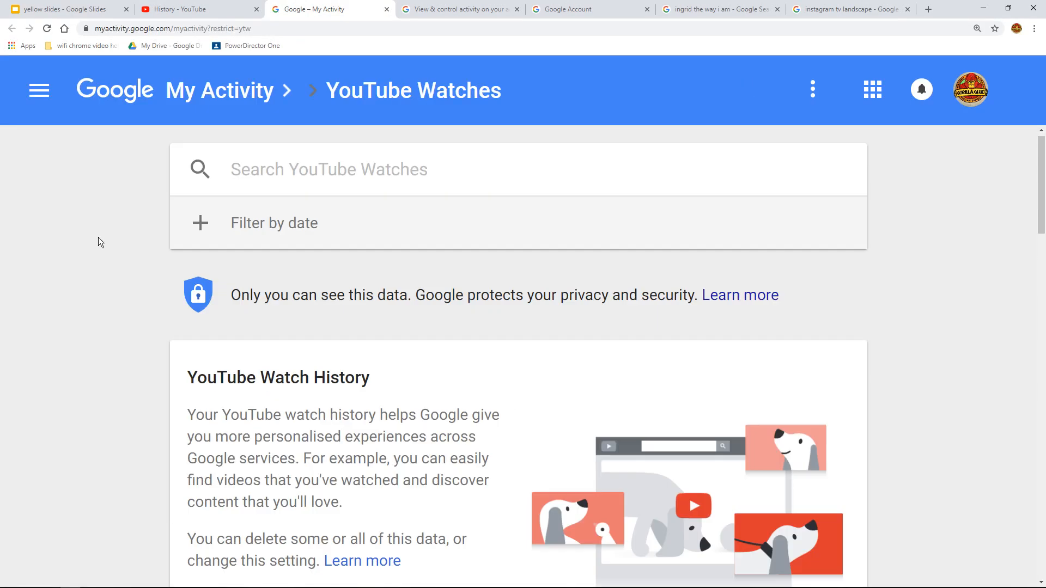
{"action": "scroll", "scroll_direction": "down", "scroll_amount": 3}
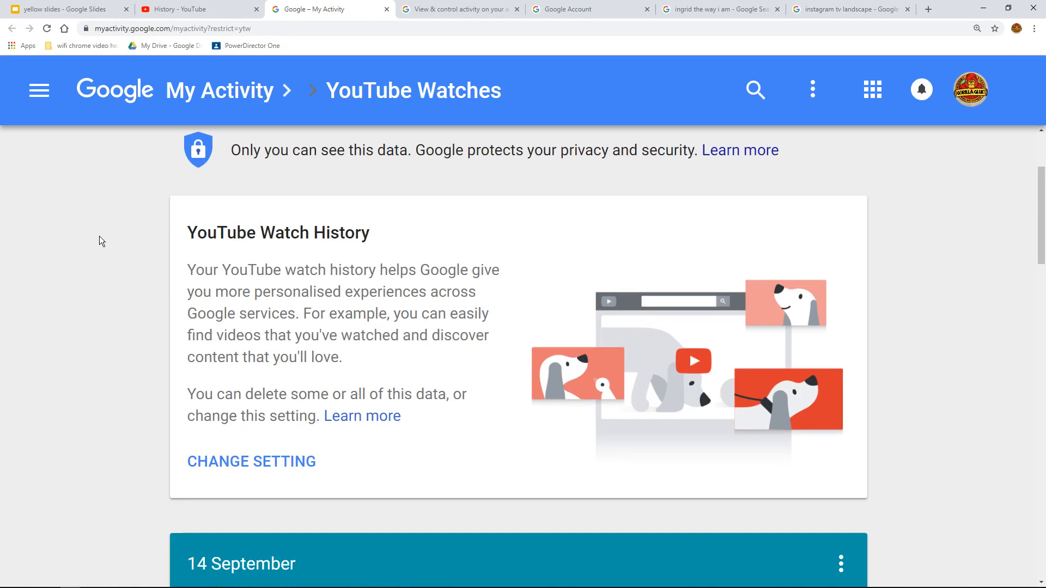
{"action": "scroll", "scroll_direction": "down", "scroll_amount": 3}
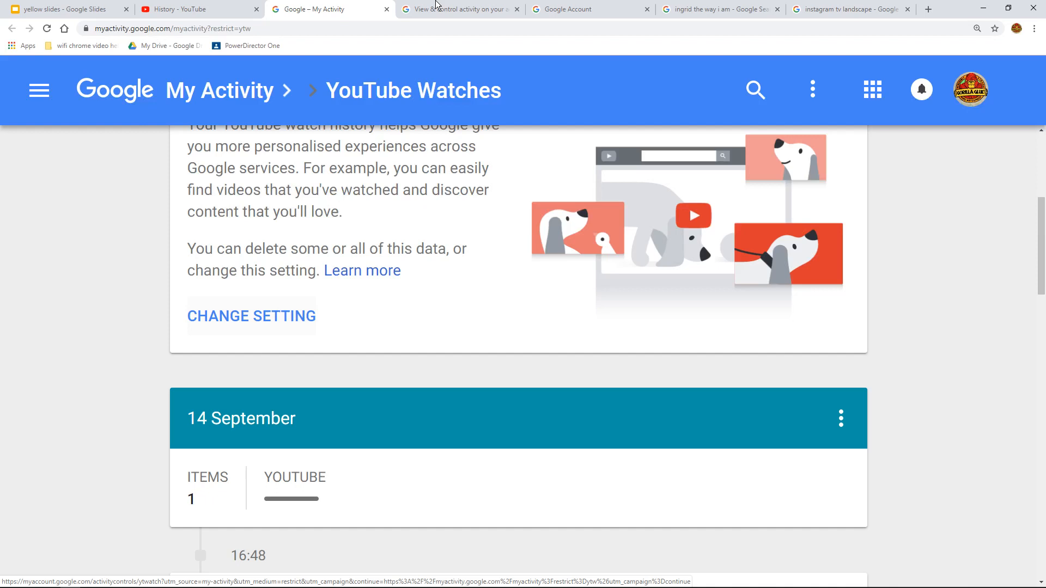
{"action": "left_click", "coordinate": [587, 9]}
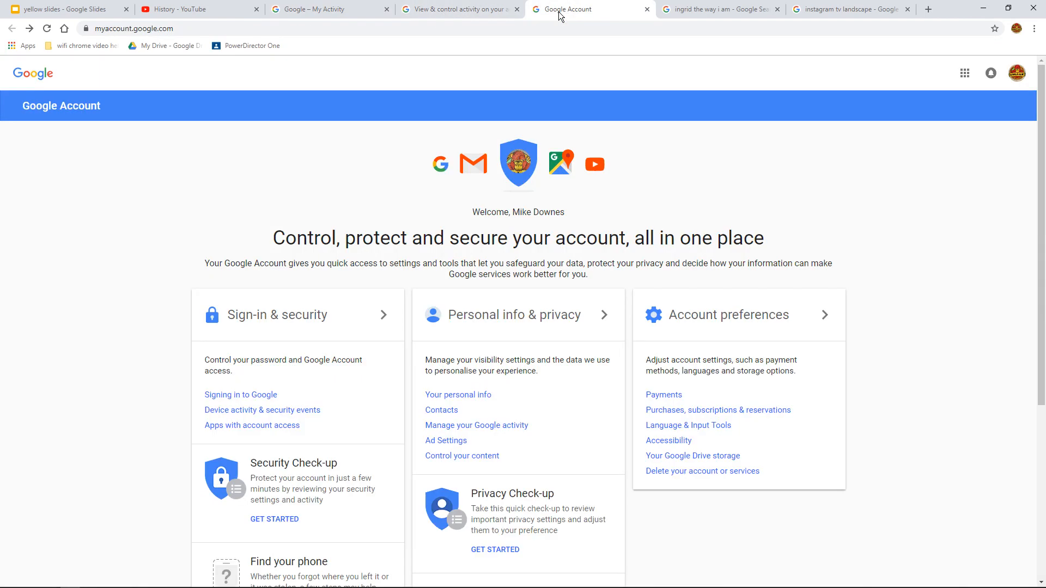
{"action": "mouse_move", "coordinate": [1037, 41]}
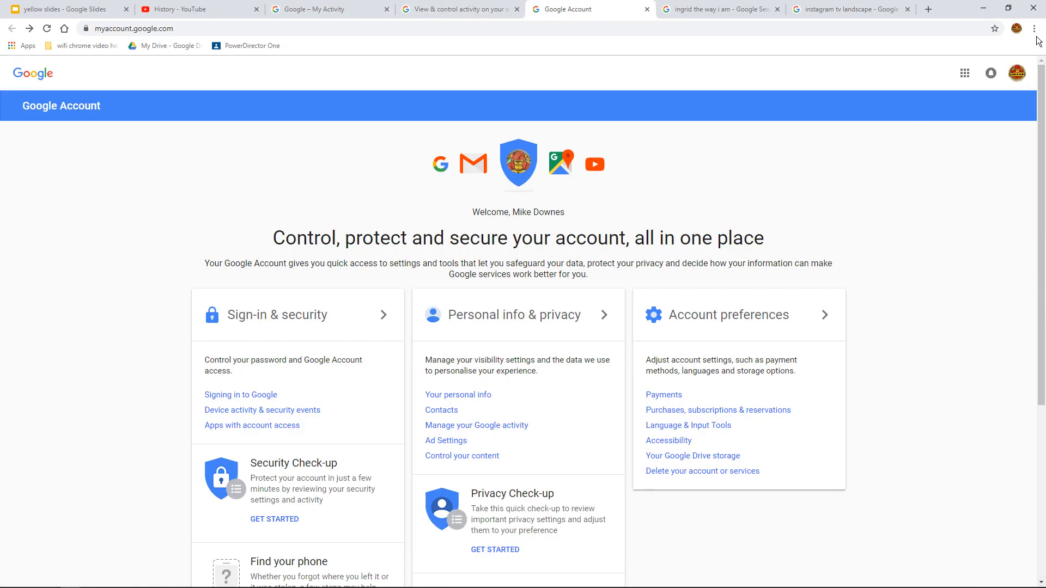
Magnify the Google Account page to 150% with two Zoom + steps
{"action": "left_click", "coordinate": [1034, 28]}
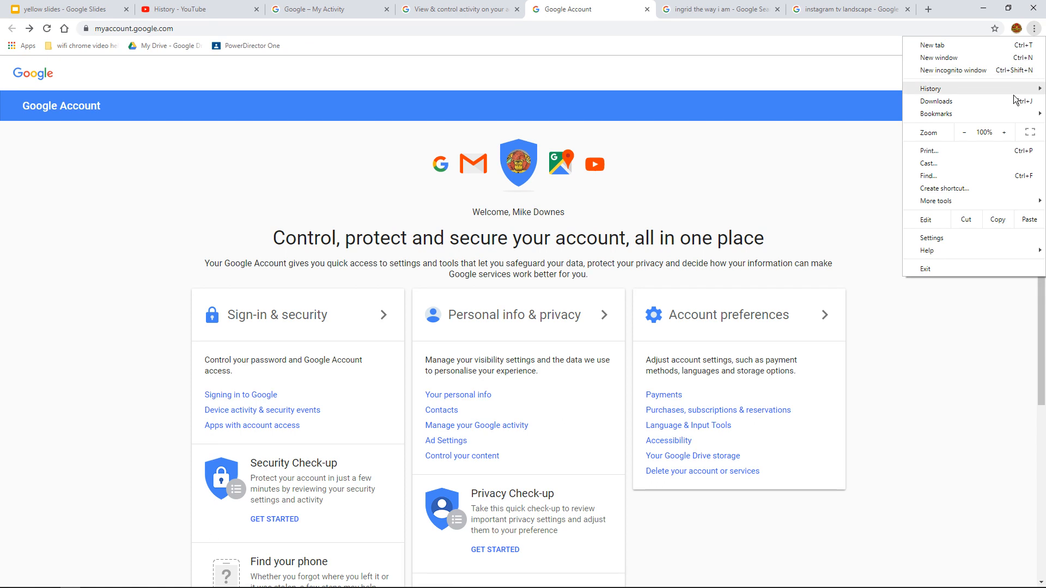
{"action": "left_click", "coordinate": [1003, 132]}
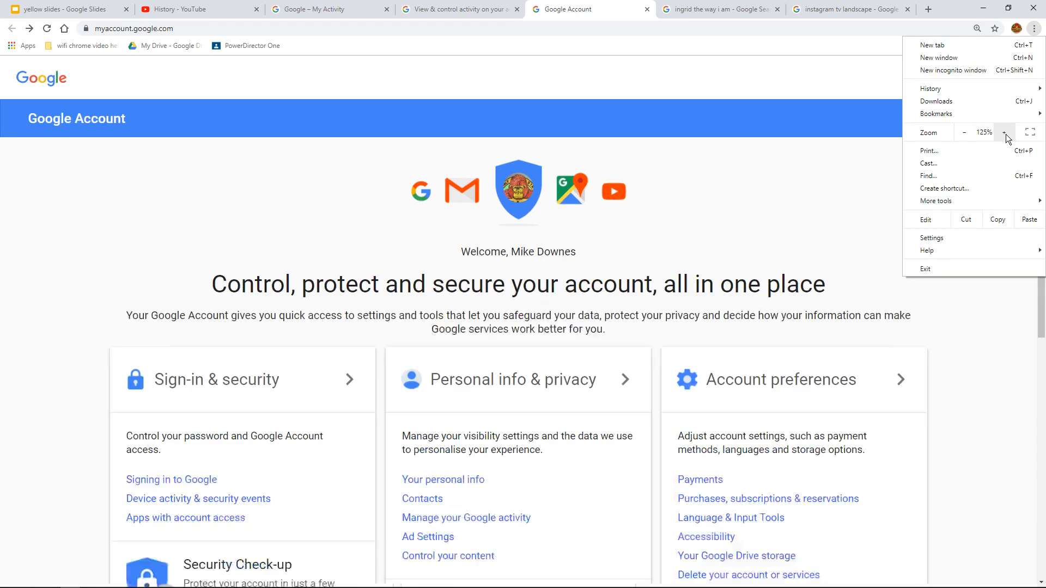
{"action": "left_click", "coordinate": [1003, 131]}
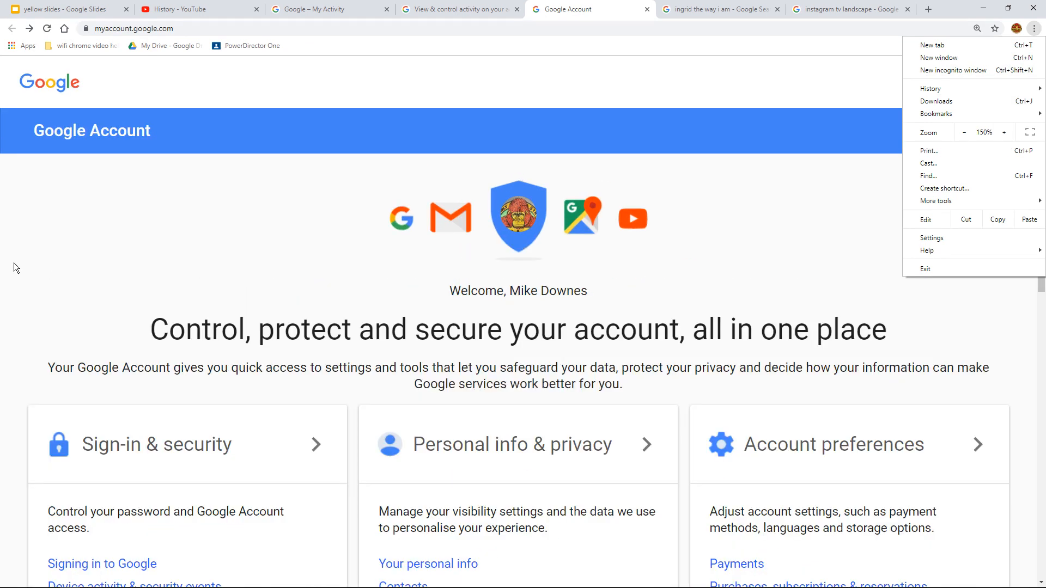
Go to the Manage your Google activity section of the privacy page
{"action": "scroll", "scroll_direction": "down", "scroll_amount": 3}
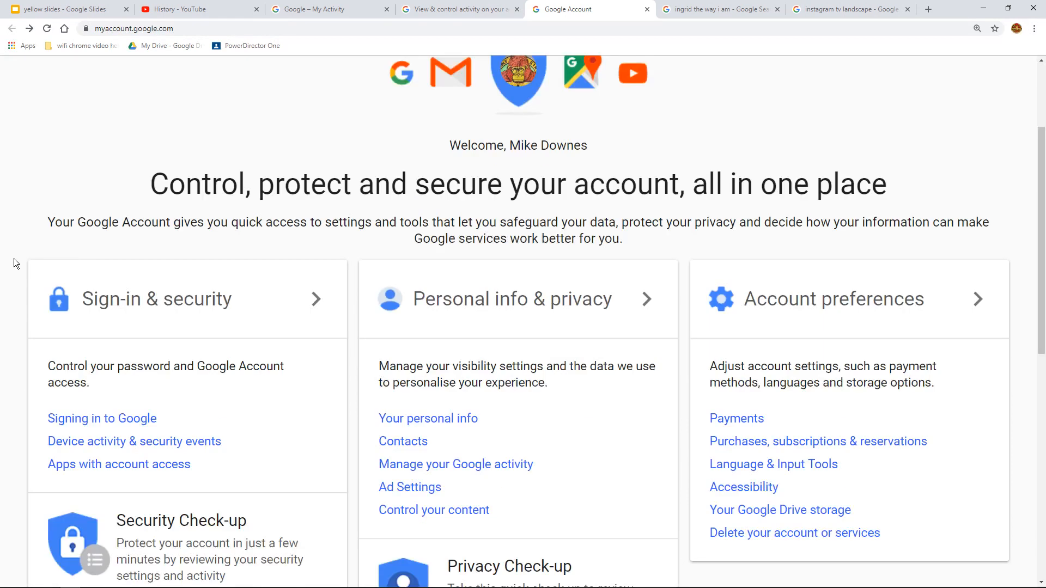
{"action": "scroll", "scroll_direction": "down", "scroll_amount": 3}
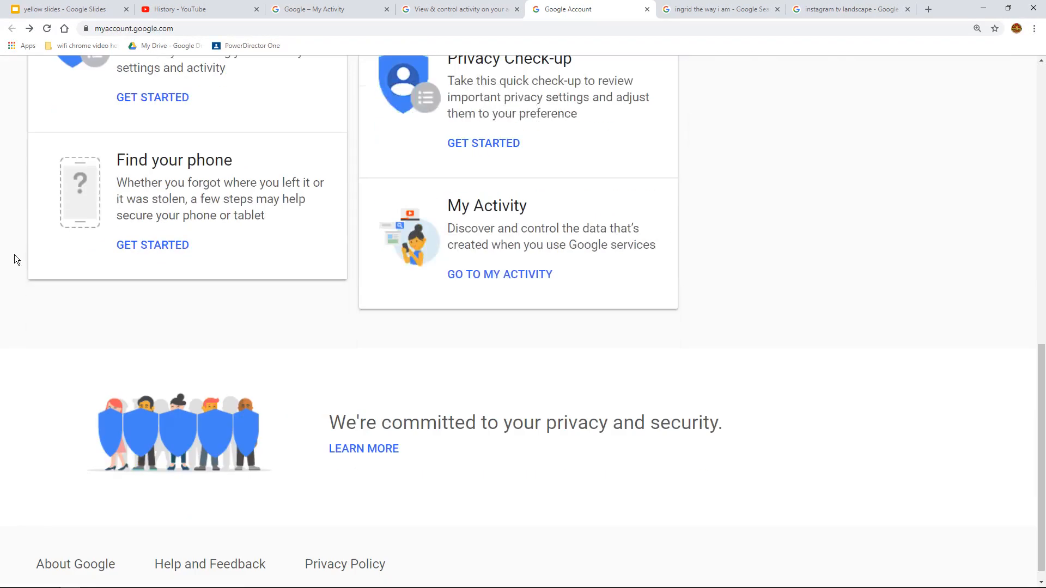
{"action": "scroll", "scroll_direction": "up", "scroll_amount": 3}
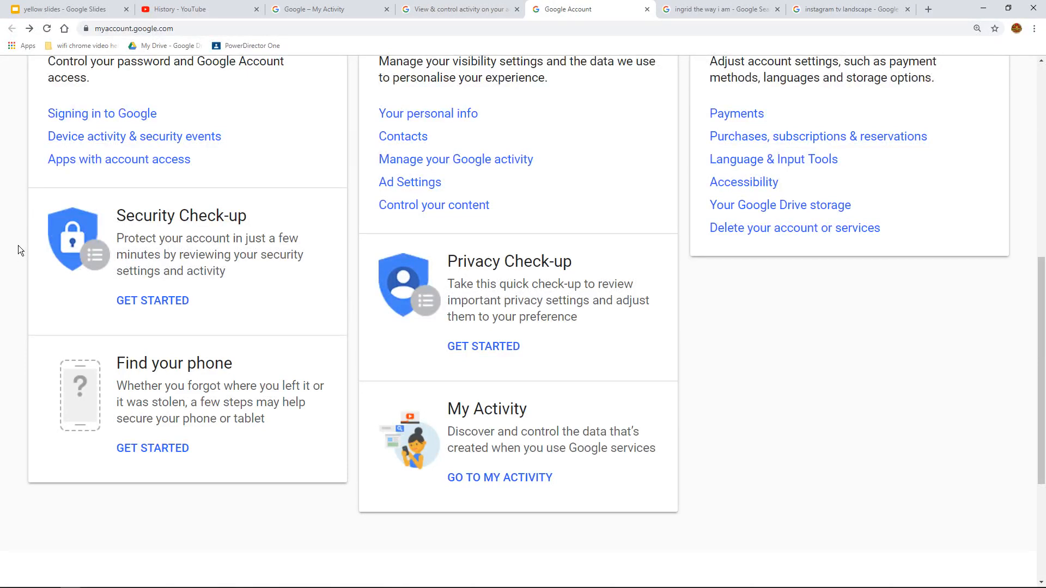
{"action": "scroll", "scroll_direction": "up", "scroll_amount": 3}
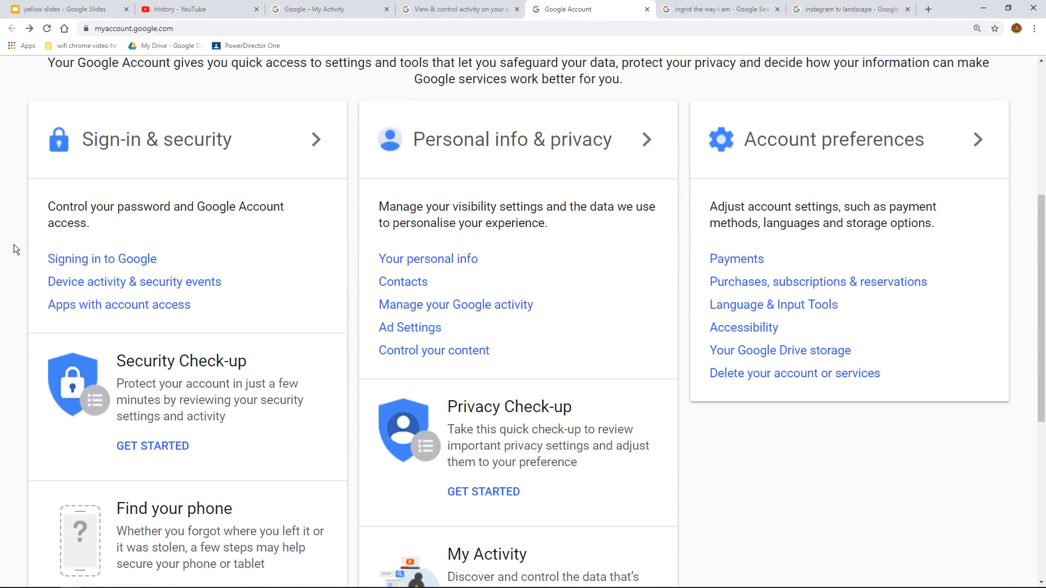
{"action": "mouse_move", "coordinate": [459, 242]}
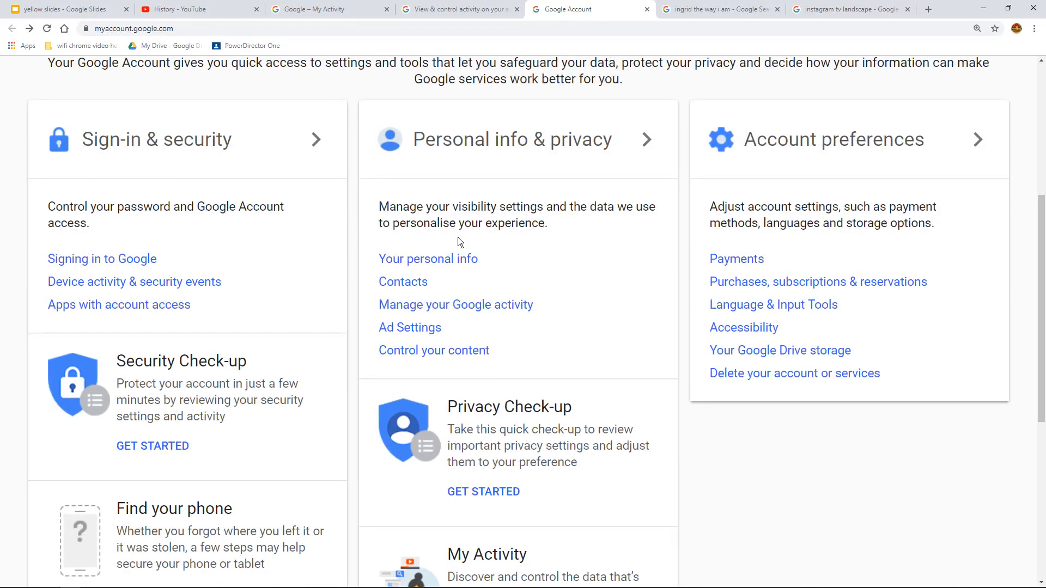
{"action": "mouse_move", "coordinate": [440, 166]}
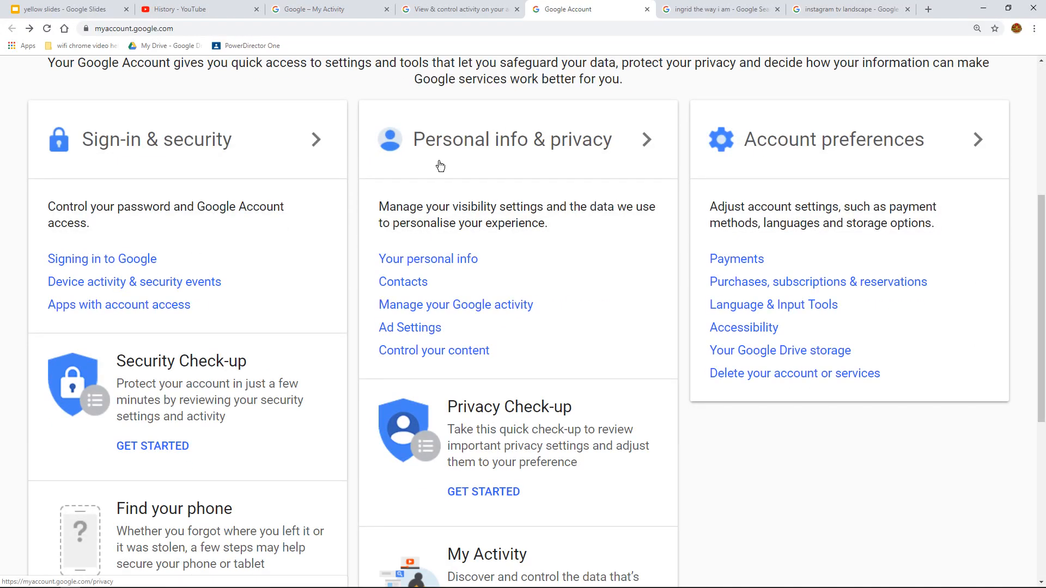
{"action": "mouse_move", "coordinate": [455, 305]}
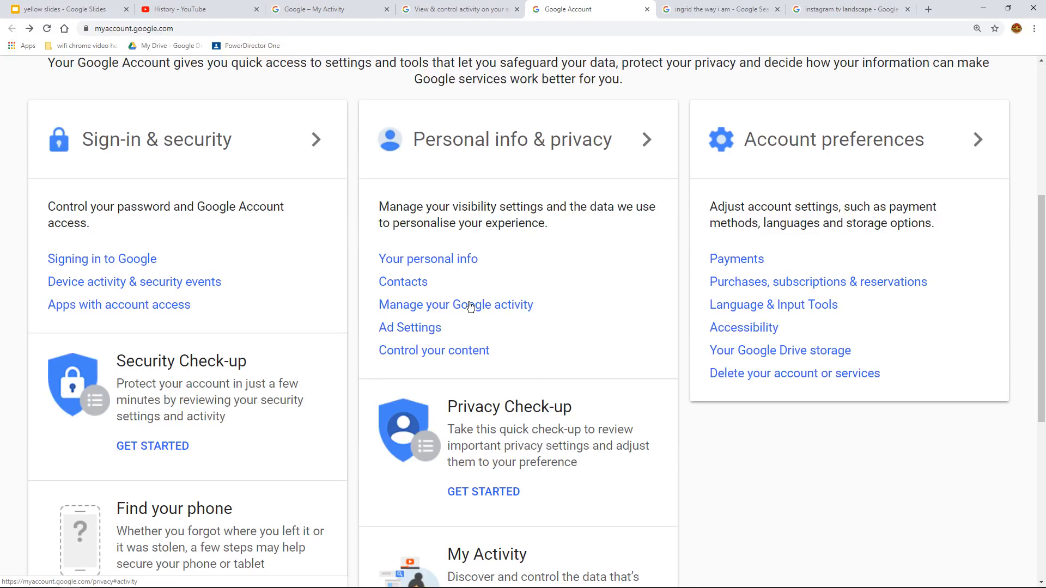
{"action": "left_click", "coordinate": [456, 304]}
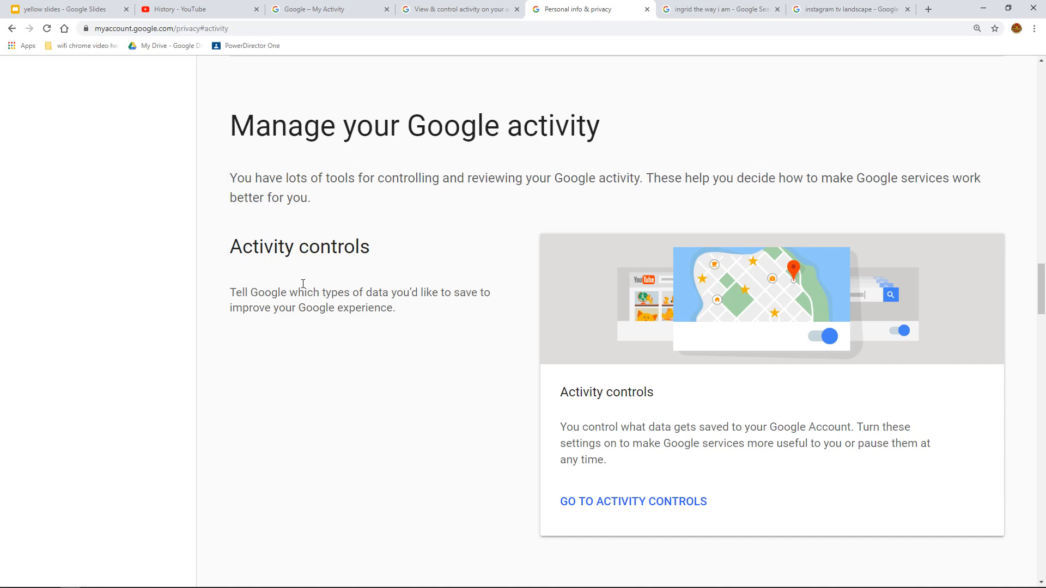
{"action": "mouse_move", "coordinate": [414, 261]}
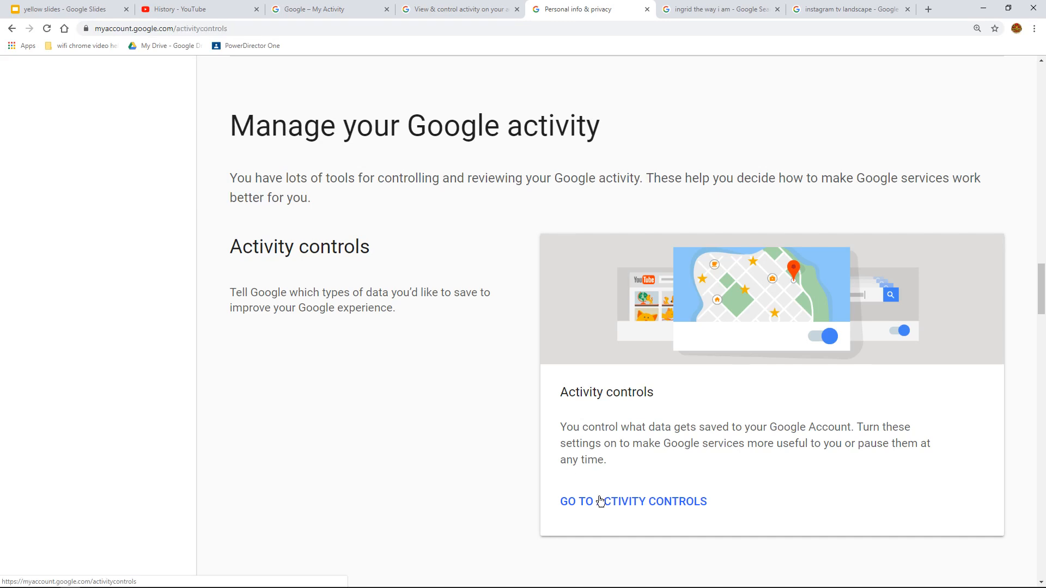
Go to Activity controls, review the settings, and choose Manage Activity under Web & App Activity
{"action": "left_click", "coordinate": [633, 501]}
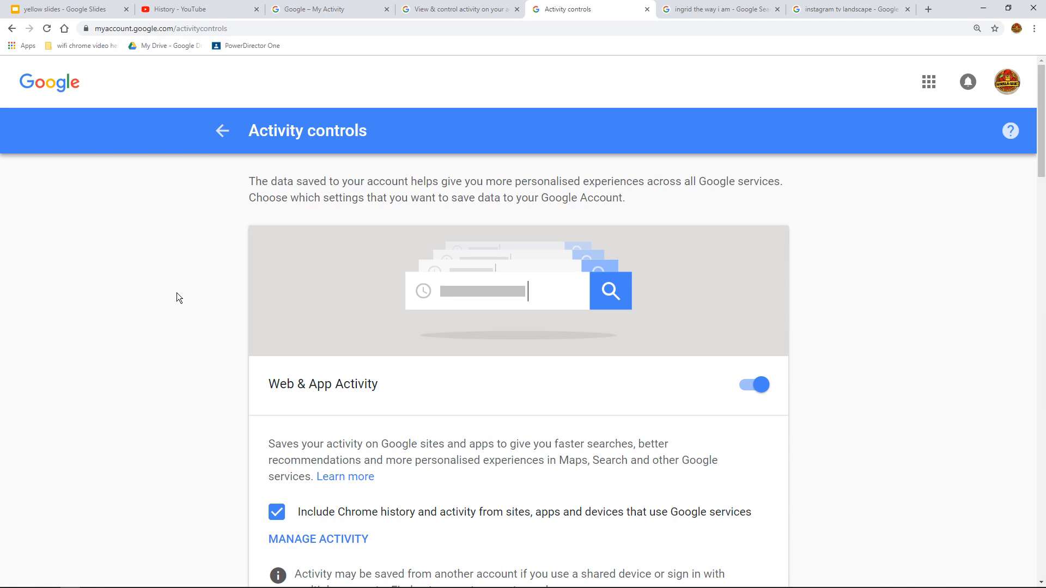
{"action": "scroll", "scroll_direction": "down", "scroll_amount": 3}
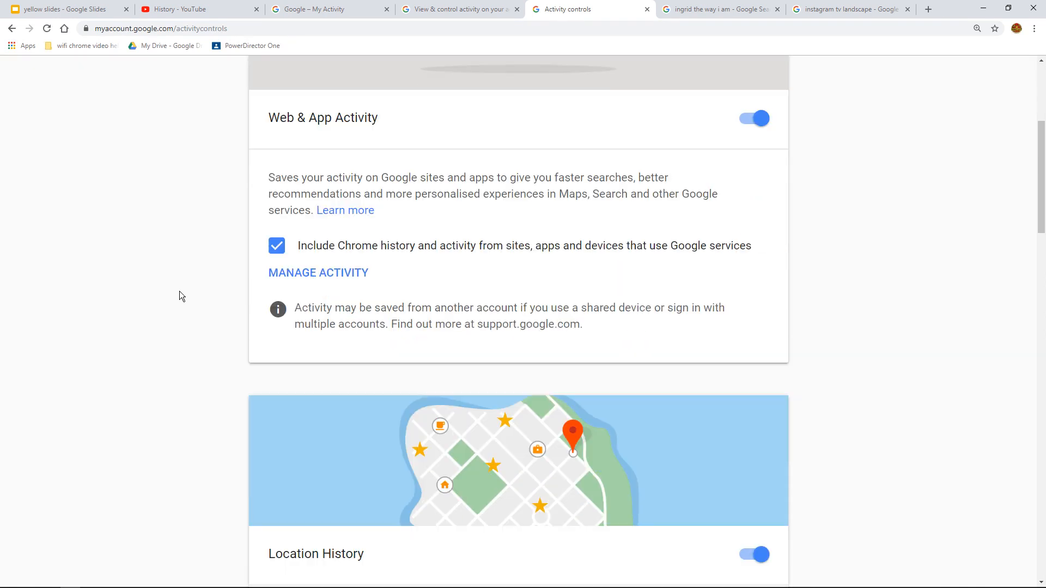
{"action": "scroll", "scroll_direction": "down", "scroll_amount": 3}
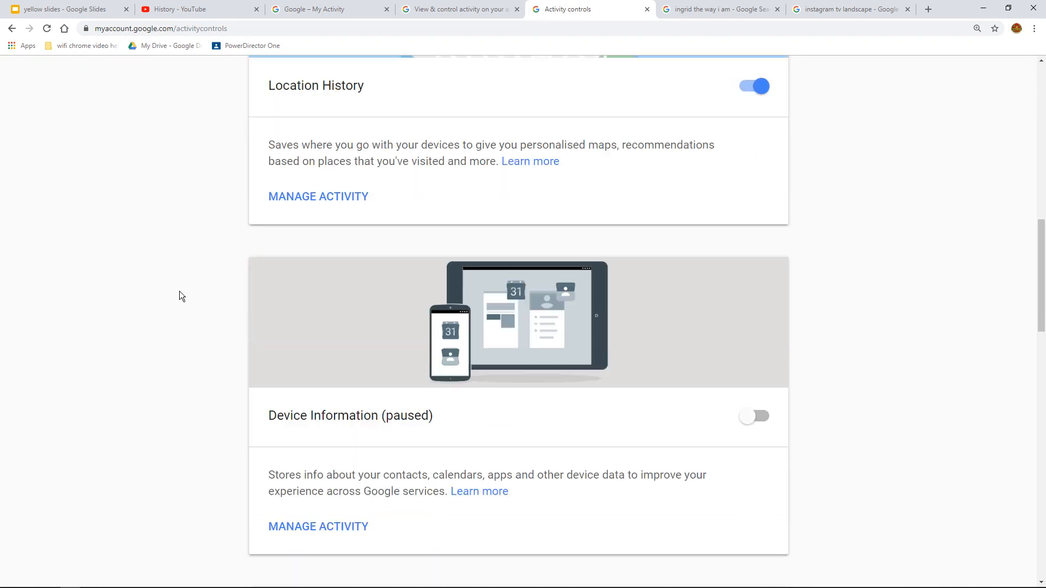
{"action": "scroll", "scroll_direction": "up", "scroll_amount": 3}
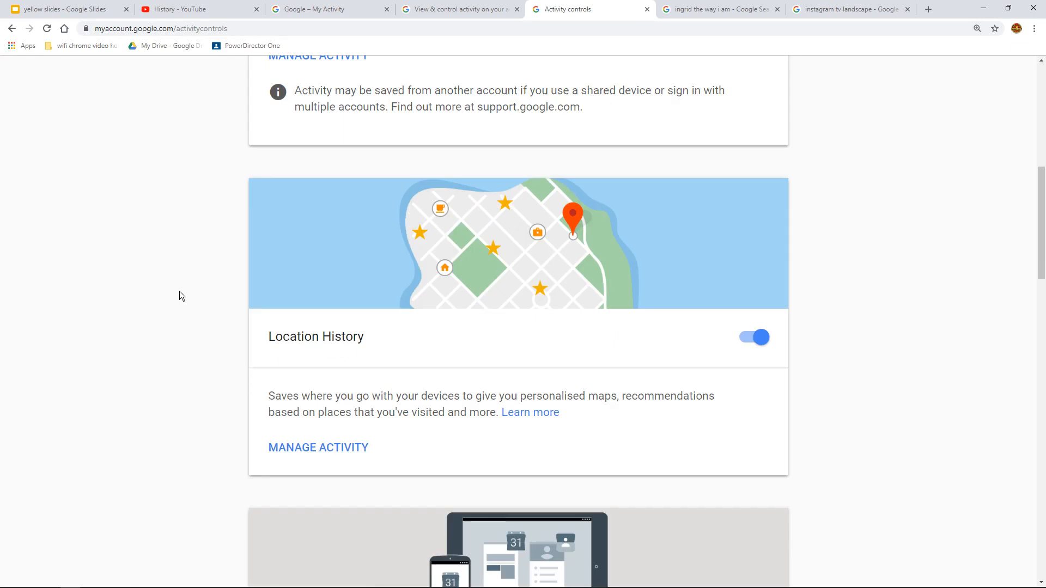
{"action": "scroll", "scroll_direction": "up", "scroll_amount": 3}
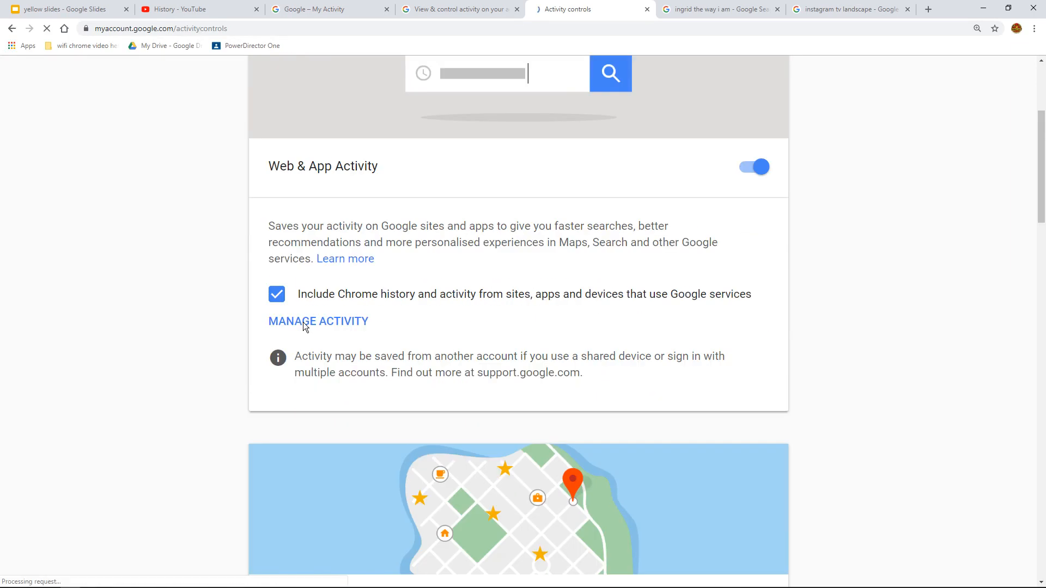
{"action": "left_click", "coordinate": [318, 320]}
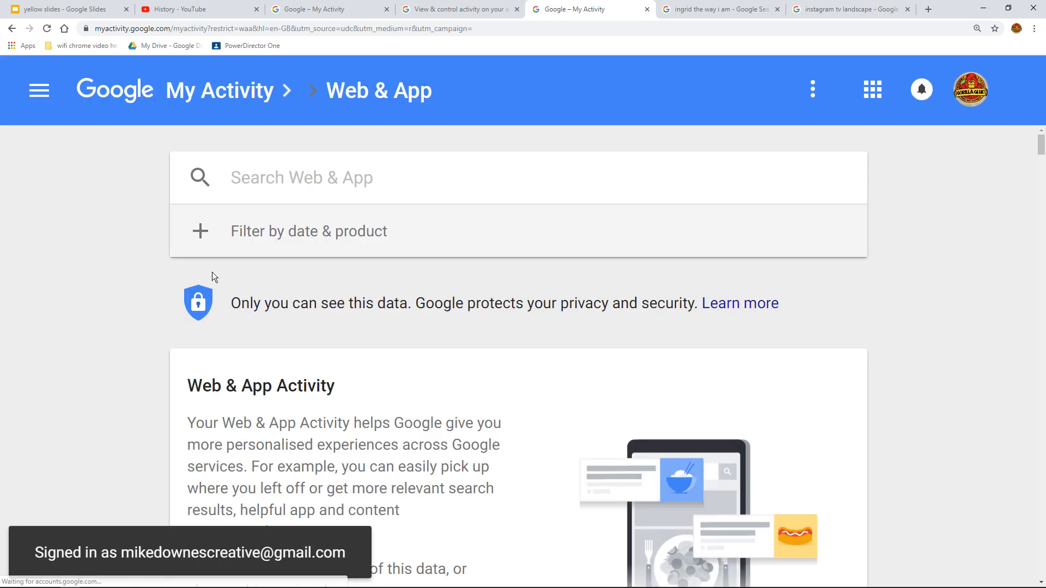
Reduce the browser zoom to 100% from the Chrome menu so the full activity page fits
{"action": "left_click", "coordinate": [1033, 29]}
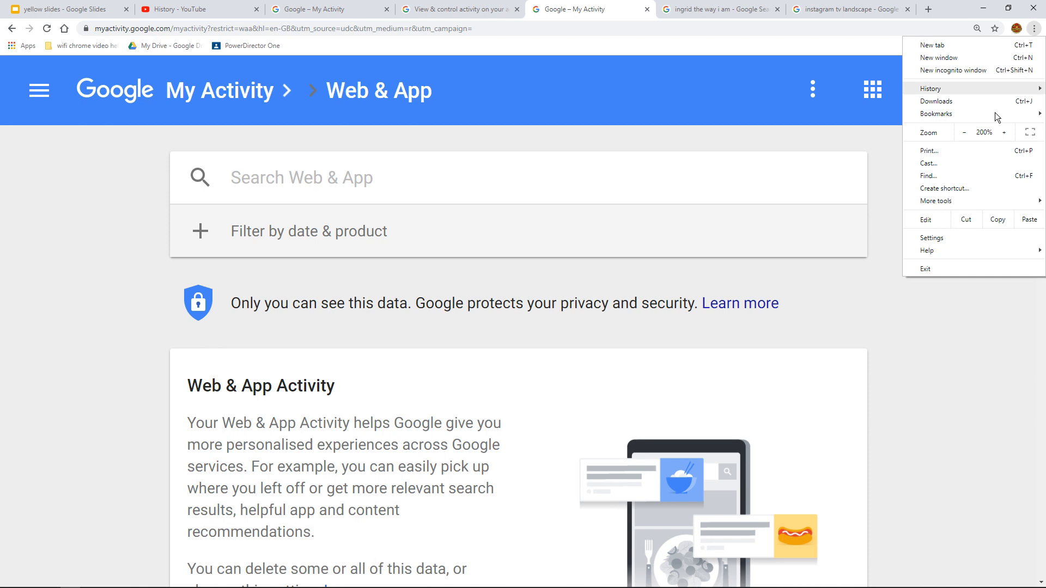
{"action": "left_click", "coordinate": [964, 132]}
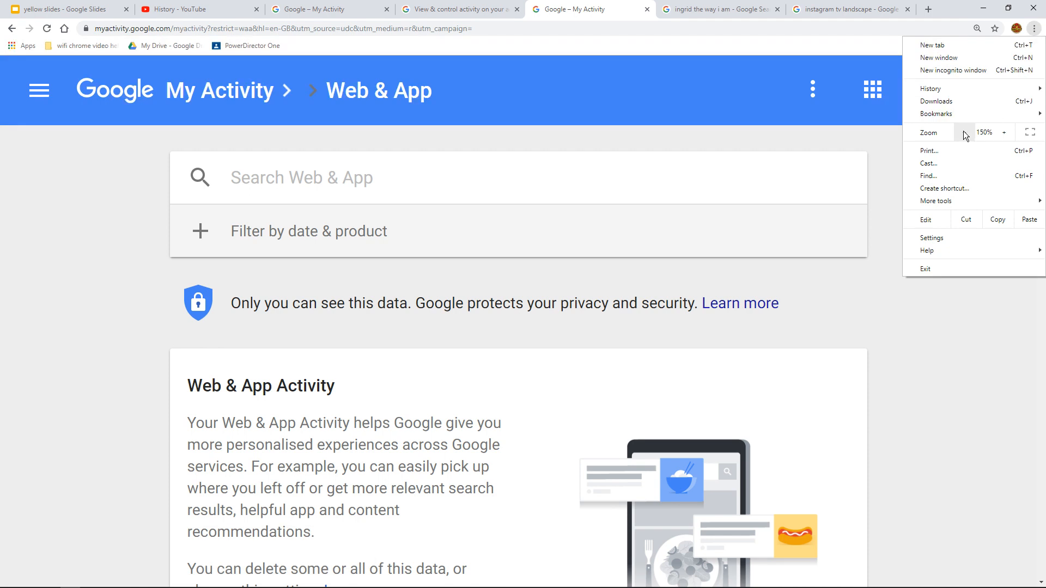
{"action": "left_click", "coordinate": [965, 132]}
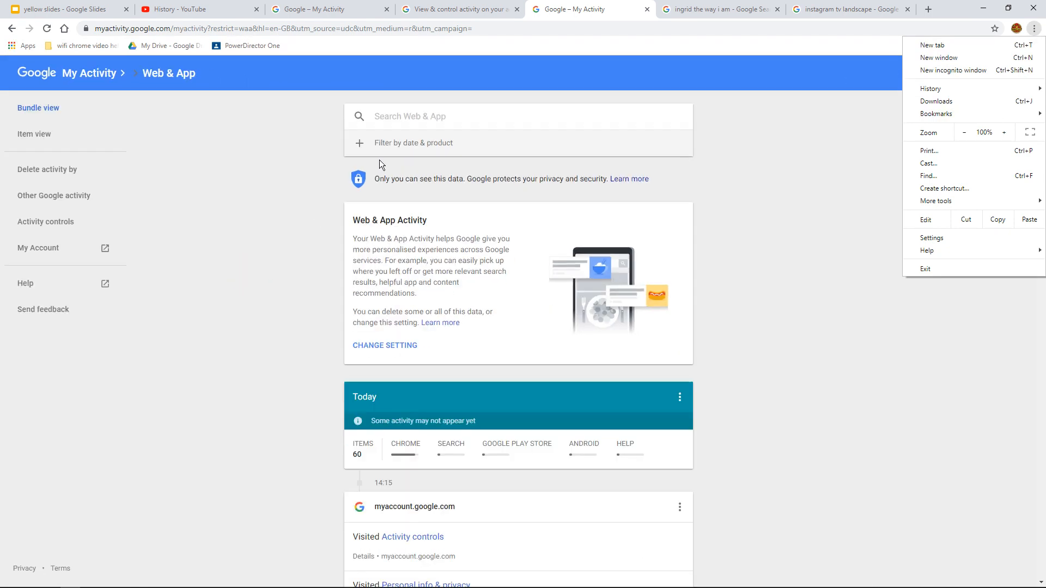
{"action": "left_click", "coordinate": [290, 218]}
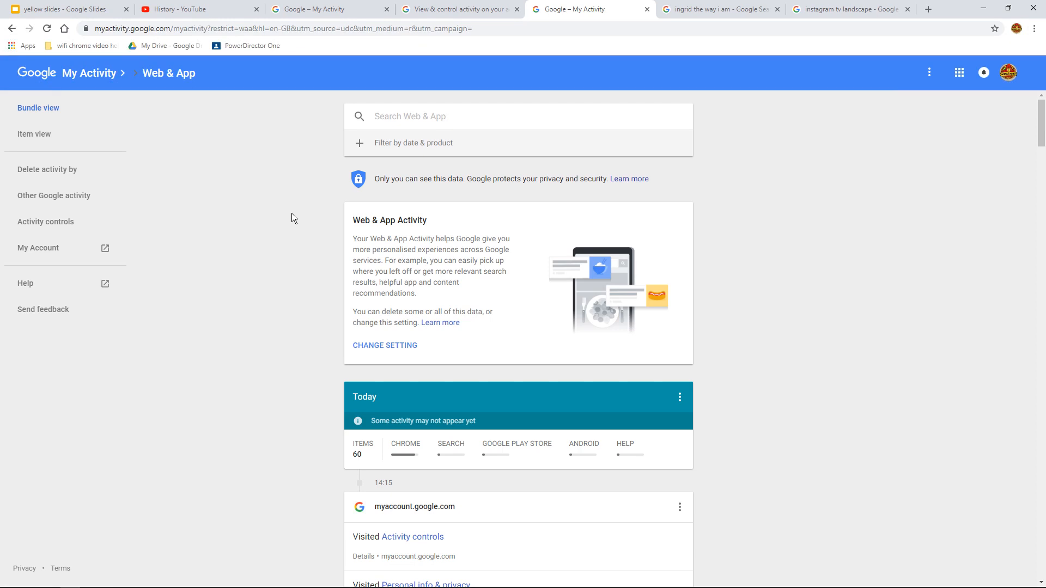
{"action": "mouse_move", "coordinate": [298, 218]}
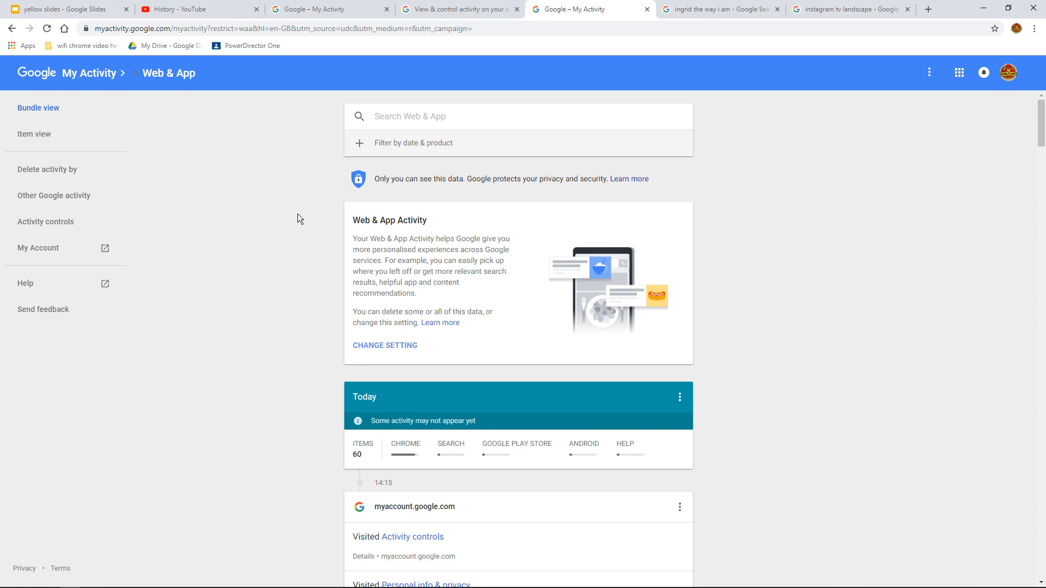
Scroll through today's saved Web & App items led by myaccount.google.com visits
{"action": "scroll", "scroll_direction": "down", "scroll_amount": 3}
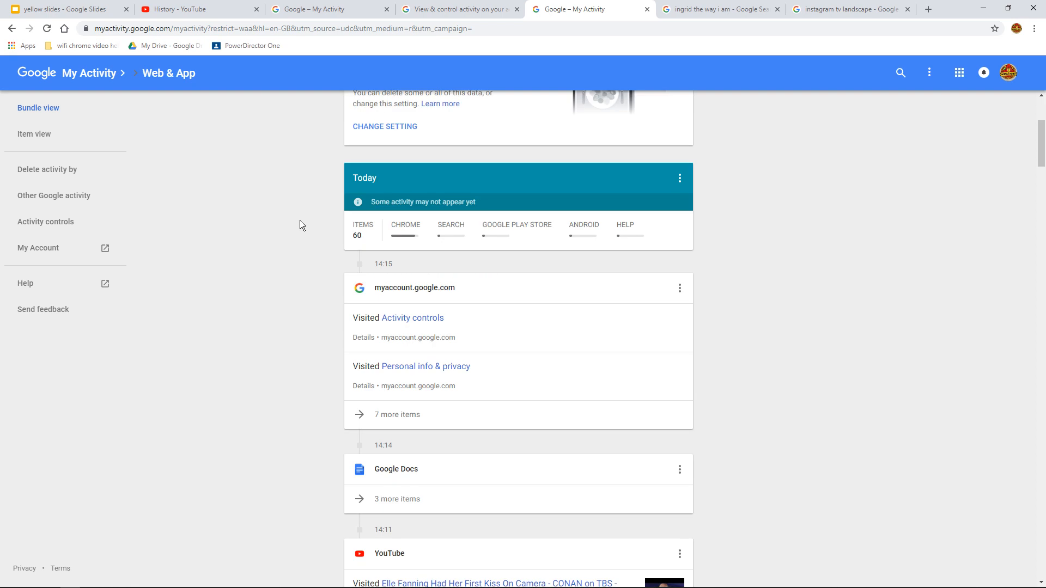
{"action": "scroll", "scroll_direction": "down", "scroll_amount": 3}
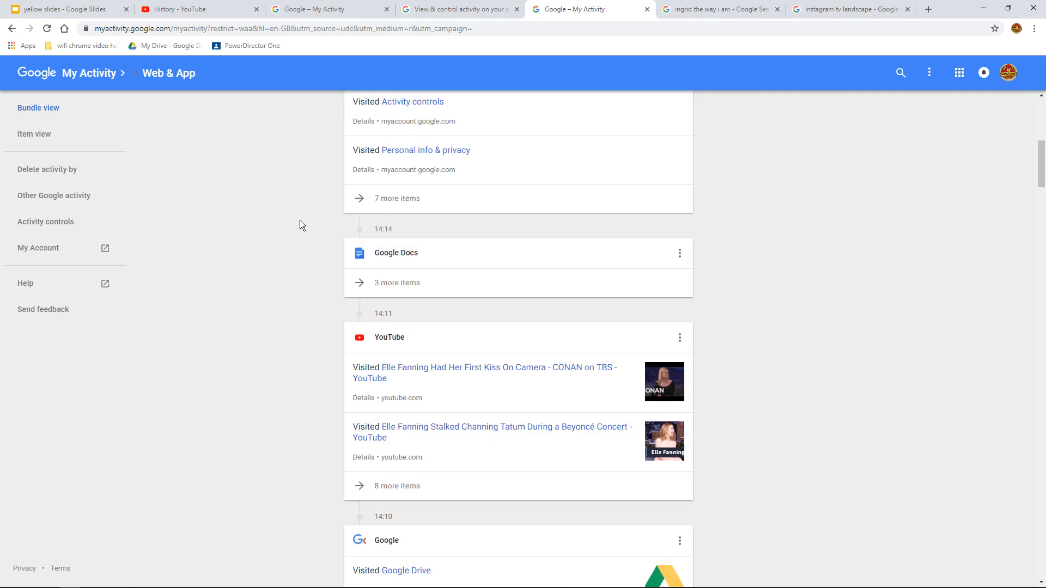
{"action": "scroll", "scroll_direction": "up", "scroll_amount": 3}
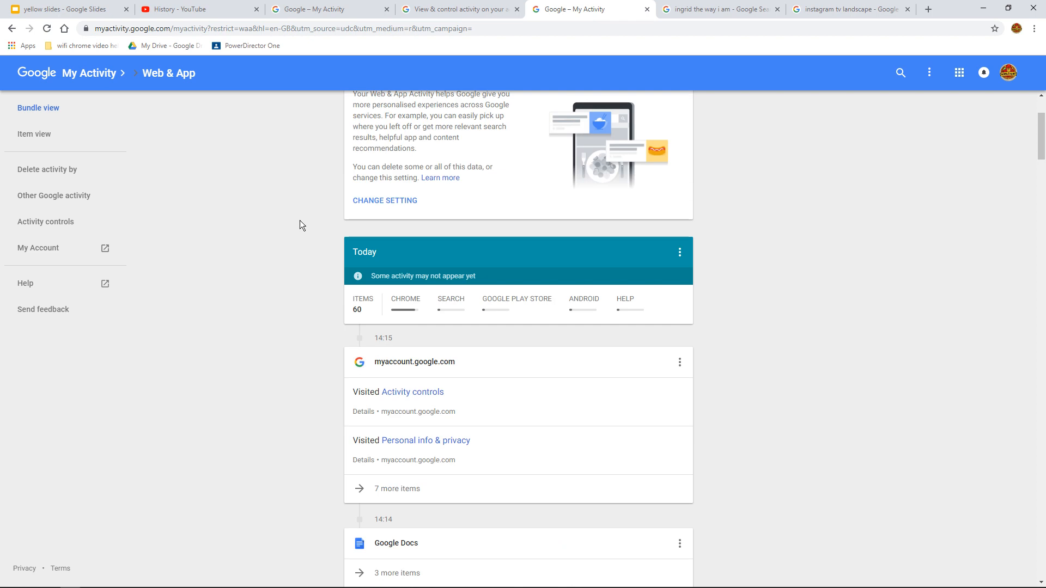
{"action": "scroll", "scroll_direction": "up", "scroll_amount": 3}
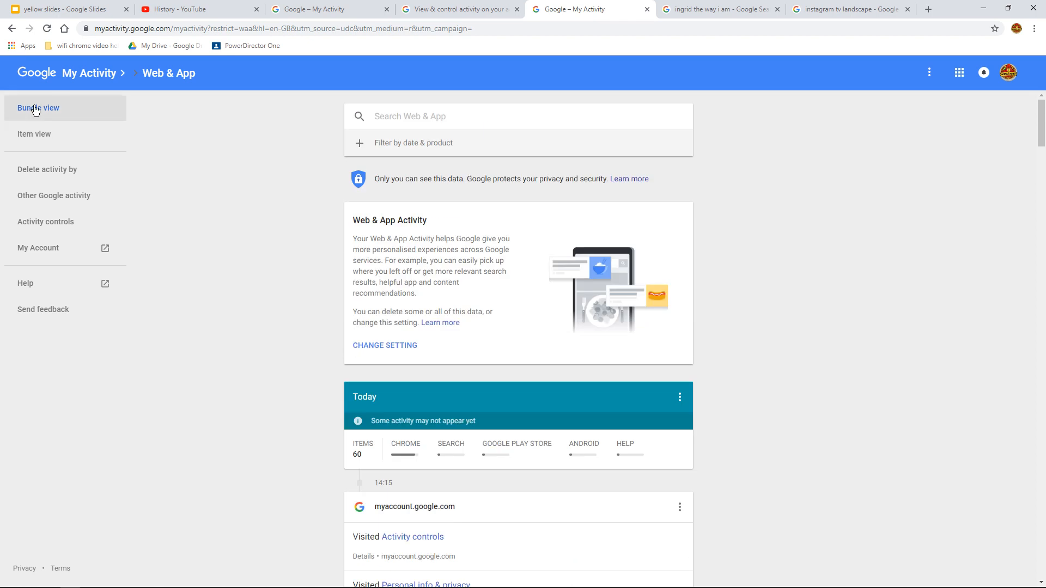
Switch the history to Item view, check the header's more options, and return to the slide deck
{"action": "left_click", "coordinate": [34, 134]}
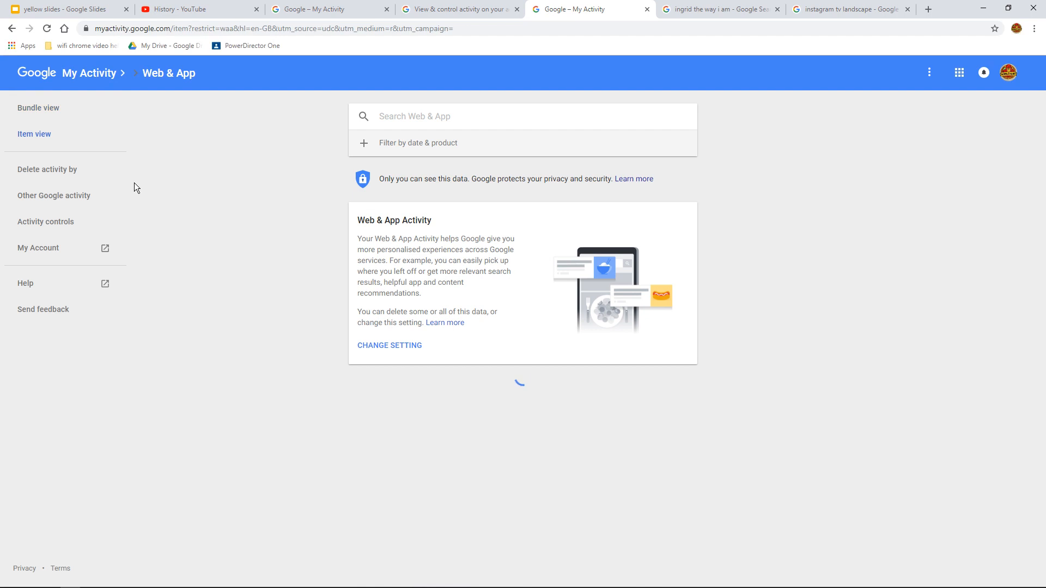
{"action": "mouse_move", "coordinate": [35, 297]}
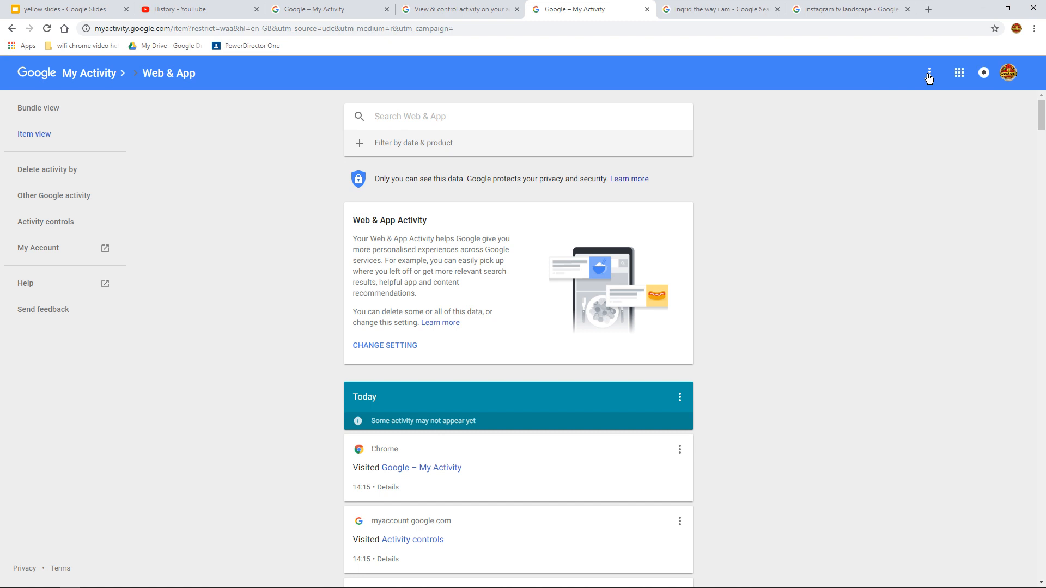
{"action": "left_click", "coordinate": [928, 73]}
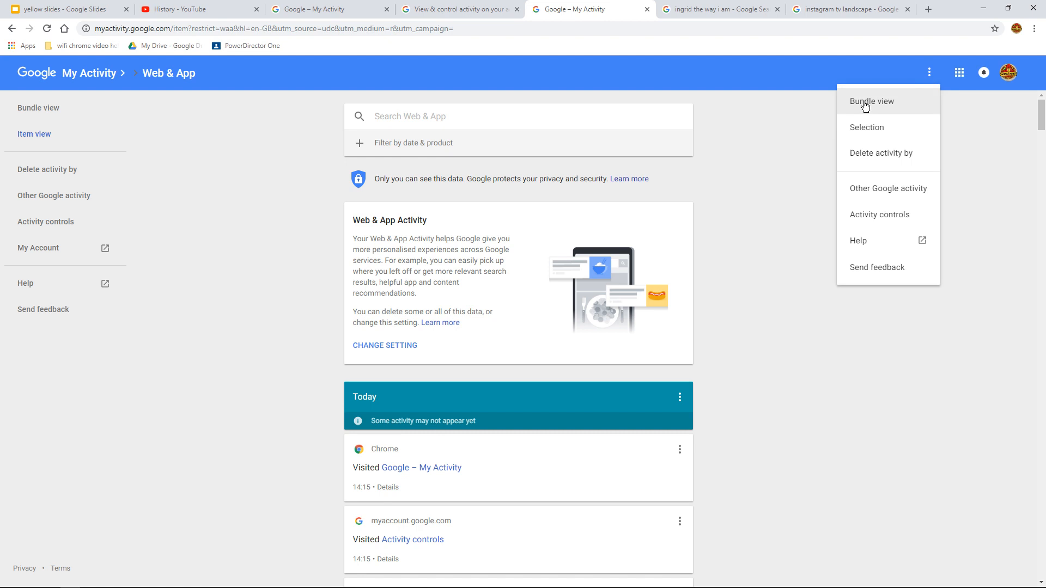
{"action": "mouse_move", "coordinate": [794, 252]}
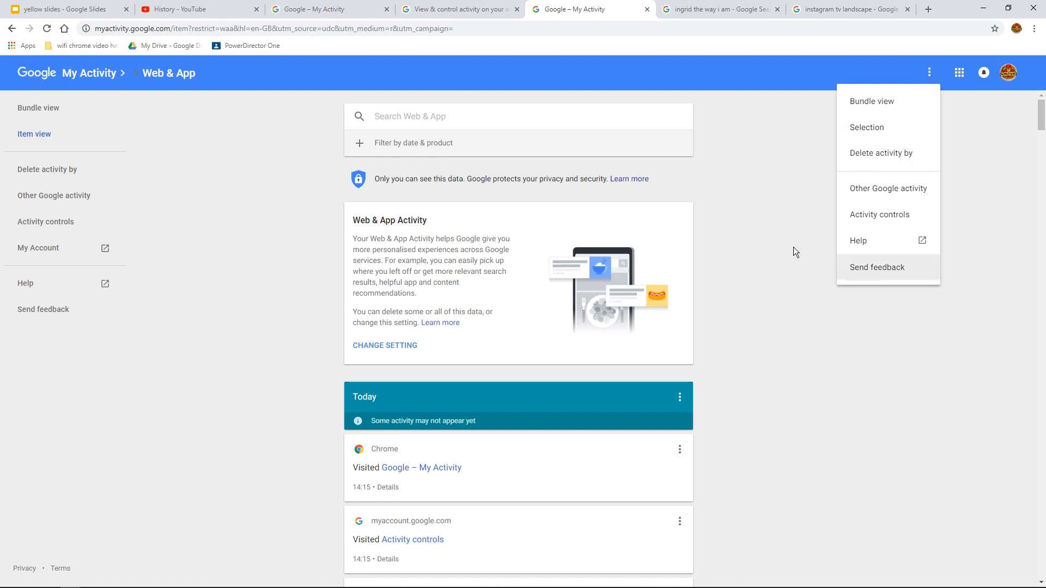
{"action": "left_click", "coordinate": [63, 9]}
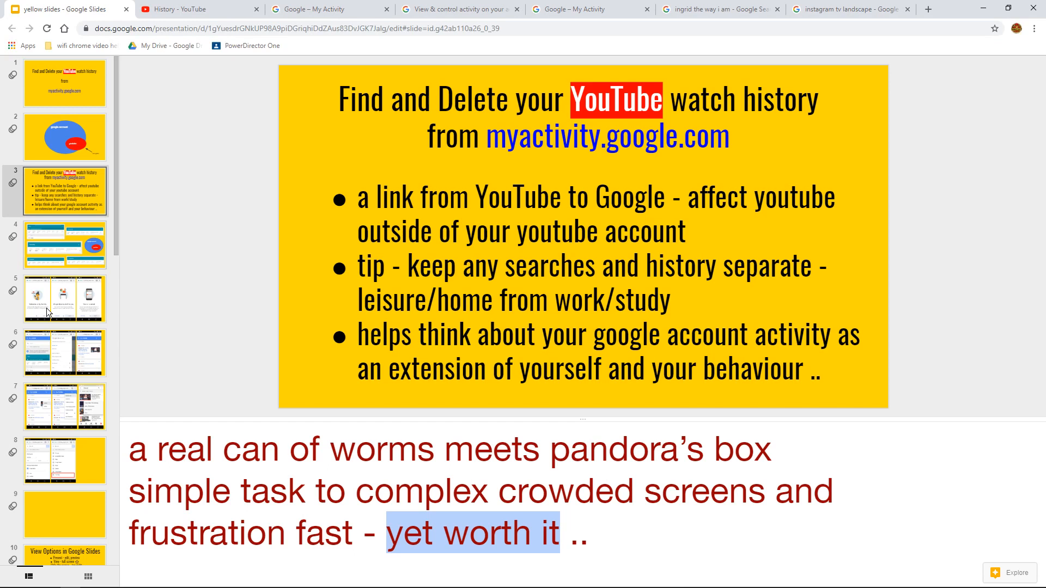
Show slide 5 with the three My Activity welcome phone screenshots
{"action": "left_click", "coordinate": [65, 298]}
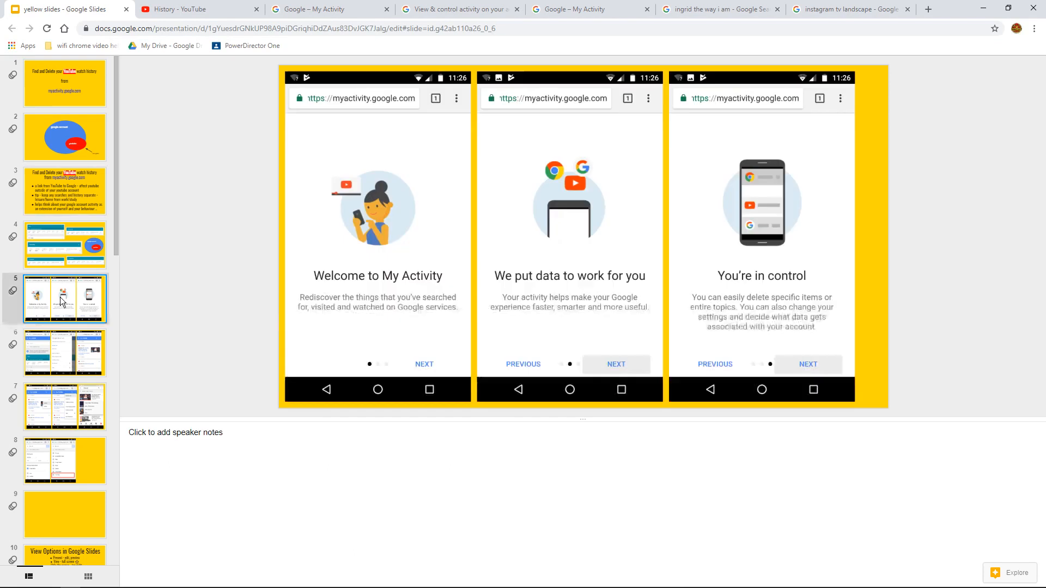
{"action": "mouse_move", "coordinate": [564, 420]}
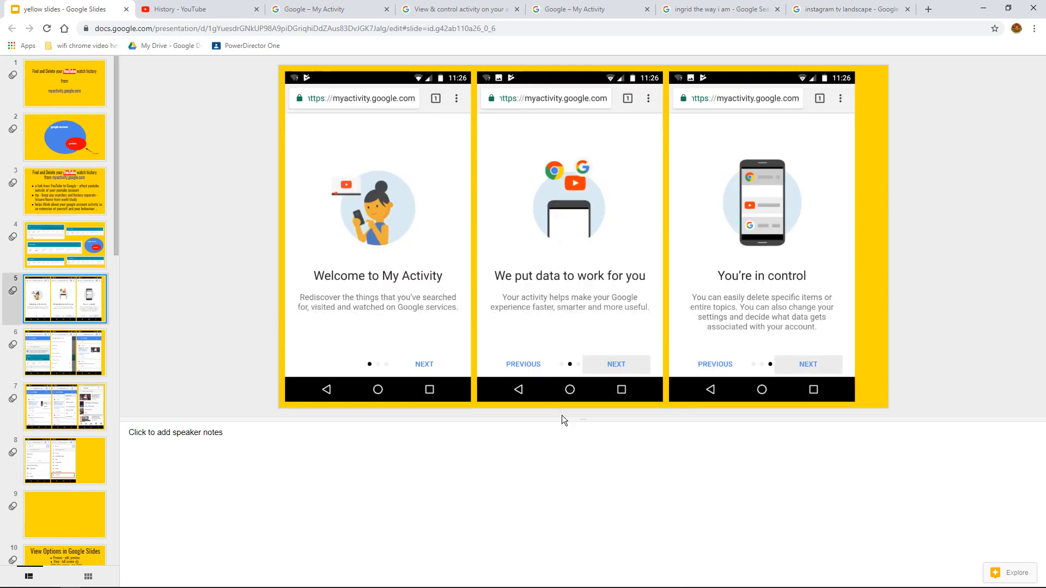
{"action": "mouse_move", "coordinate": [581, 544]}
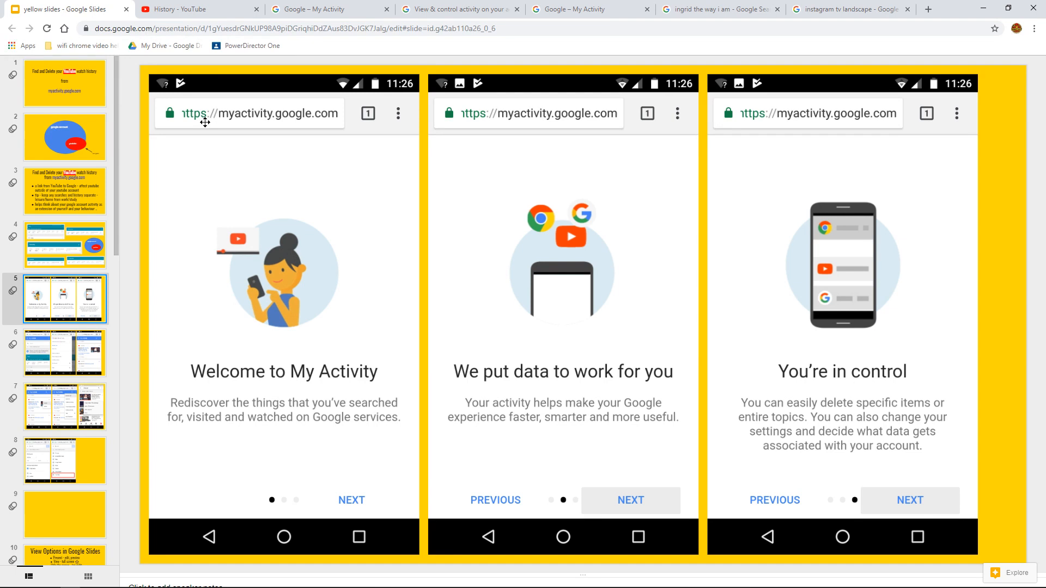
{"action": "mouse_move", "coordinate": [90, 343]}
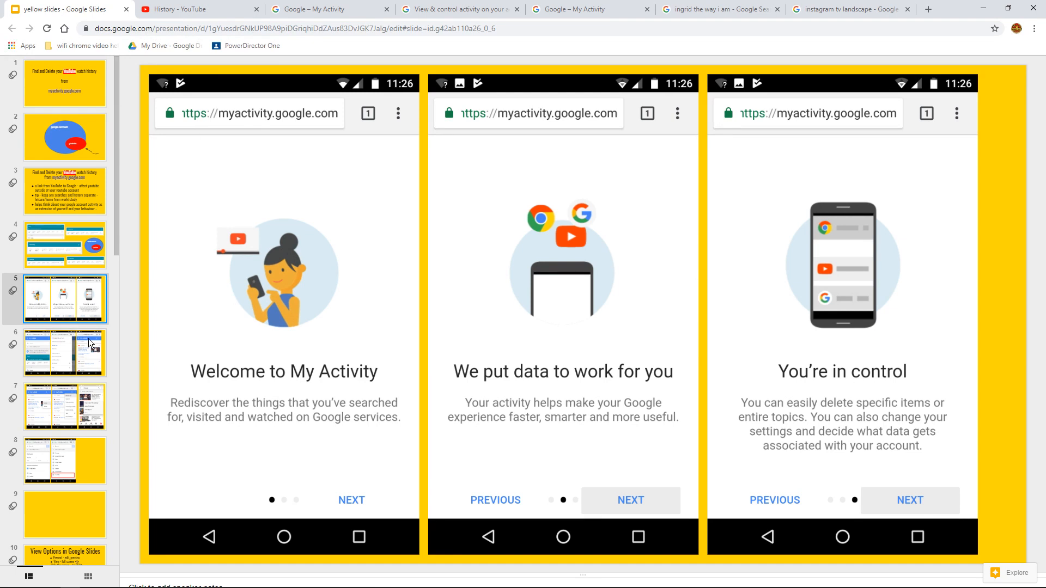
Show slide 6 of mobile My Activity screens, then move on to slide 7
{"action": "left_click", "coordinate": [64, 352]}
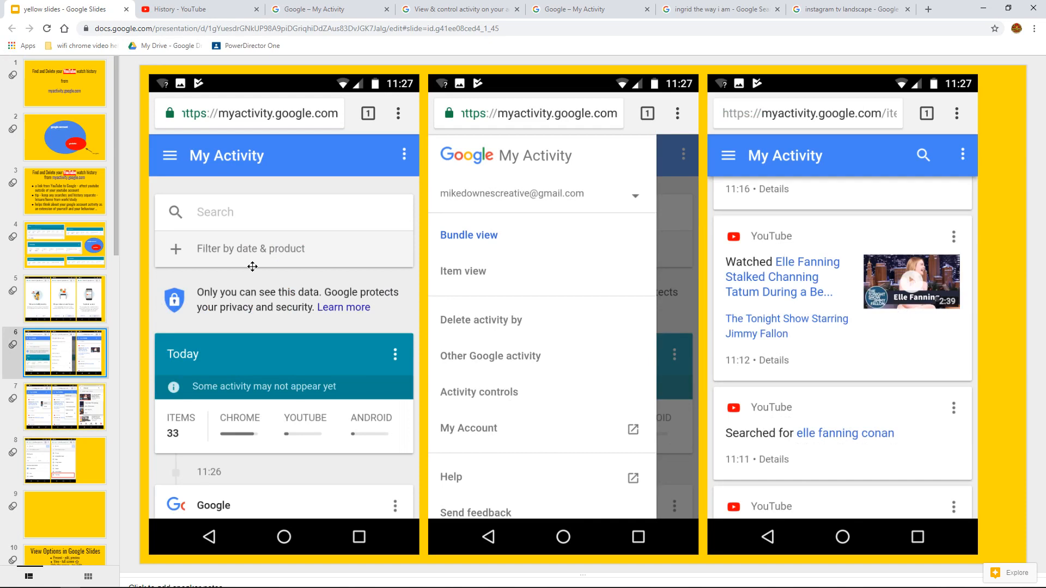
{"action": "mouse_move", "coordinate": [297, 251]}
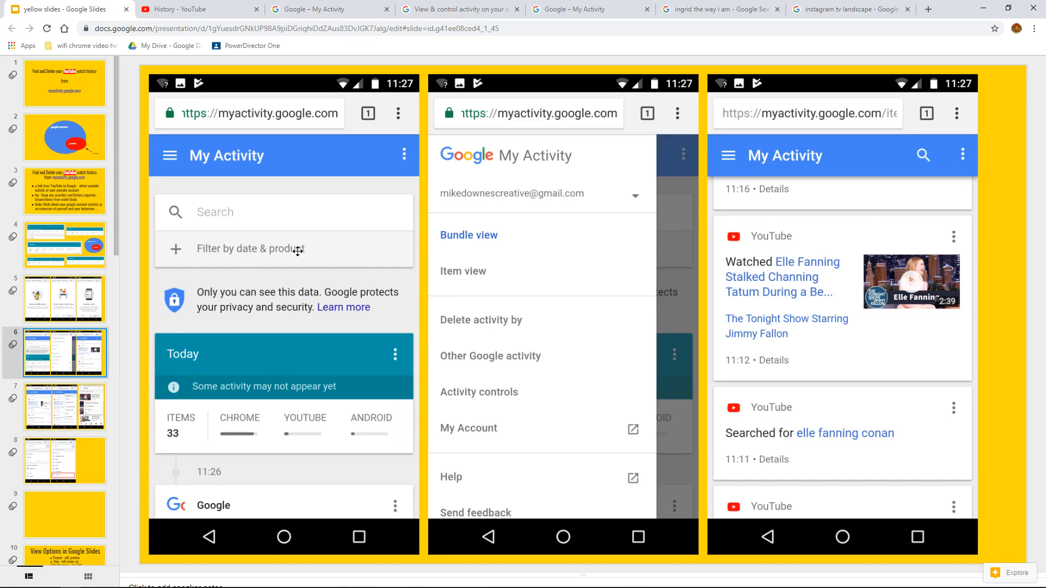
{"action": "mouse_move", "coordinate": [158, 417]}
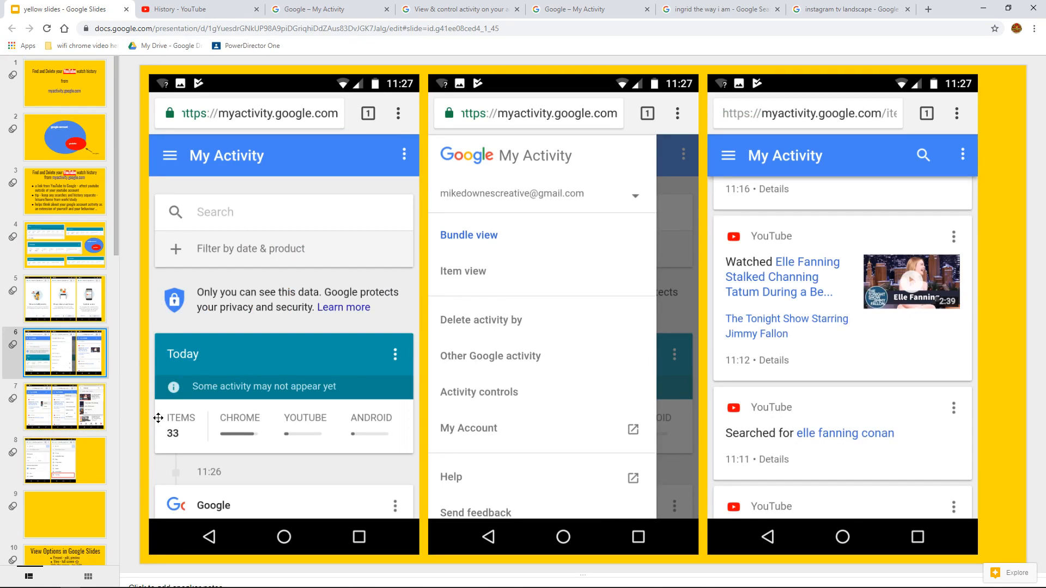
{"action": "mouse_move", "coordinate": [236, 414]}
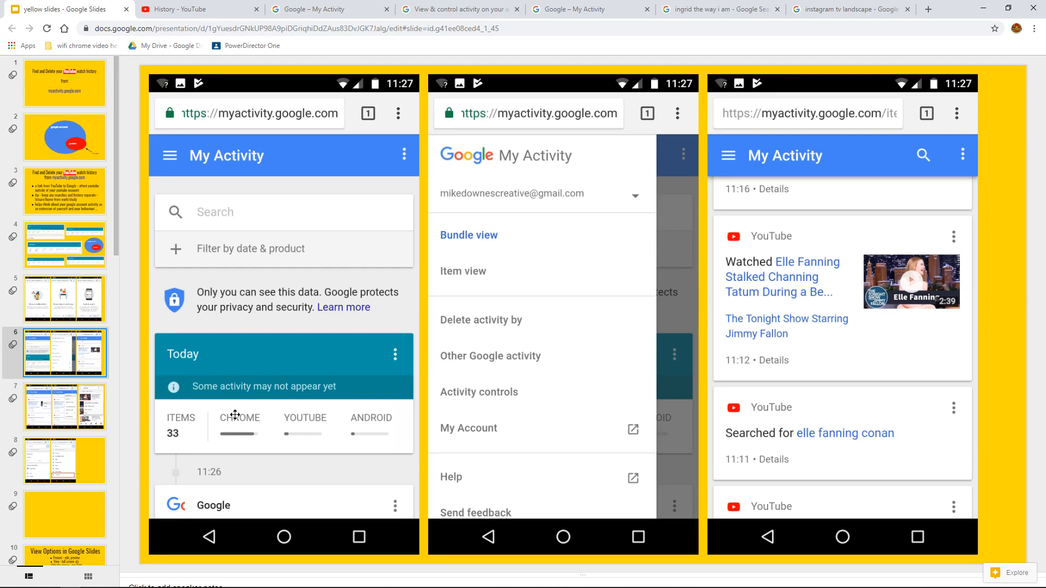
{"action": "mouse_move", "coordinate": [360, 429]}
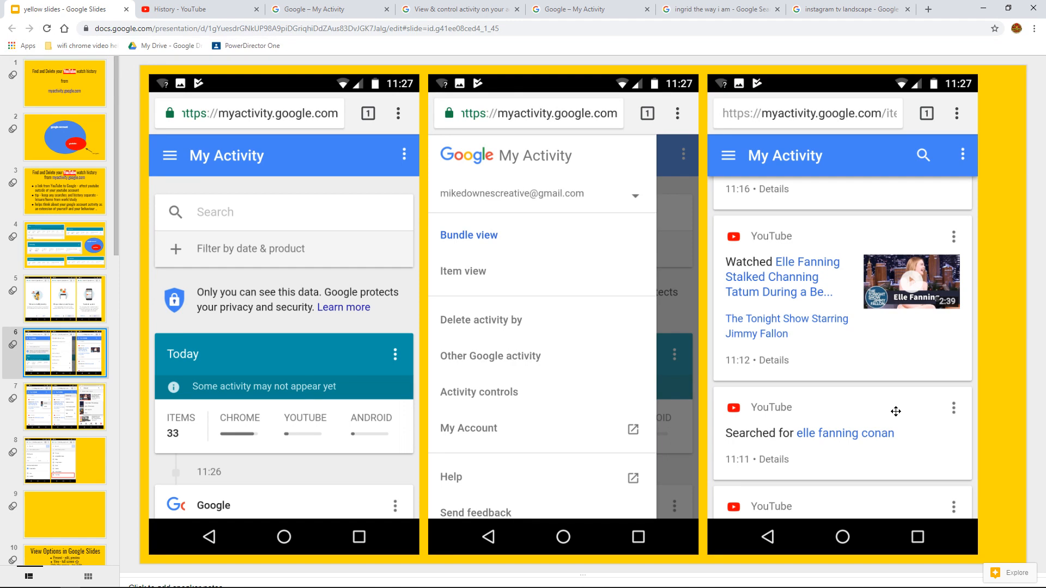
{"action": "mouse_move", "coordinate": [777, 125]}
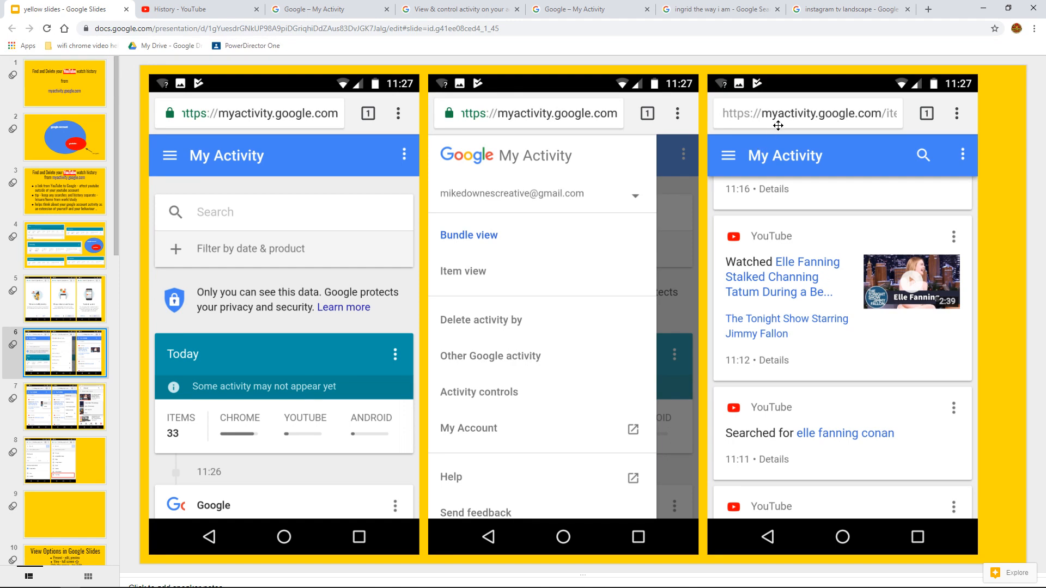
{"action": "mouse_move", "coordinate": [849, 295]}
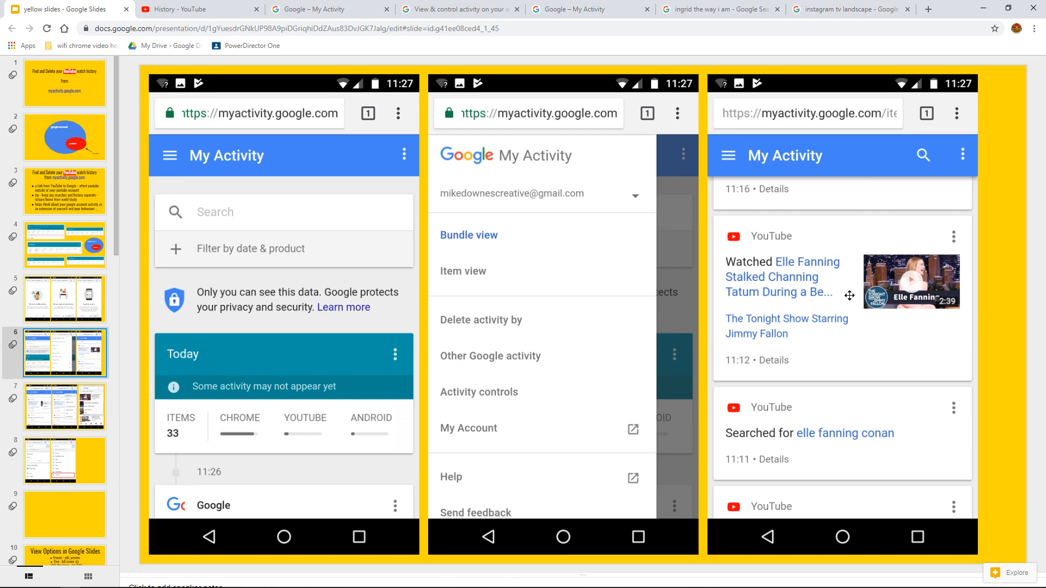
{"action": "mouse_move", "coordinate": [832, 323]}
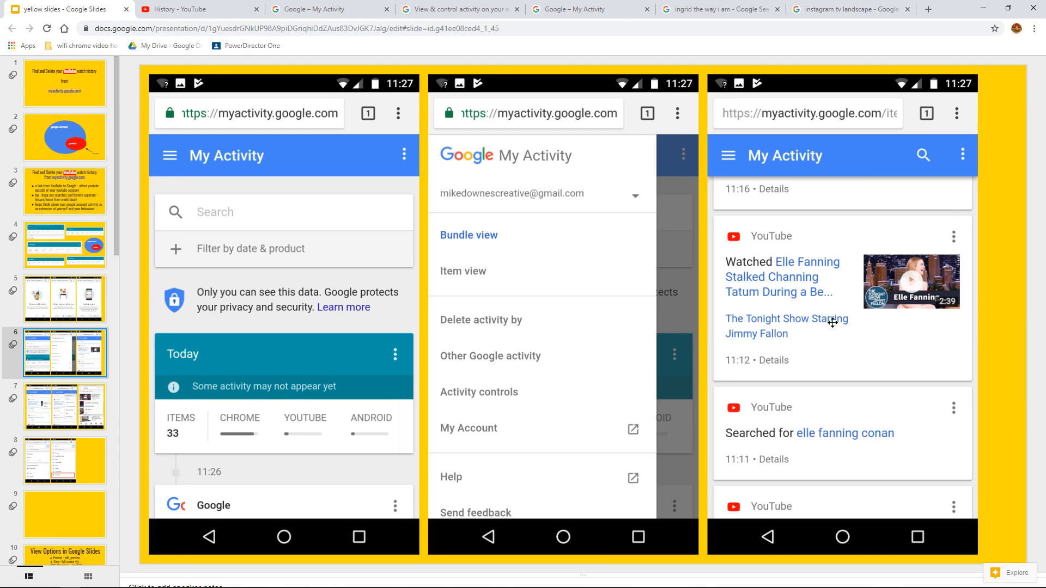
{"action": "mouse_move", "coordinate": [813, 351]}
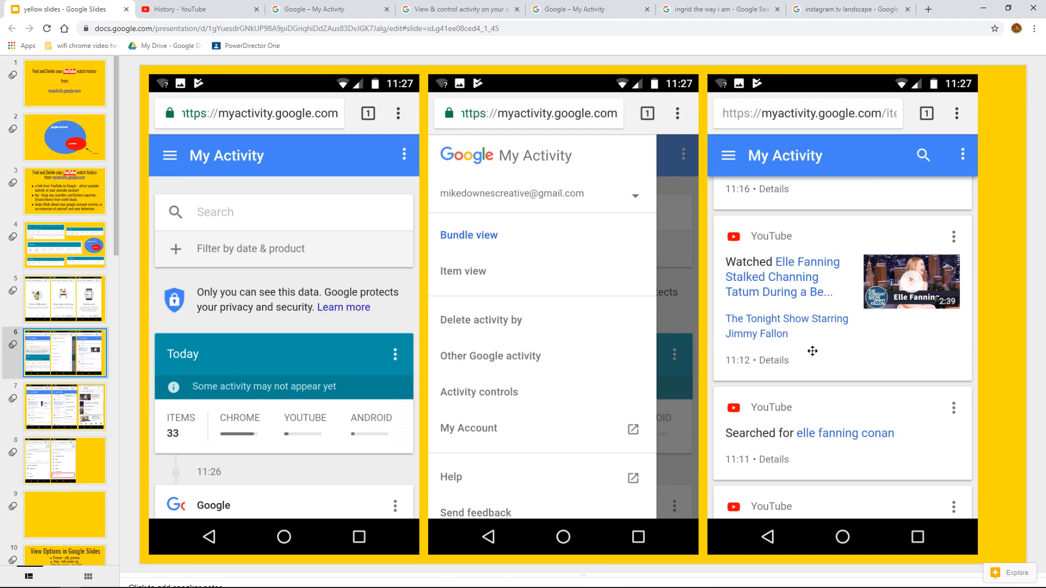
{"action": "left_click", "coordinate": [65, 407]}
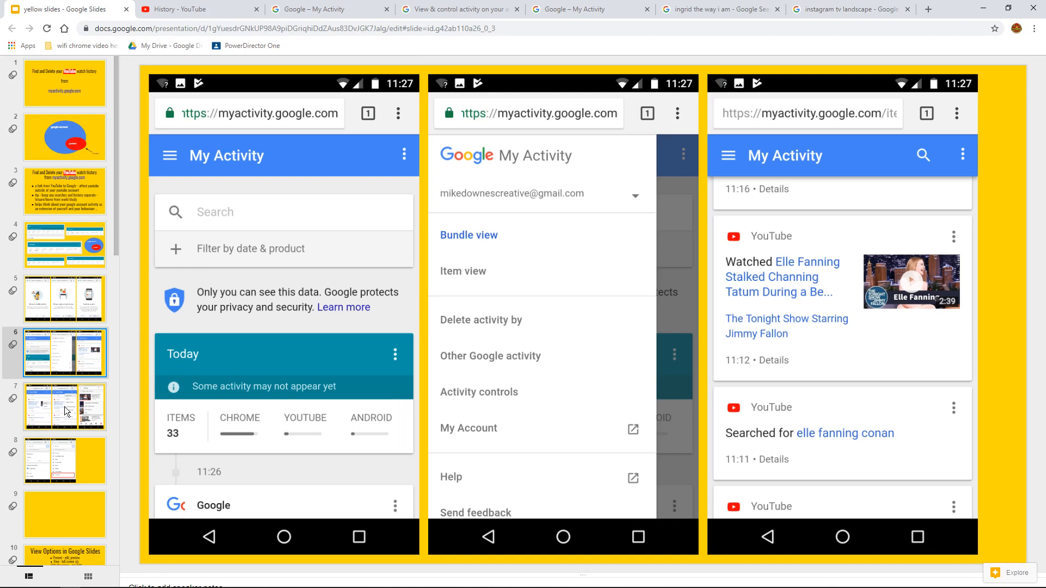
Show slide 7 with the entry options, menu, and remove-from-history screenshots
{"action": "left_click", "coordinate": [64, 406]}
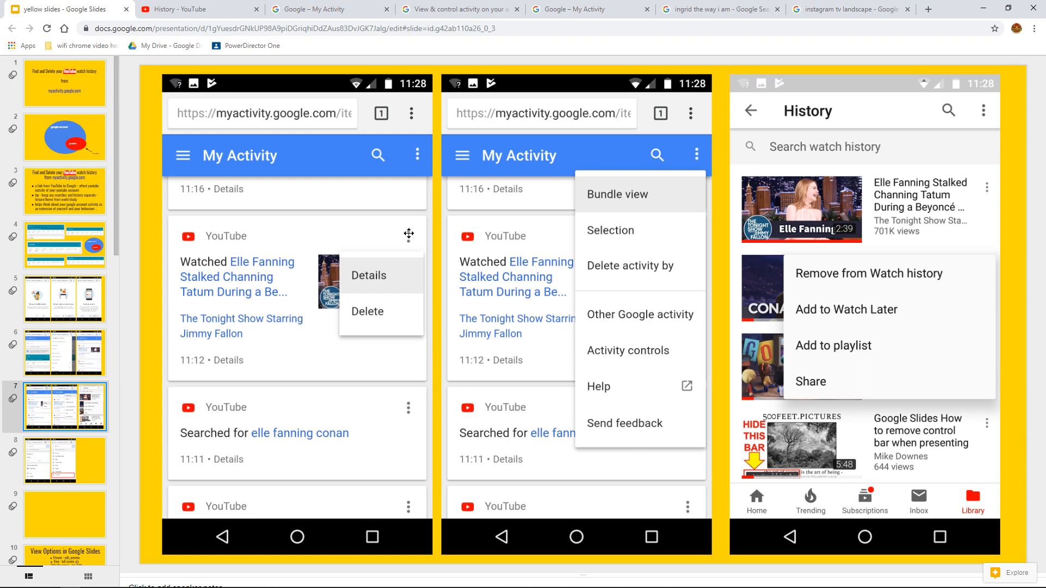
{"action": "mouse_move", "coordinate": [532, 235]}
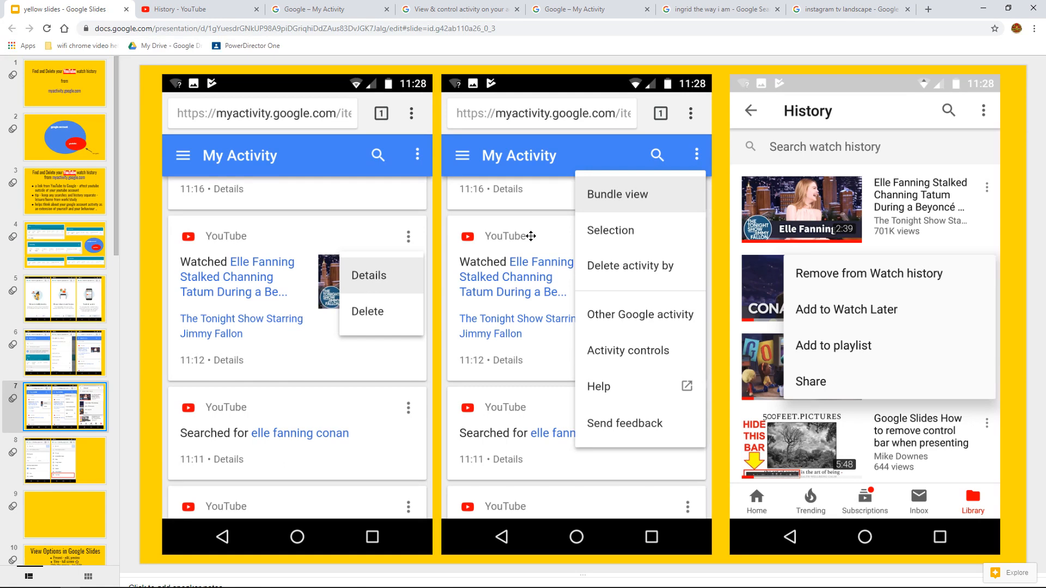
{"action": "mouse_move", "coordinate": [629, 276]}
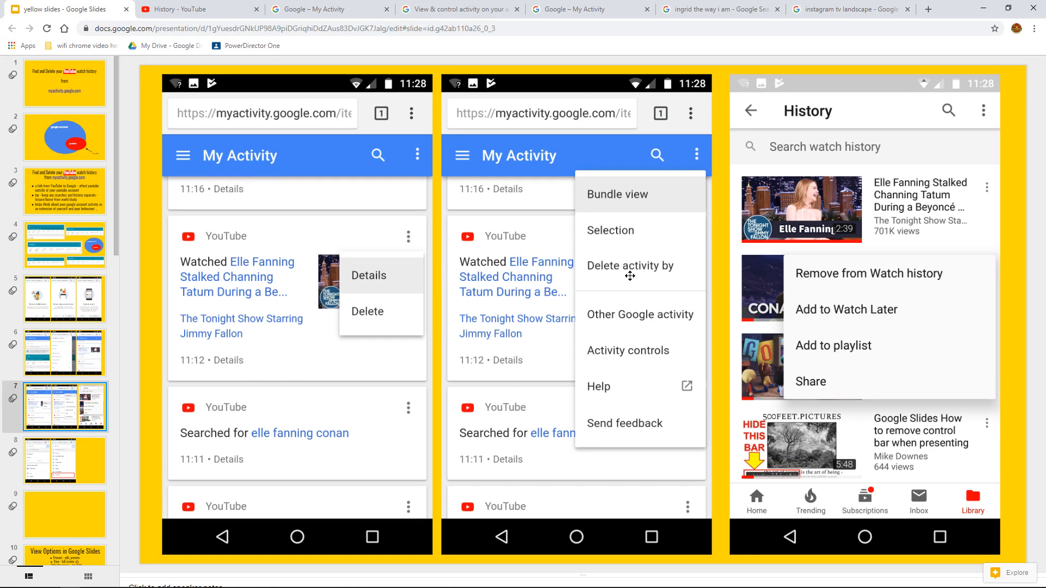
{"action": "mouse_move", "coordinate": [748, 151]}
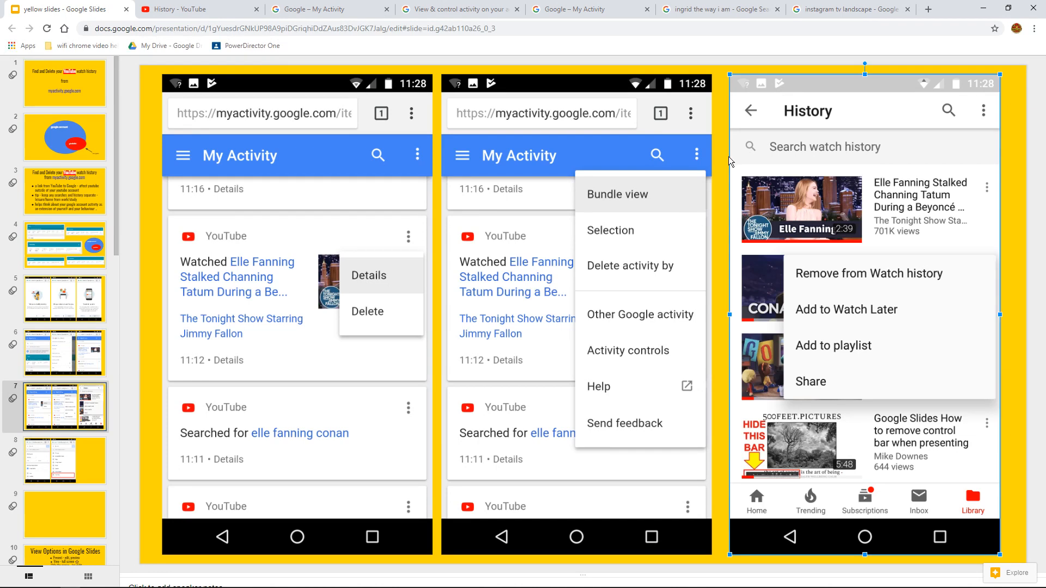
{"action": "mouse_move", "coordinate": [860, 266]}
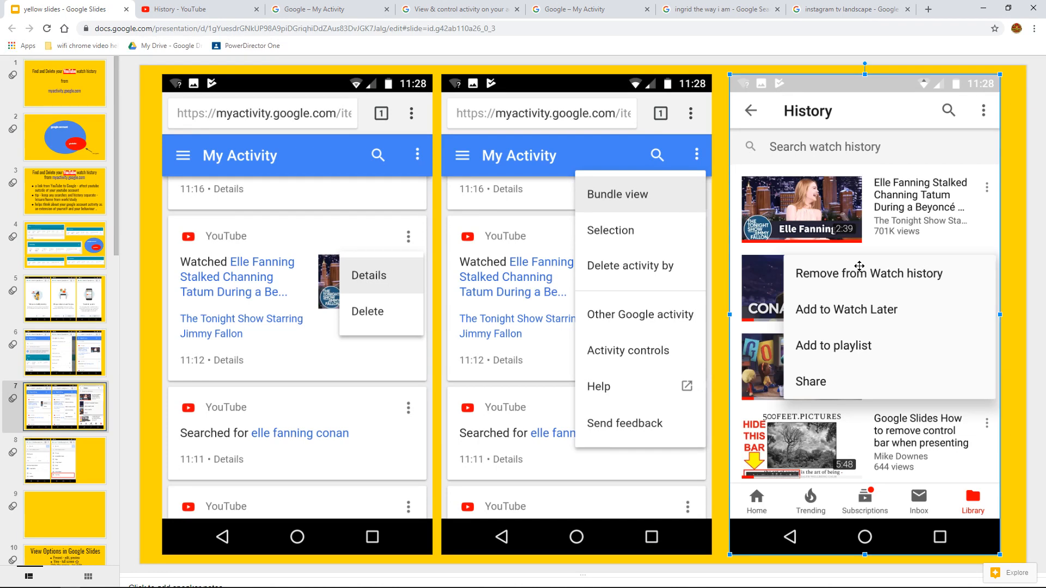
{"action": "mouse_move", "coordinate": [869, 290]}
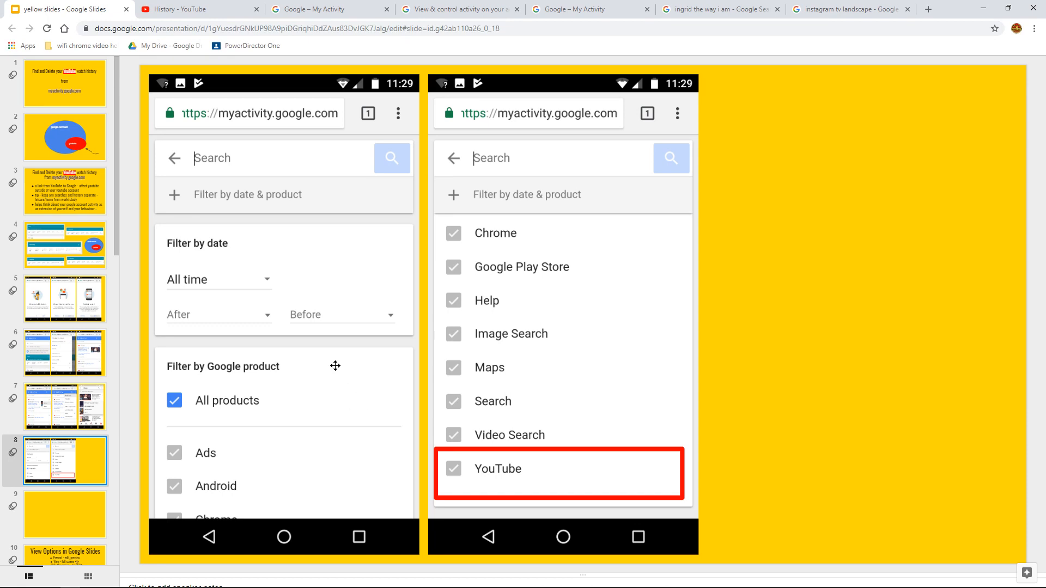
{"action": "mouse_move", "coordinate": [227, 201]}
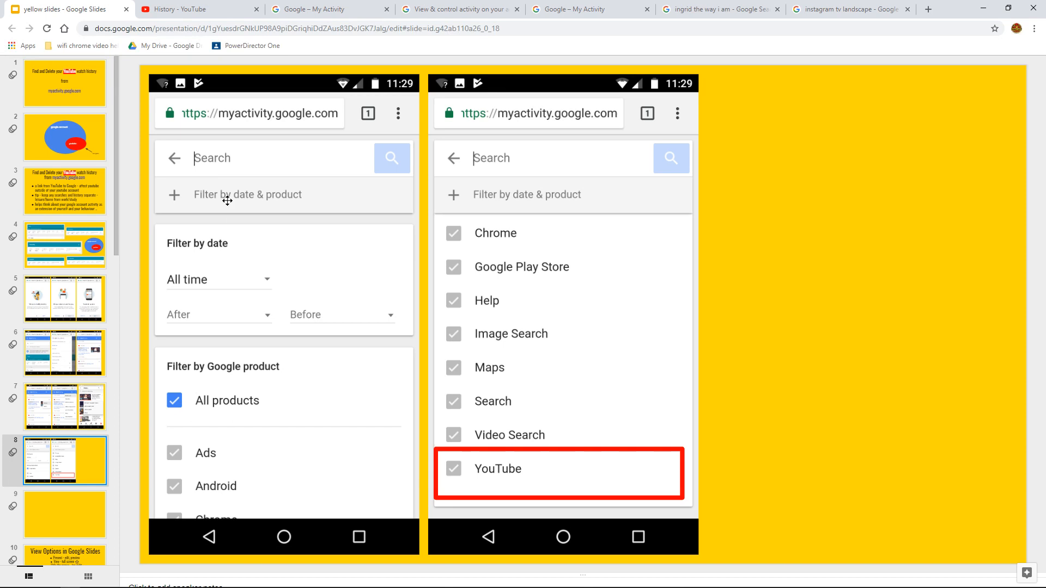
{"action": "mouse_move", "coordinate": [247, 189]}
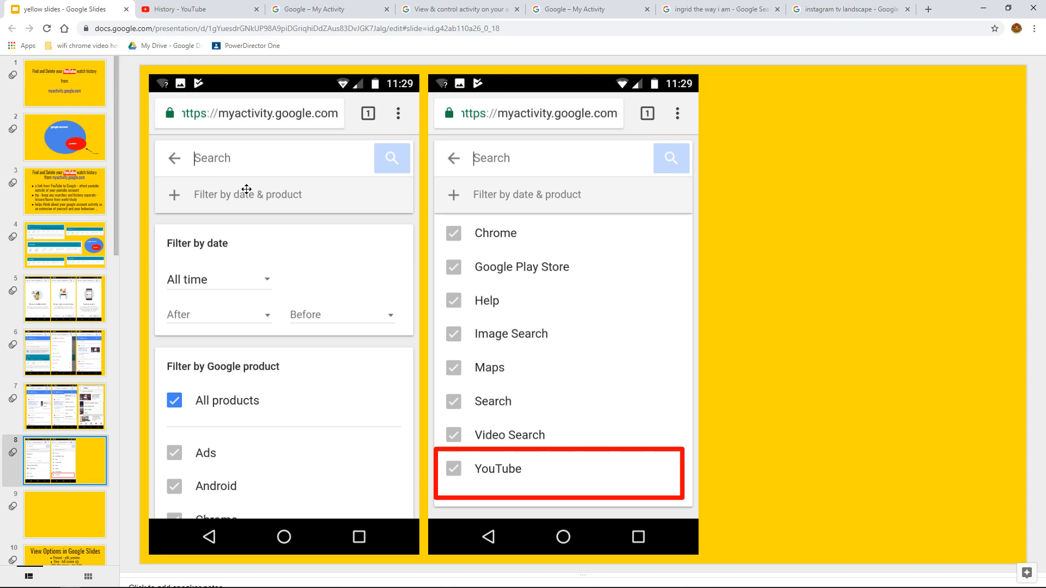
{"action": "mouse_move", "coordinate": [457, 266]}
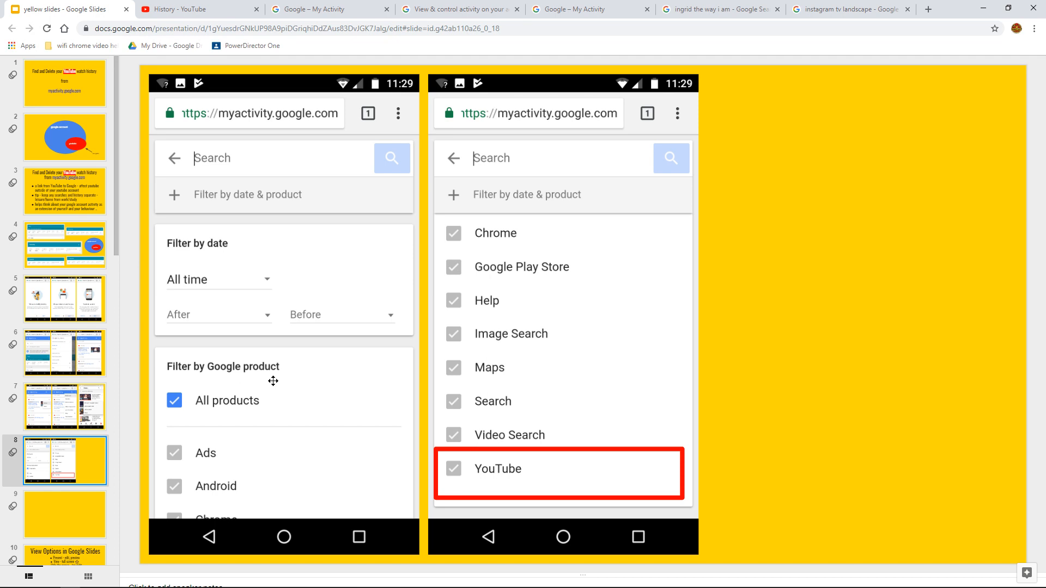
{"action": "mouse_move", "coordinate": [284, 445]}
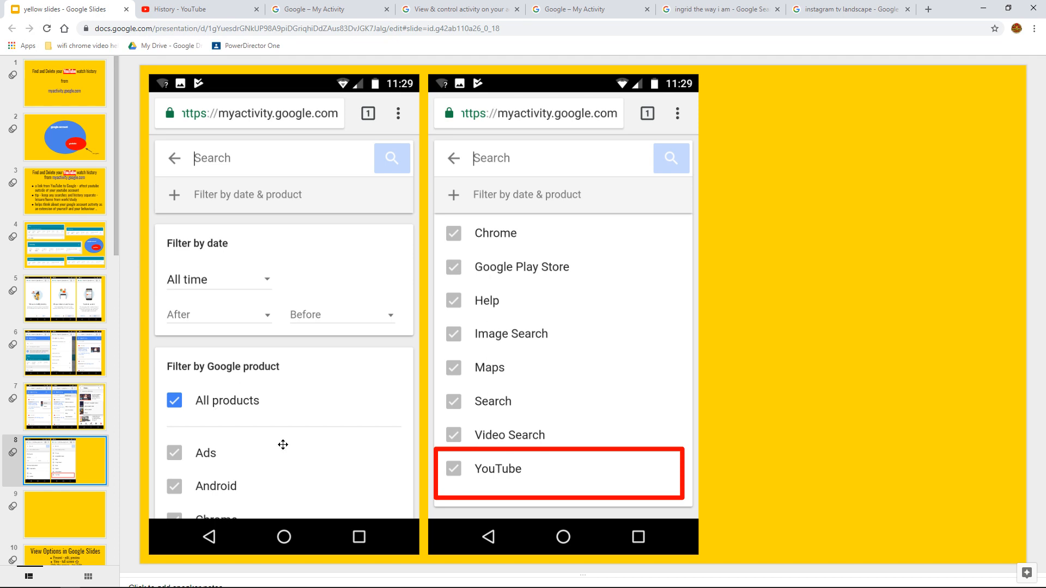
{"action": "mouse_move", "coordinate": [518, 283]}
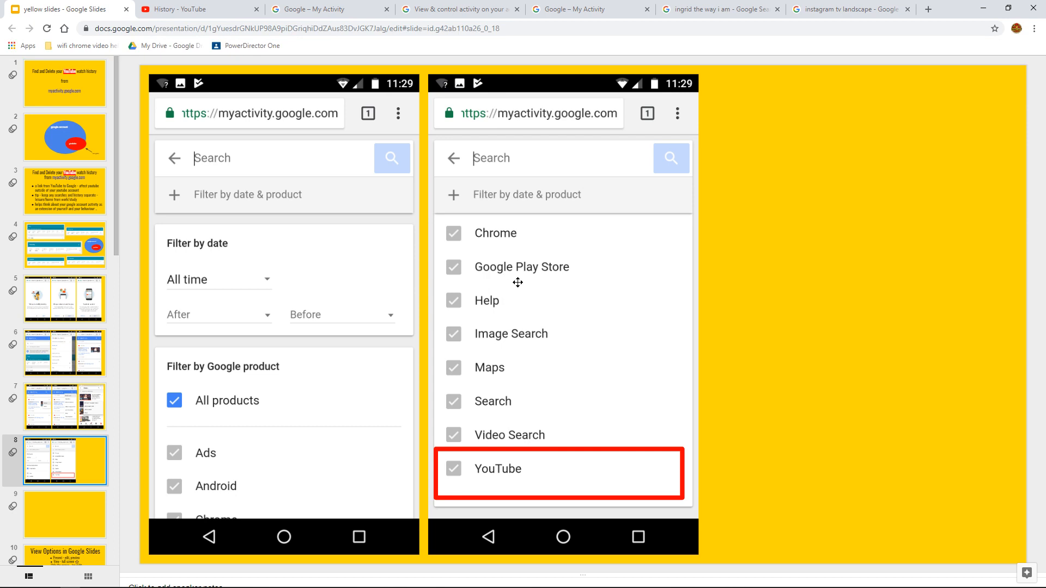
{"action": "mouse_move", "coordinate": [558, 405]}
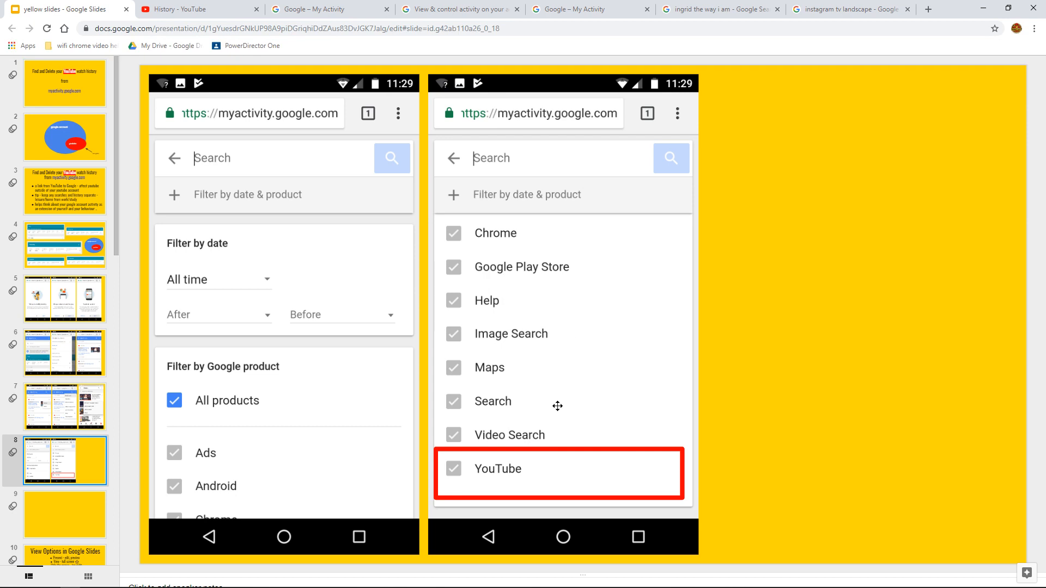
{"action": "mouse_move", "coordinate": [569, 436]}
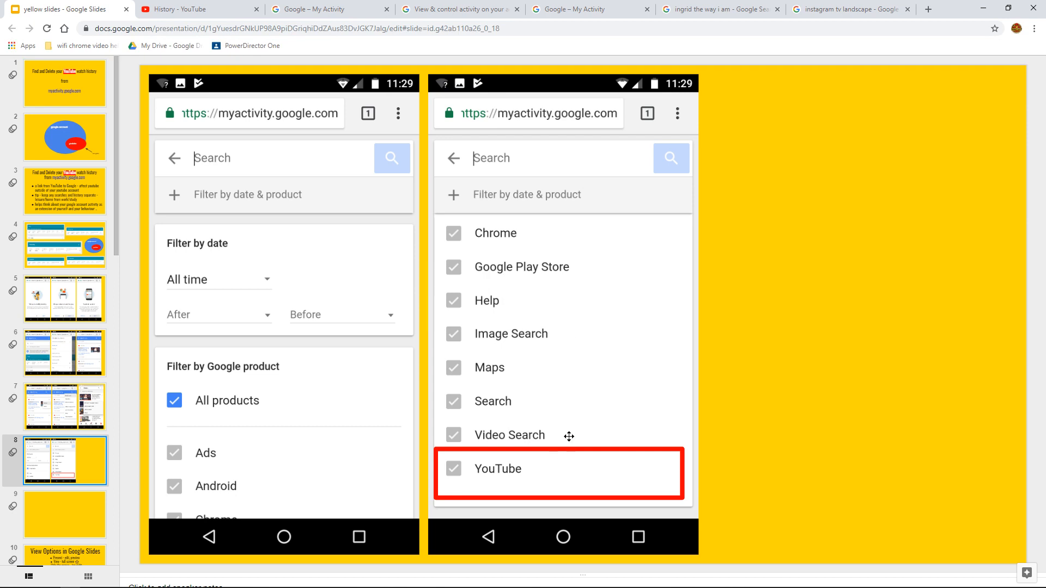
{"action": "mouse_move", "coordinate": [549, 469]}
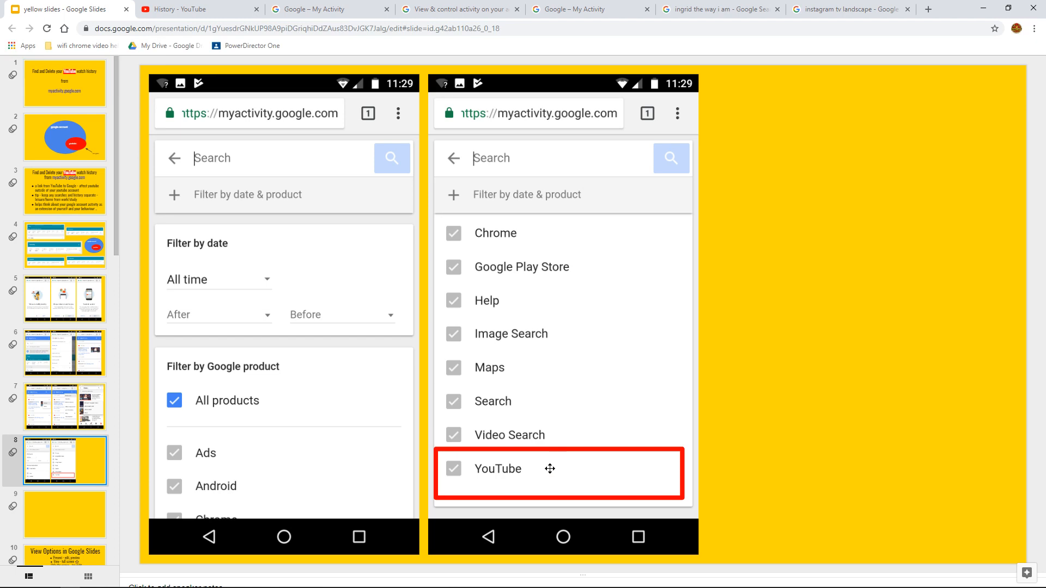
{"action": "mouse_move", "coordinate": [65, 91]}
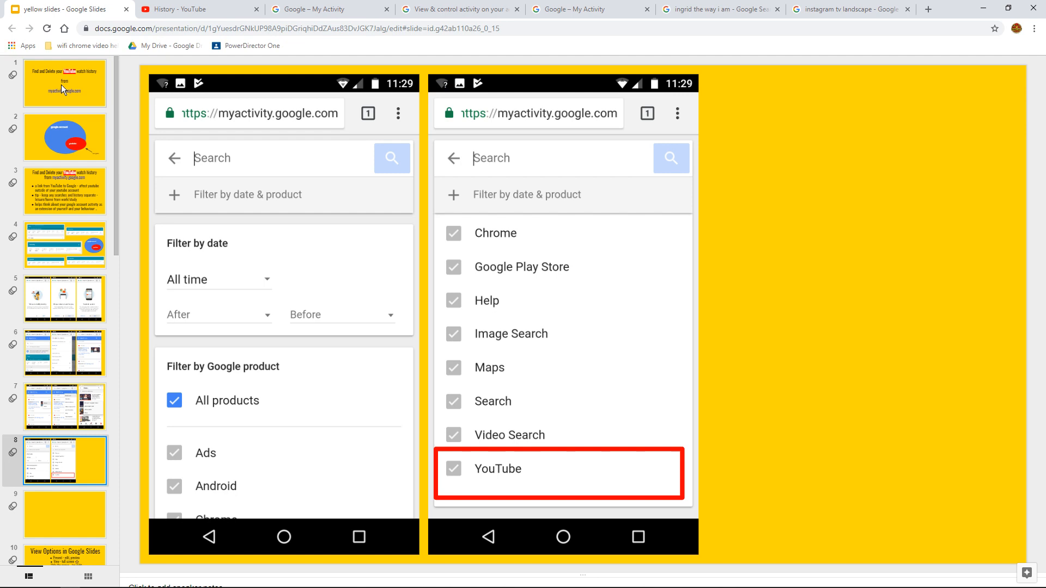
Show slide 1, the title slide about deleting YouTube watch history
{"action": "left_click", "coordinate": [64, 83]}
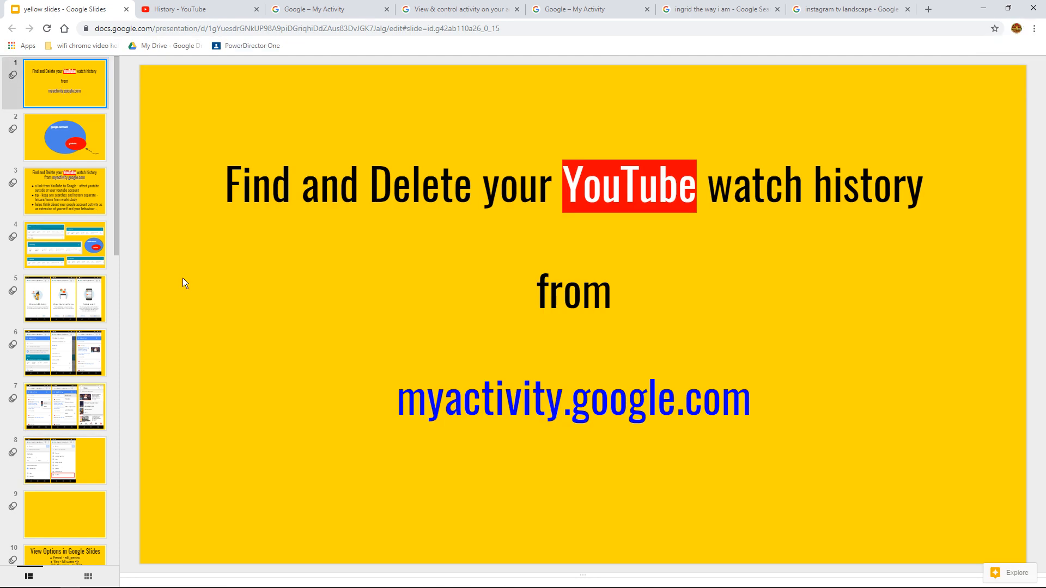